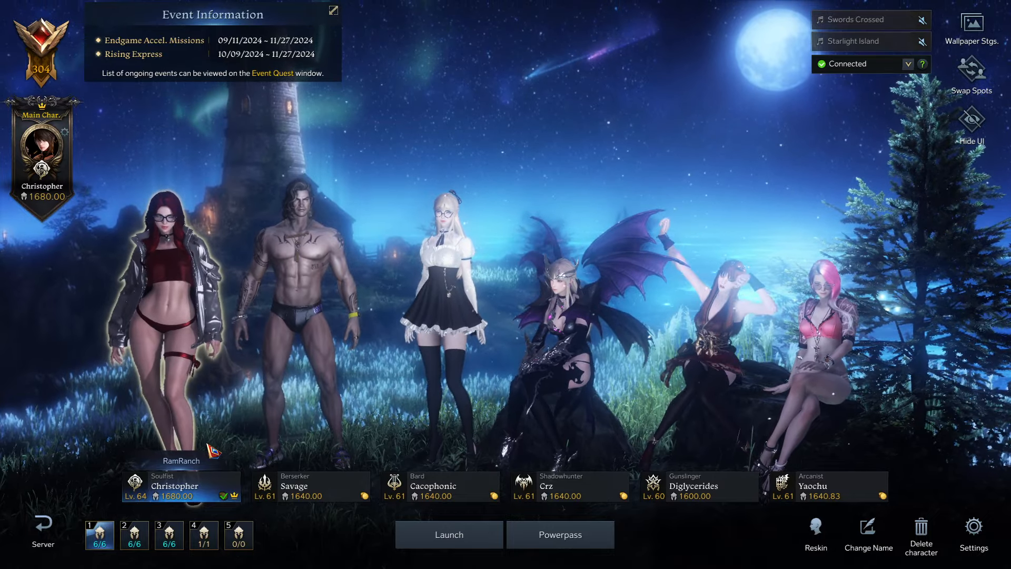
Select the Shadowhunter Crz from the character roster bar
click(568, 487)
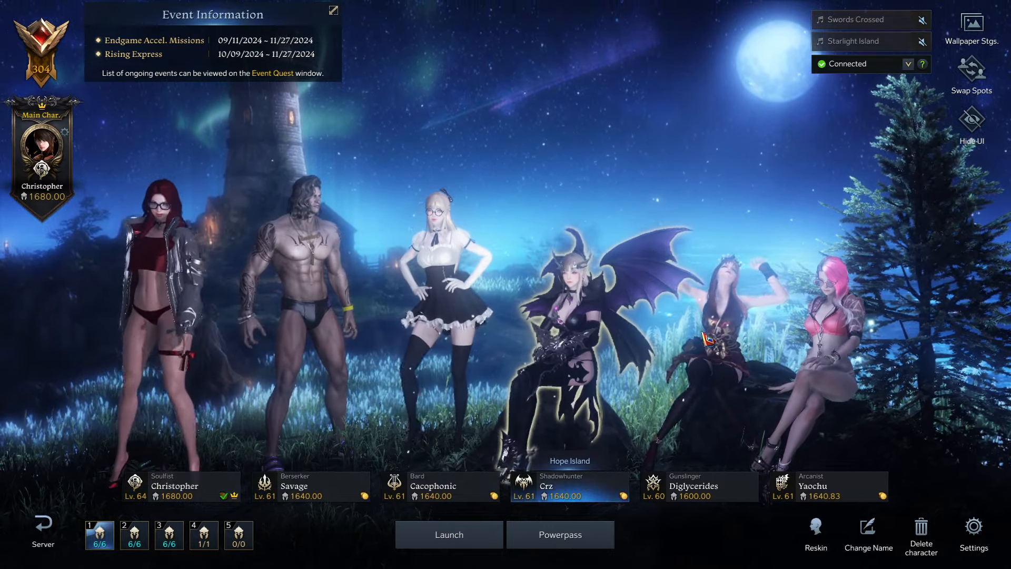
click(175, 485)
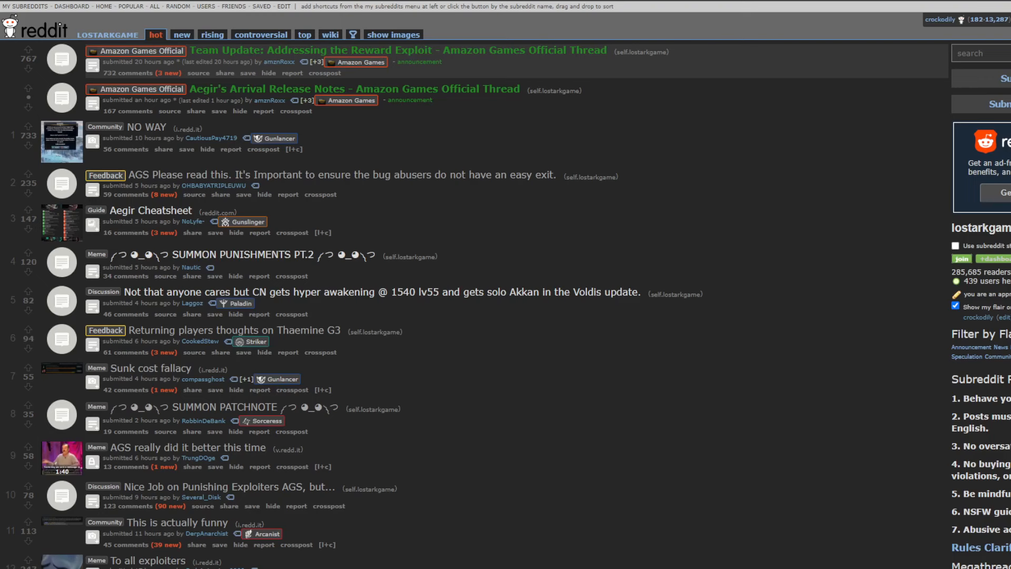
mouse_move(696, 309)
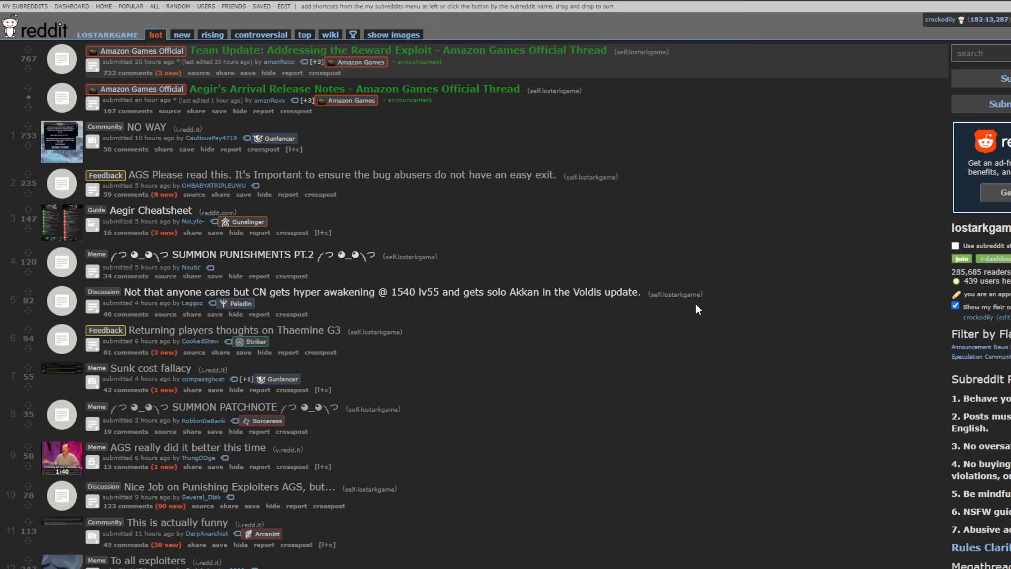
mouse_move(519, 229)
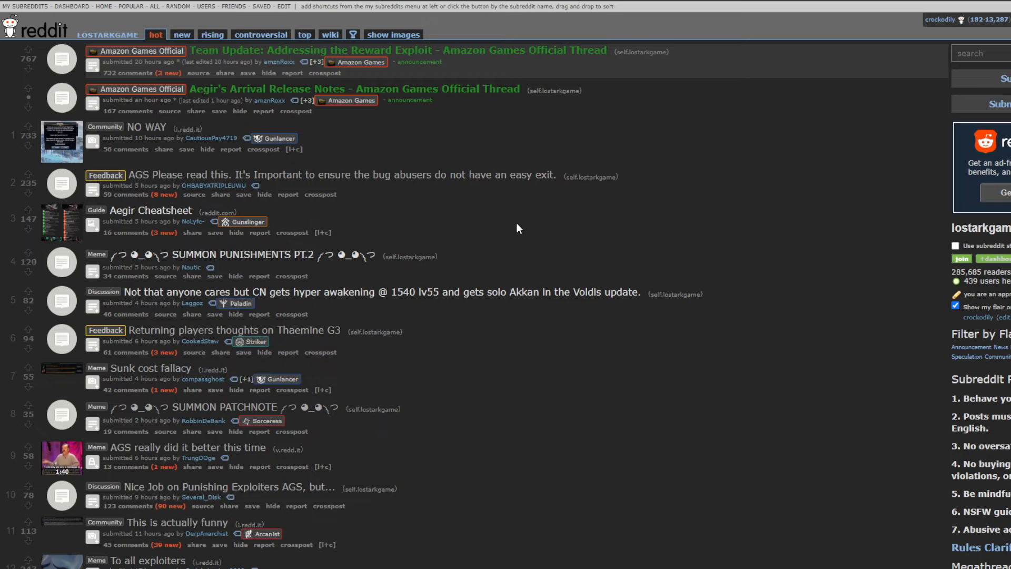
mouse_move(187, 138)
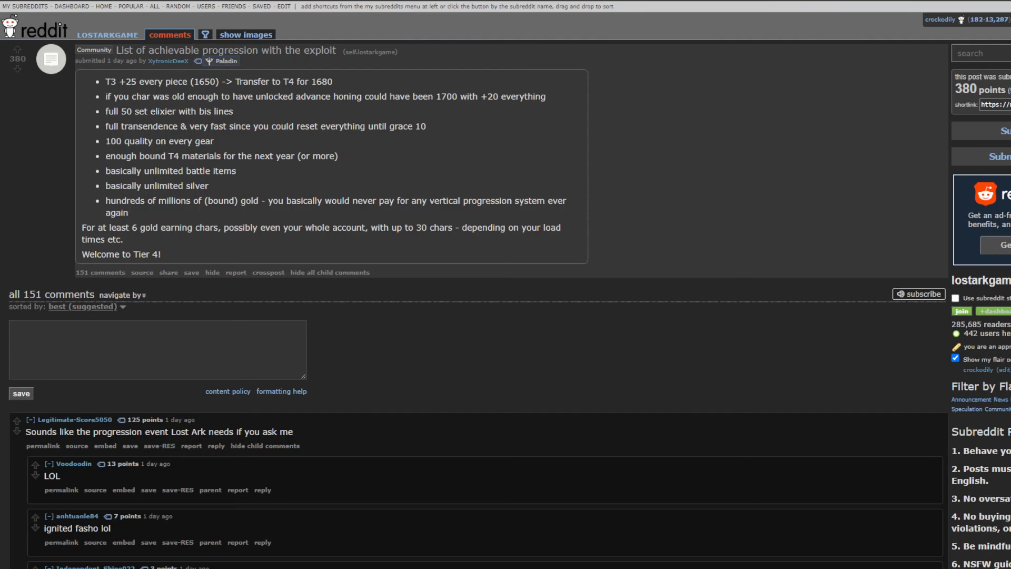
mouse_move(525, 331)
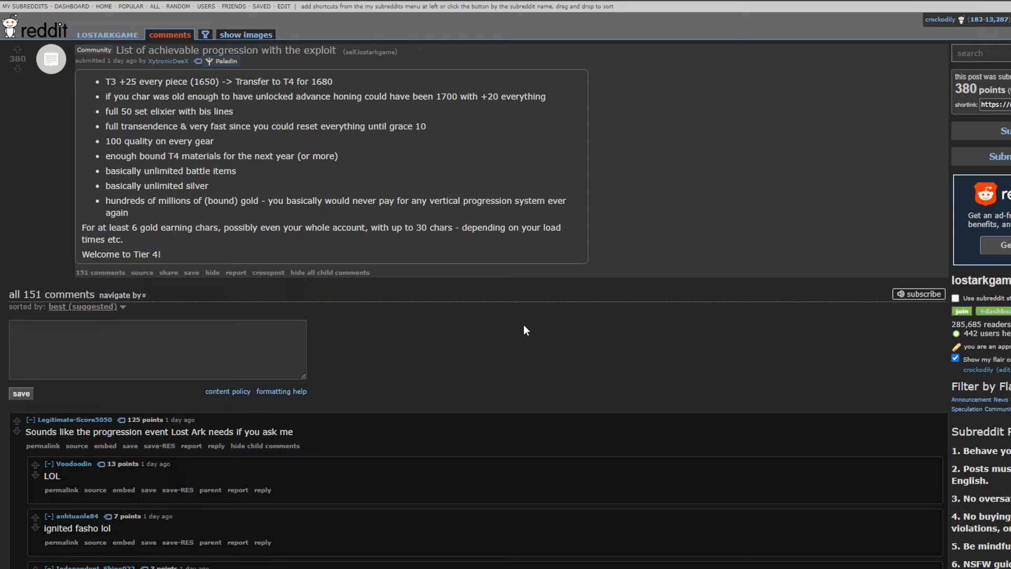
mouse_move(420, 115)
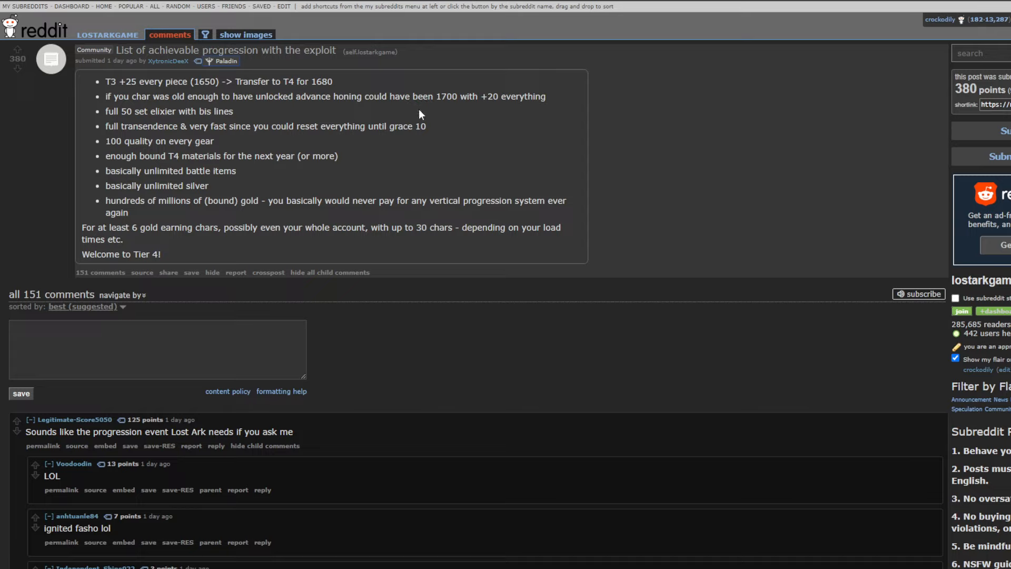
mouse_move(534, 193)
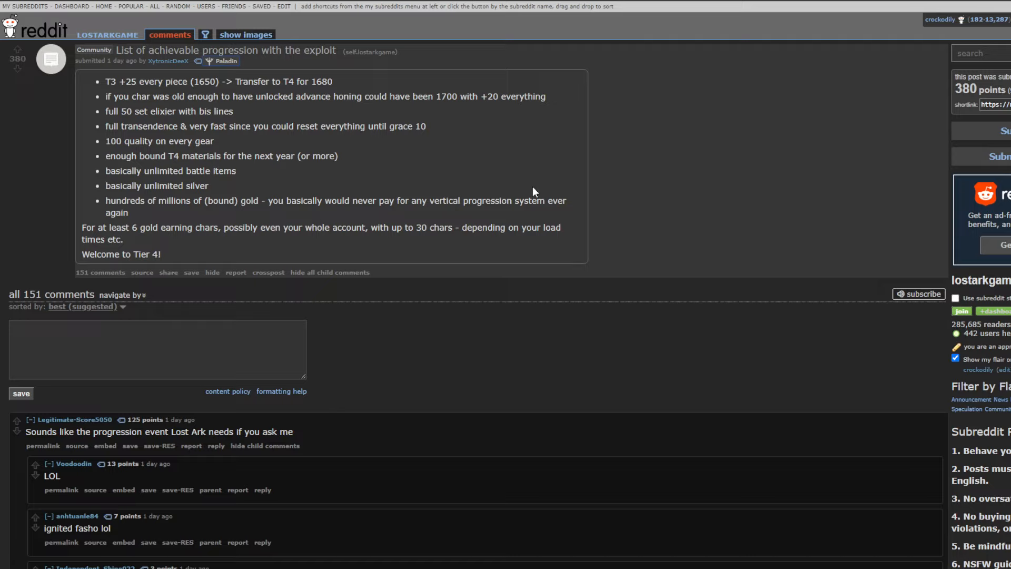
mouse_move(598, 163)
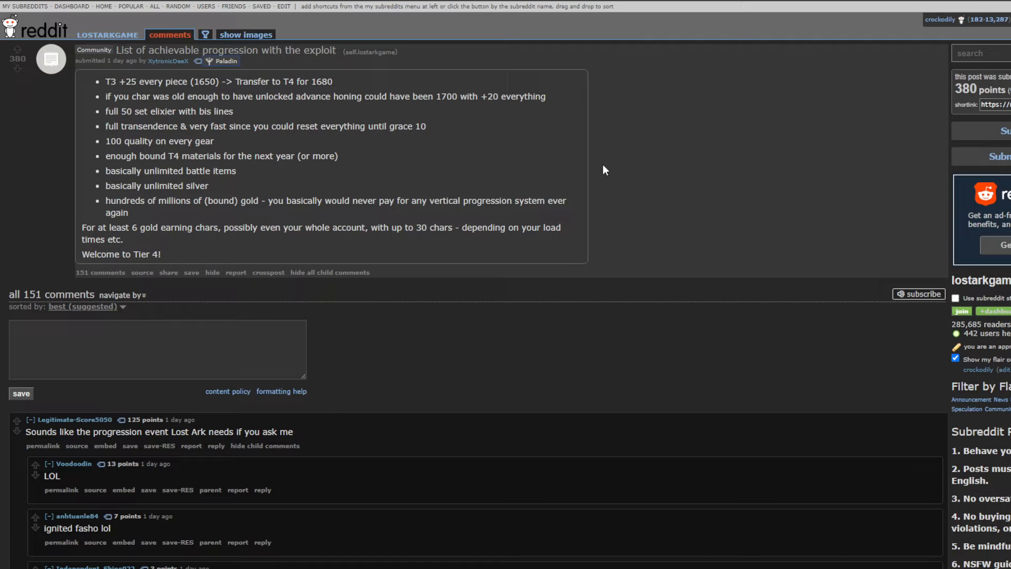
Scroll the exploit thread's comments to the 'You forgot: Permanently Banned' reply chain
scroll(down, 3)
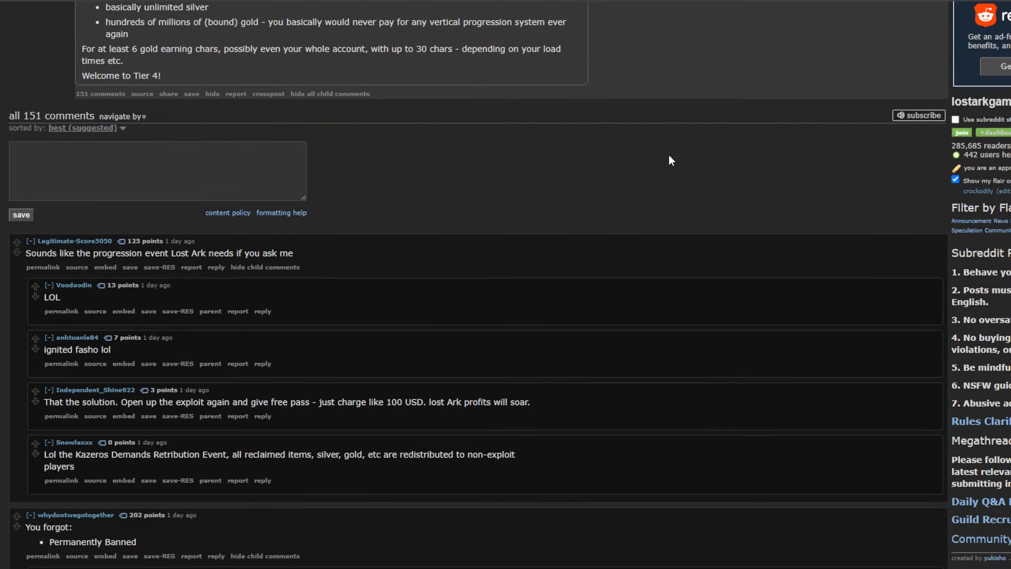
mouse_move(630, 161)
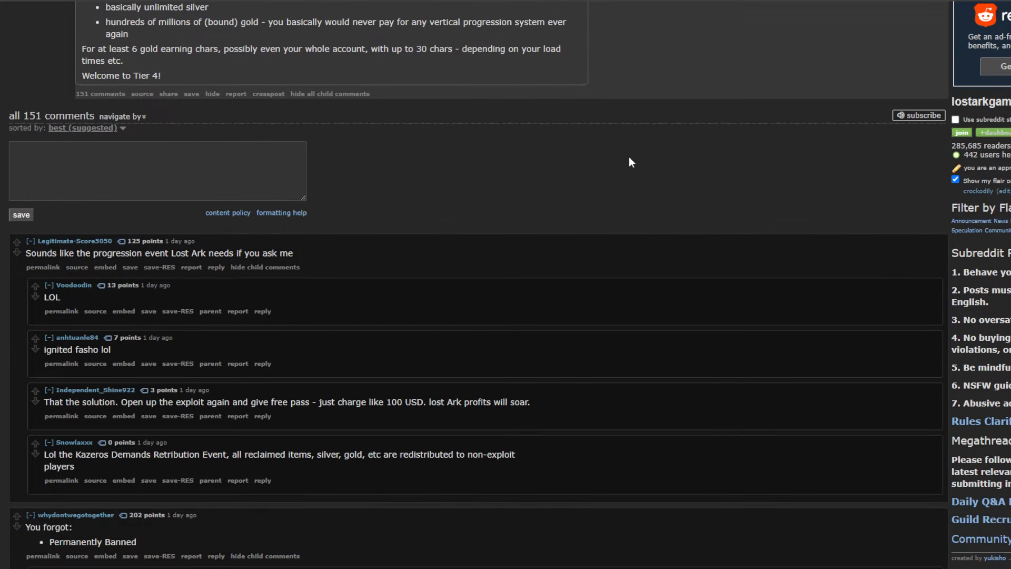
mouse_move(74, 241)
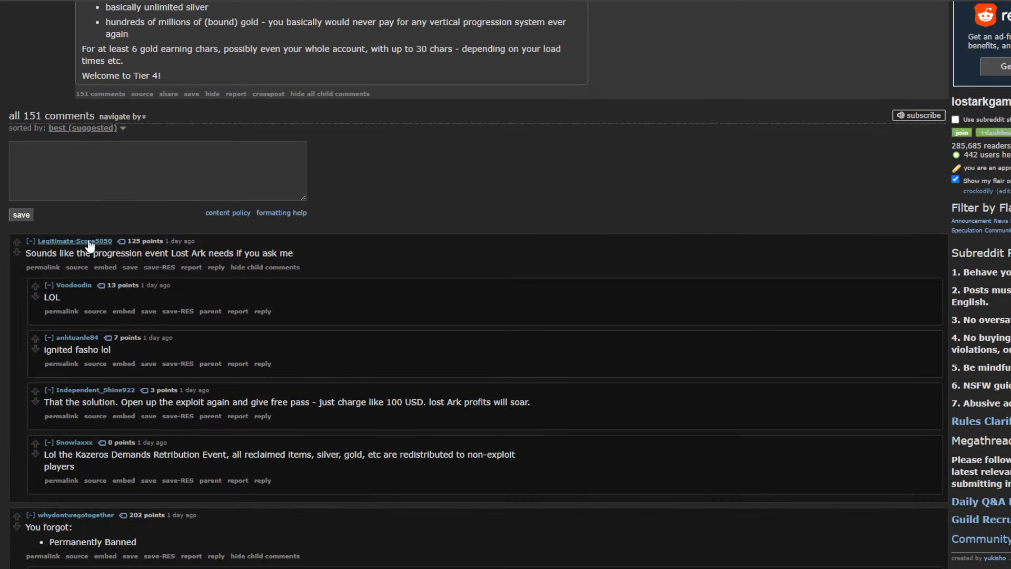
scroll(down, 3)
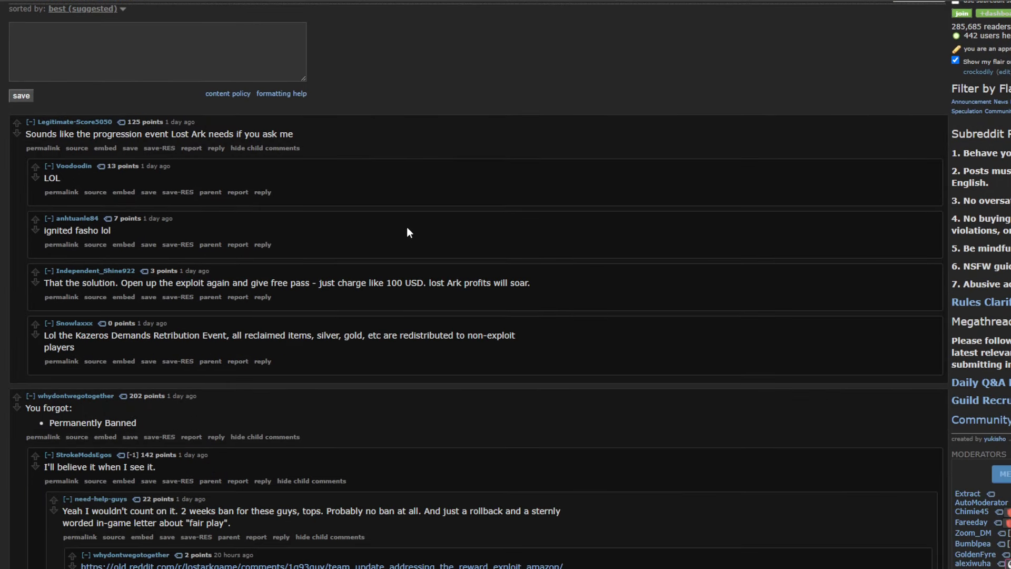
scroll(down, 3)
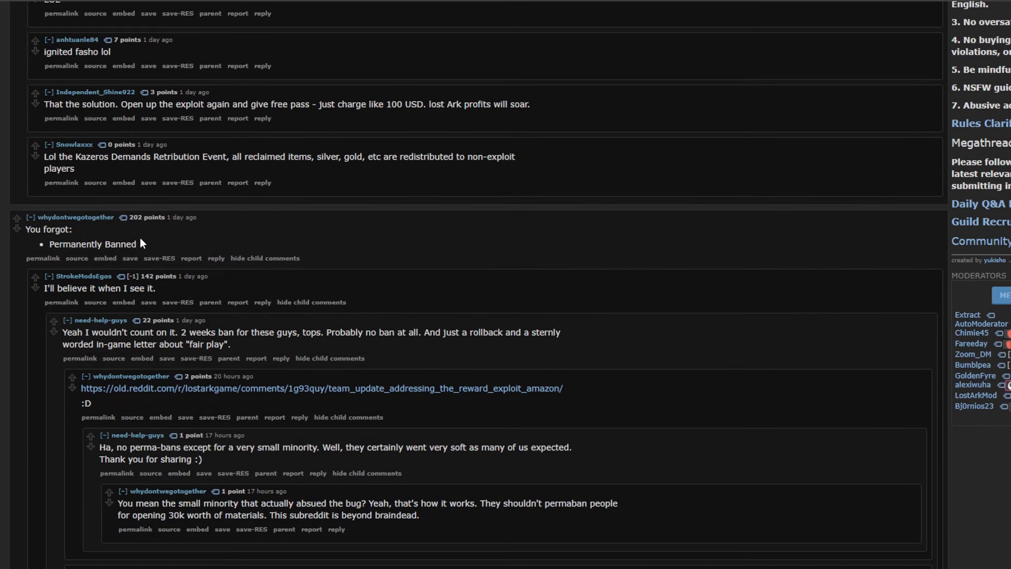
mouse_move(128, 256)
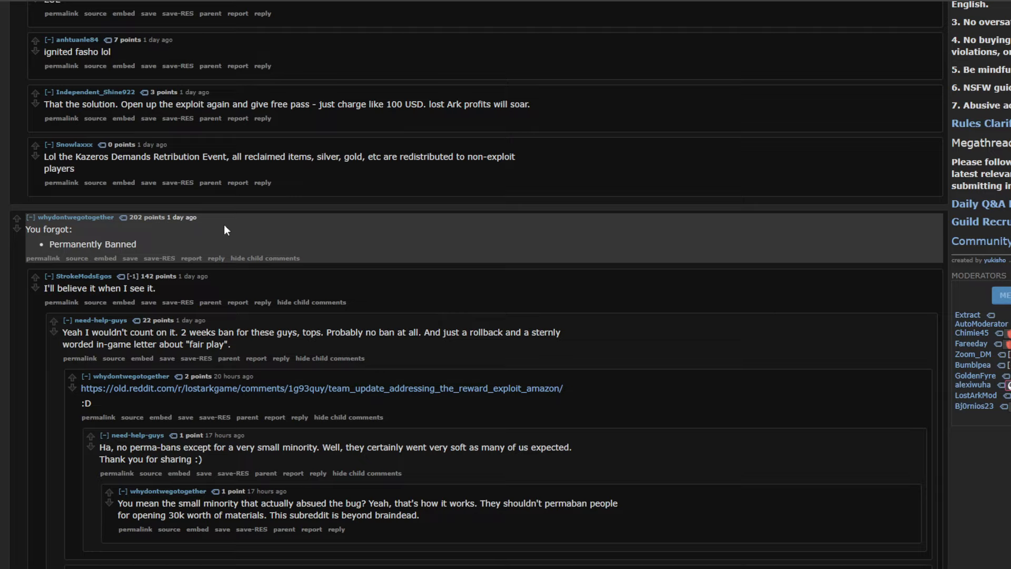
scroll(down, 3)
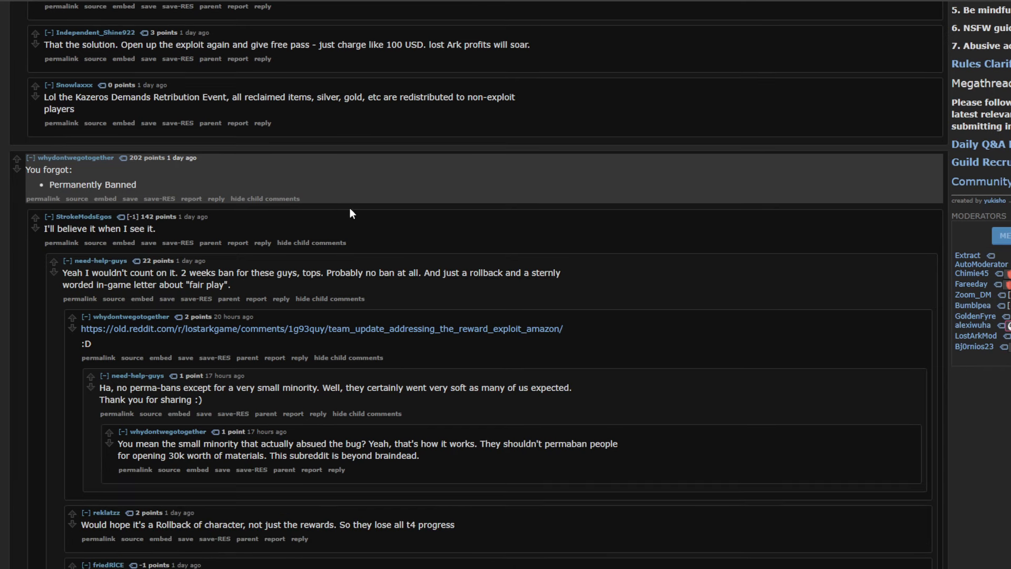
mouse_move(436, 189)
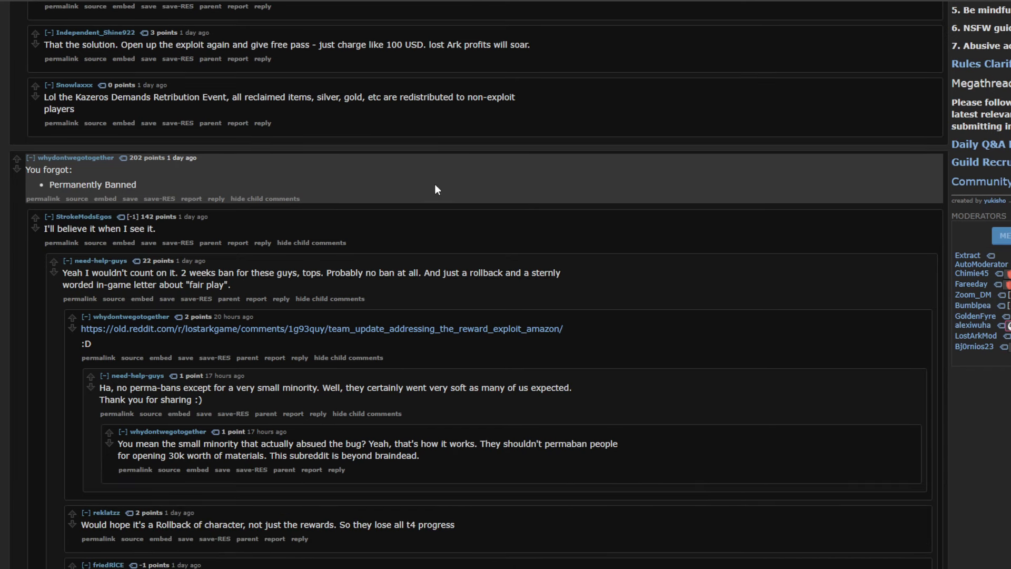
mouse_move(201, 195)
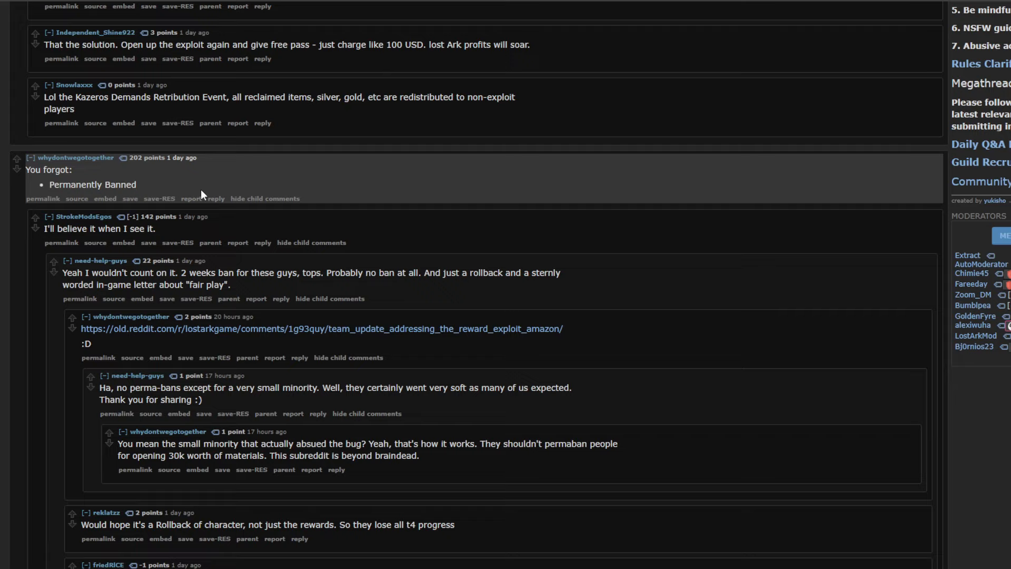
mouse_move(137, 188)
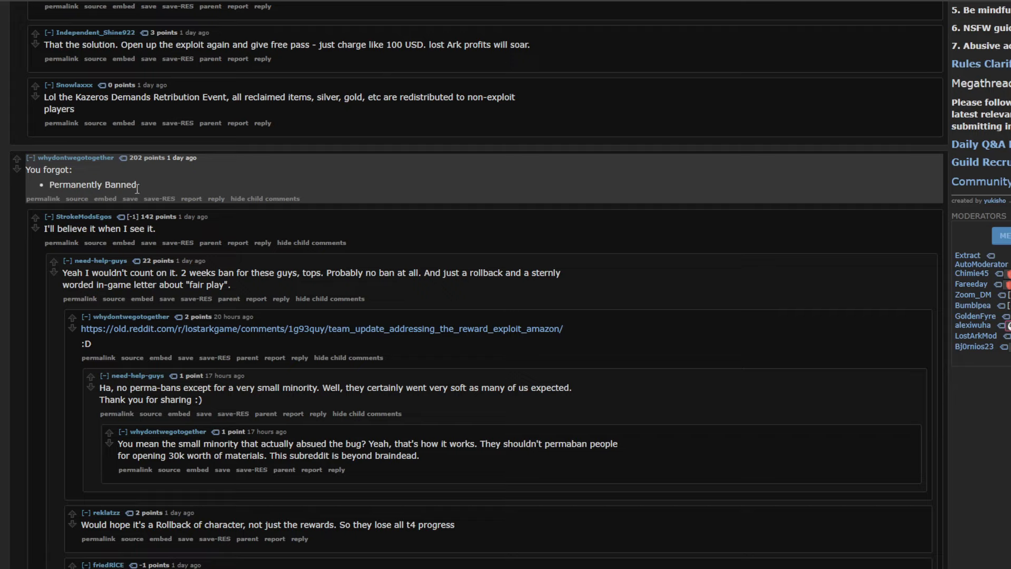
mouse_move(162, 184)
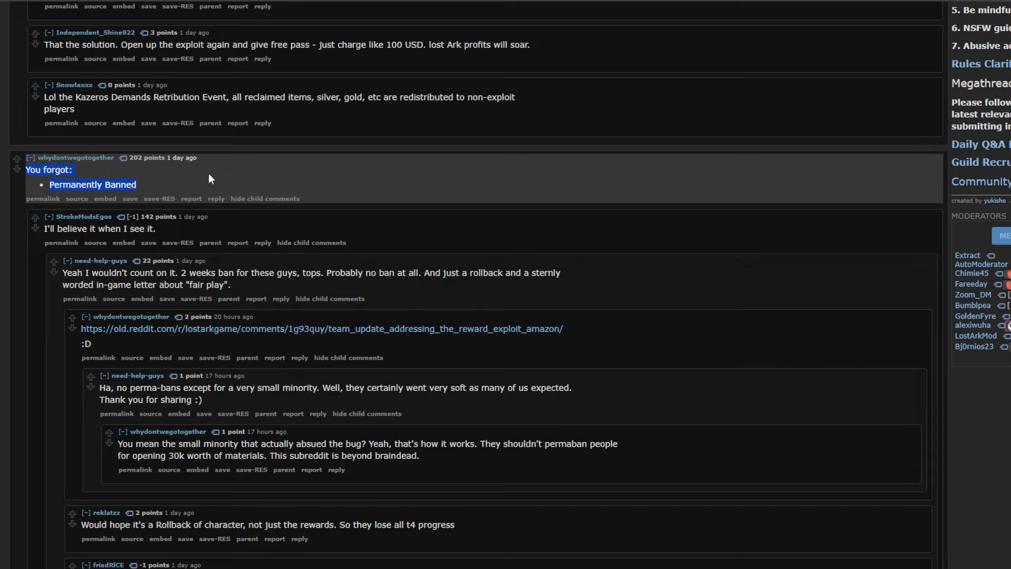
mouse_move(249, 252)
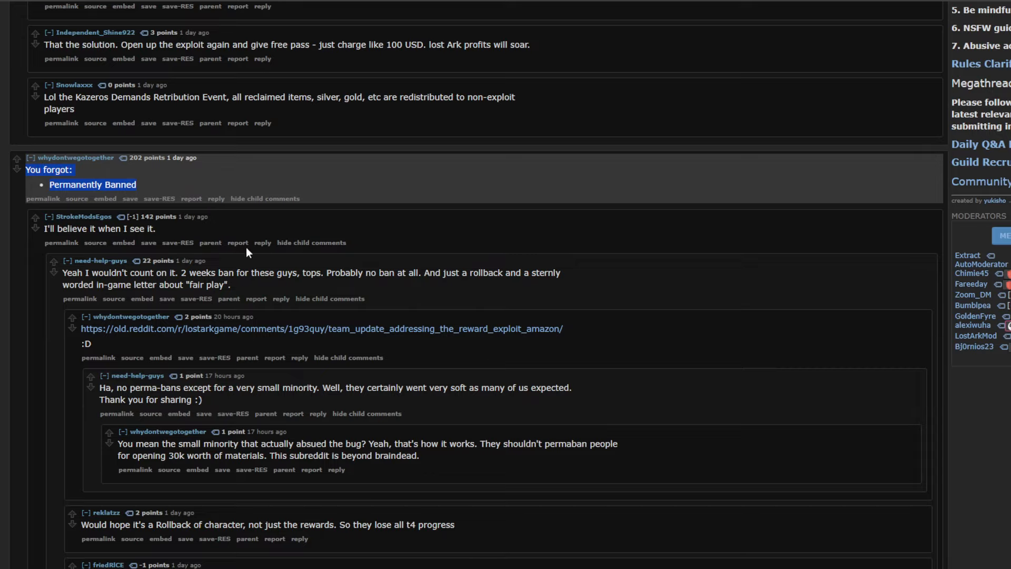
scroll(down, 3)
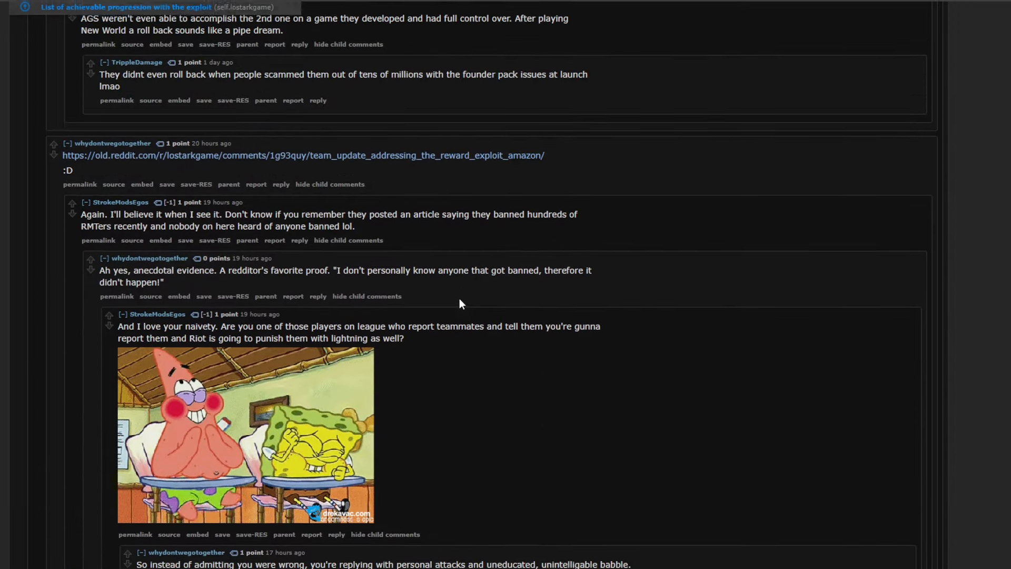
scroll(up, 3)
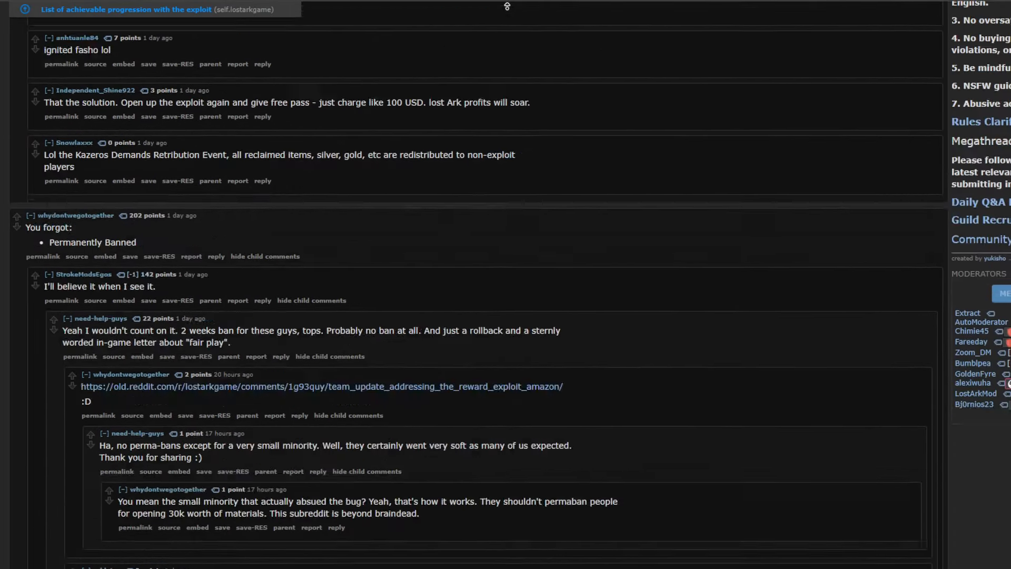
scroll(up, 3)
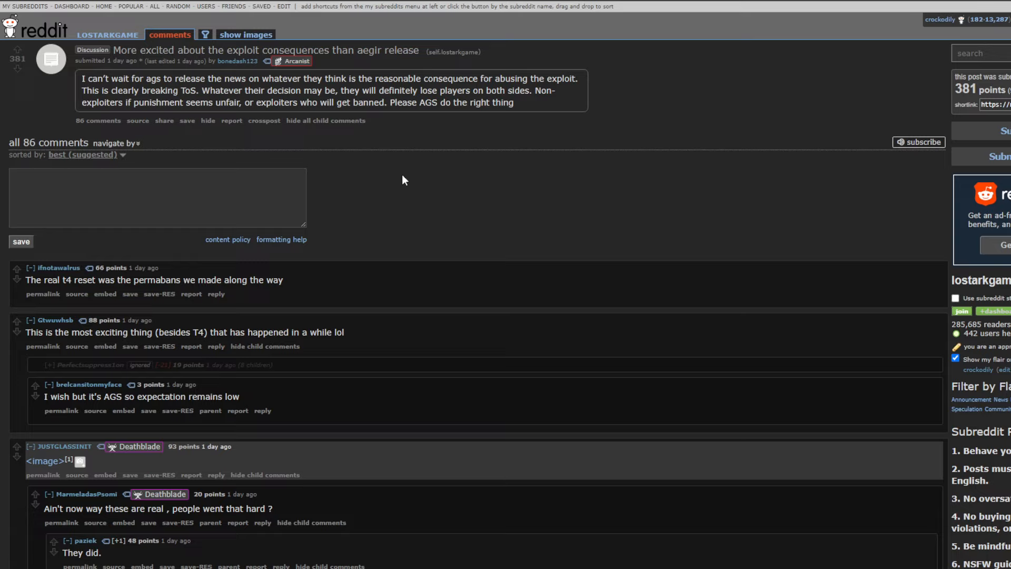
mouse_move(390, 184)
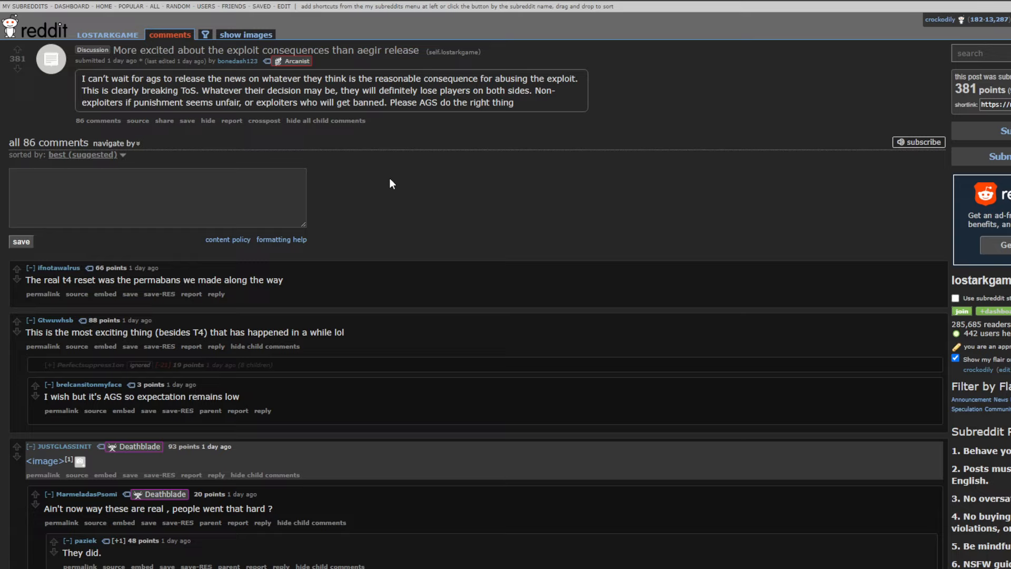
mouse_move(452, 165)
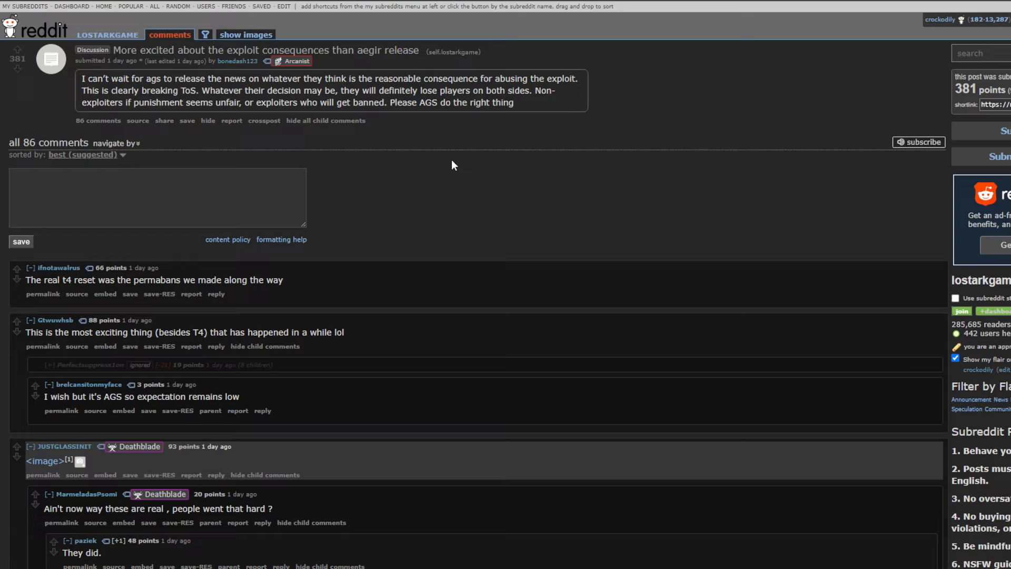
mouse_move(566, 125)
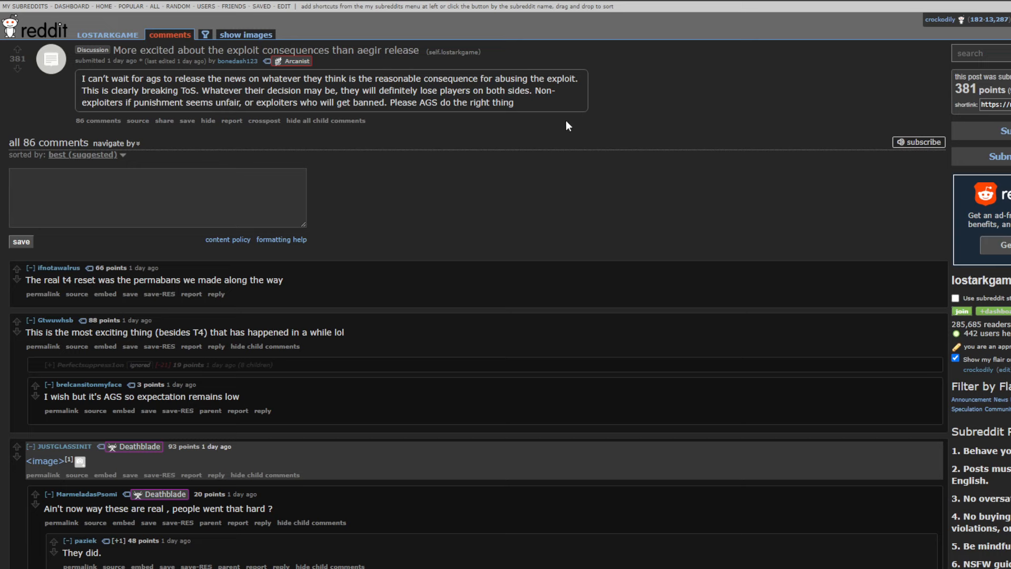
Expand the image in the 93-point suspension-meme comment
scroll(down, 3)
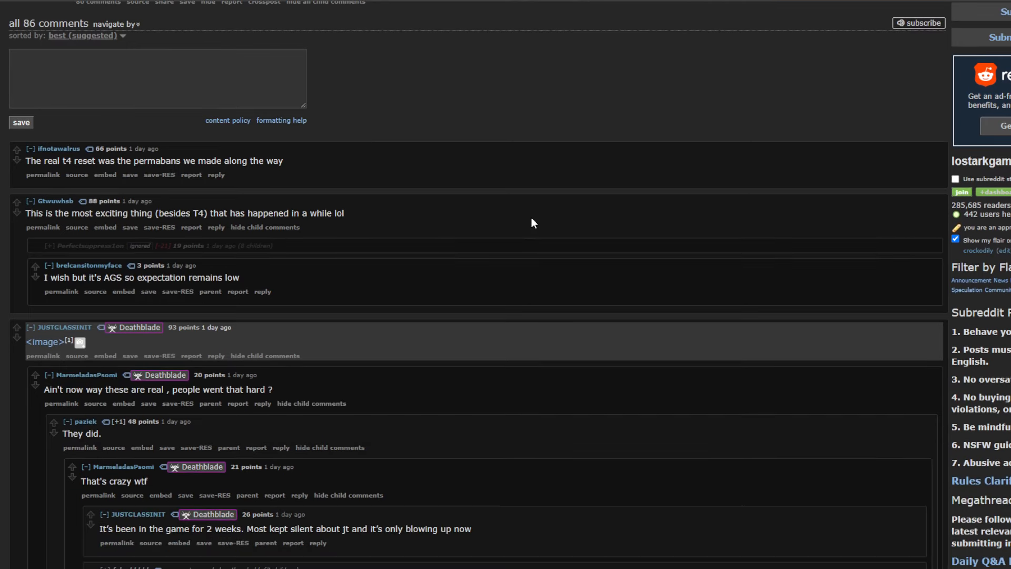
mouse_move(201, 228)
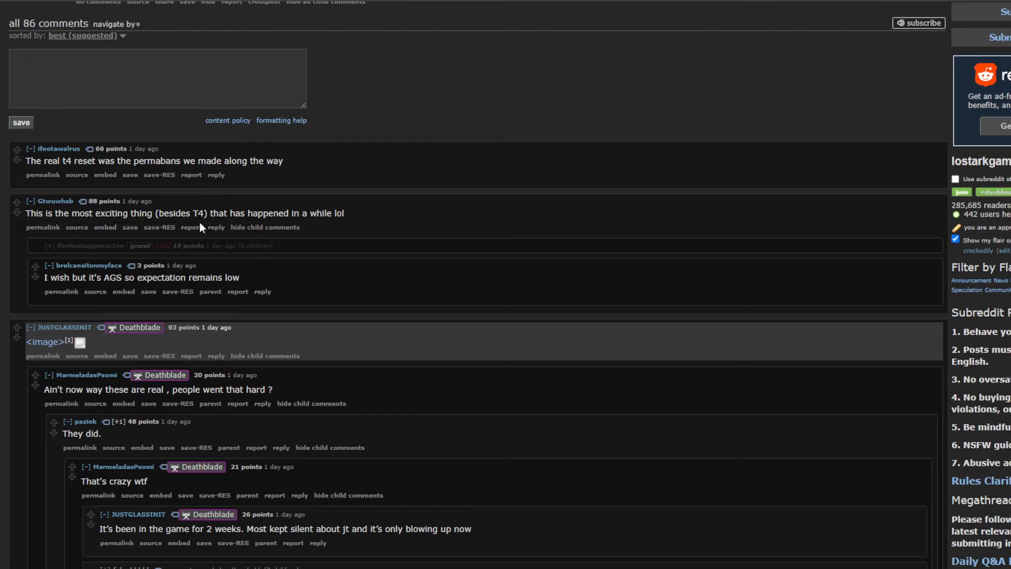
mouse_move(149, 213)
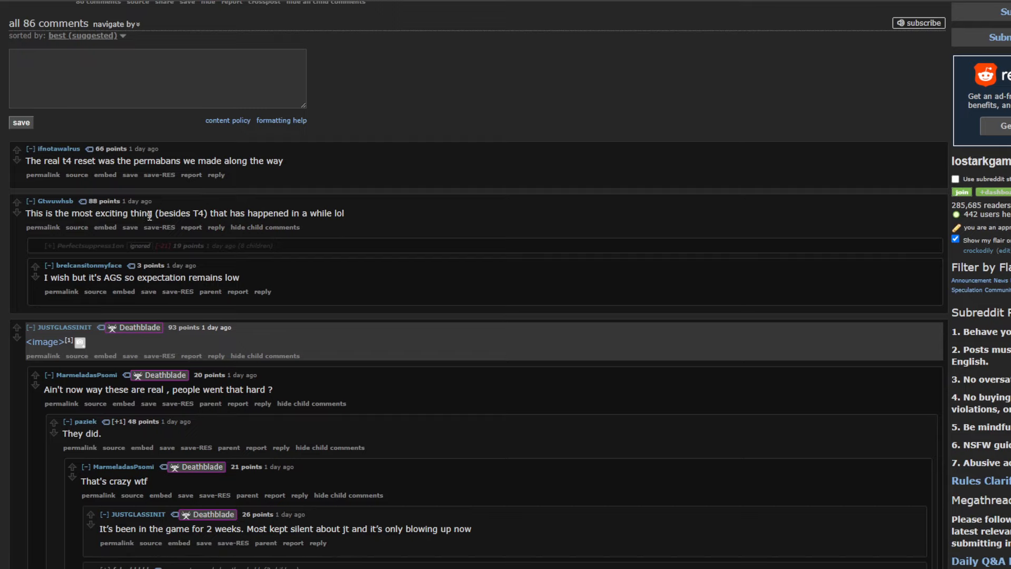
mouse_move(231, 210)
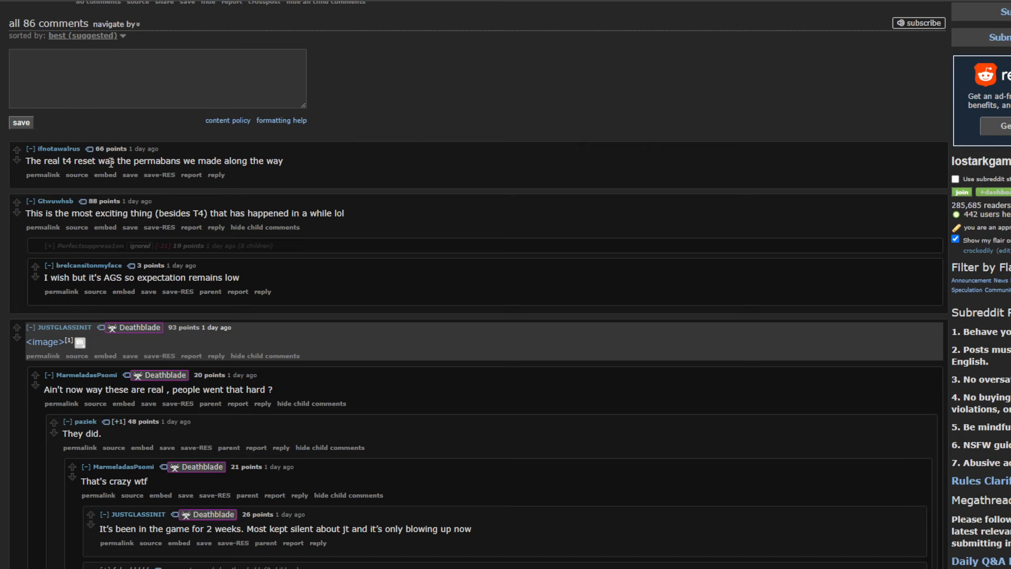
scroll(down, 3)
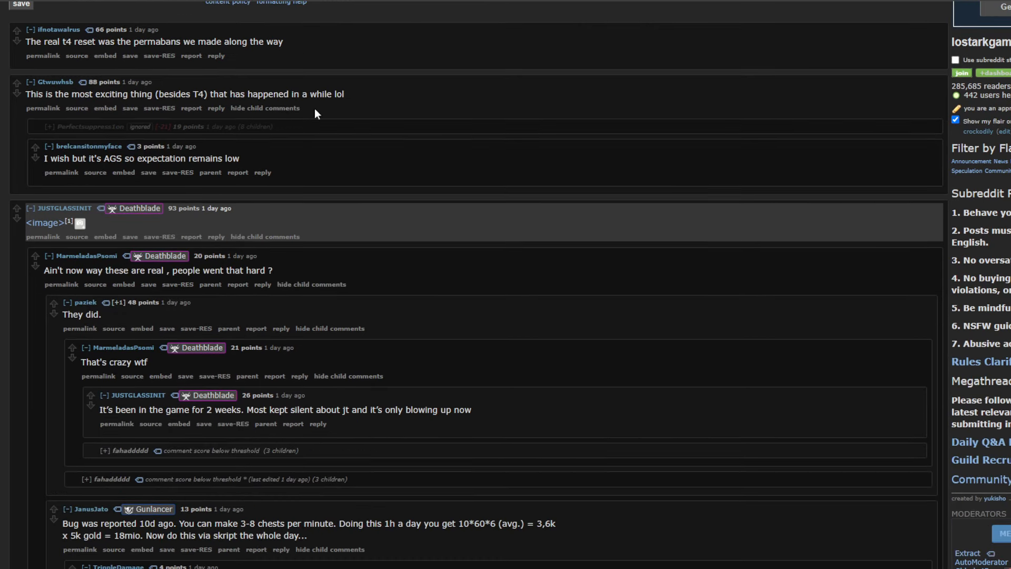
mouse_move(340, 121)
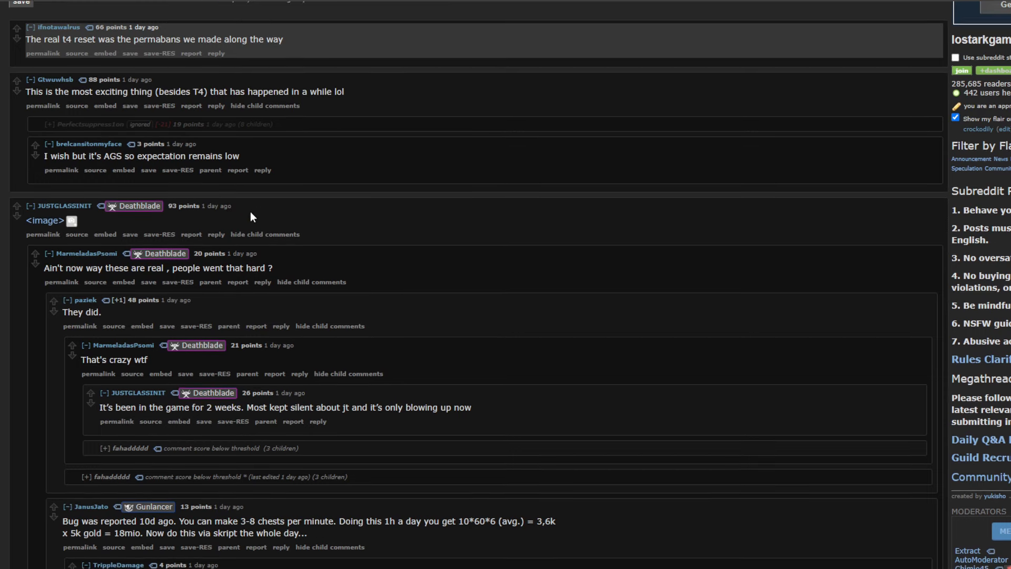
scroll(down, 3)
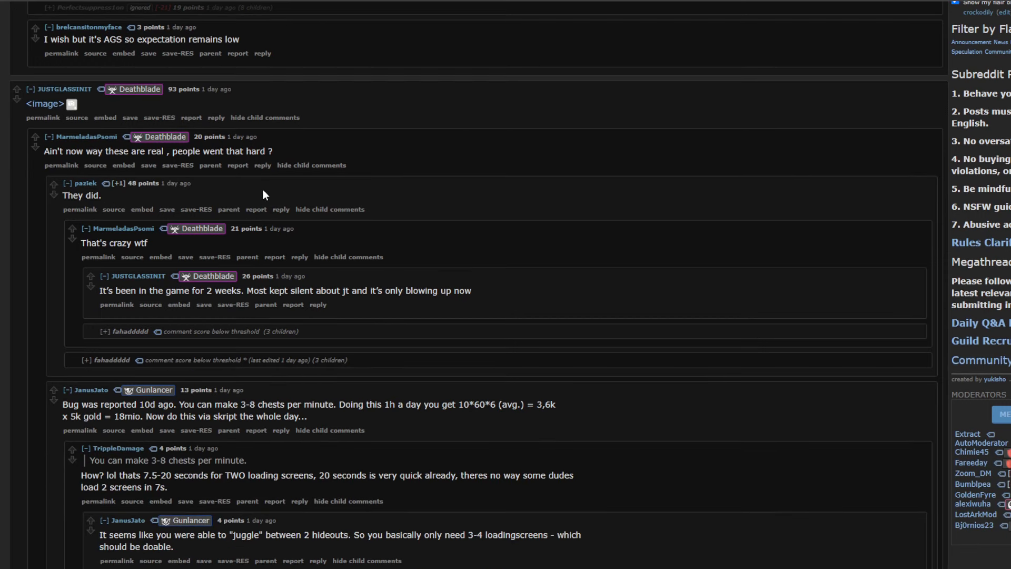
click(44, 104)
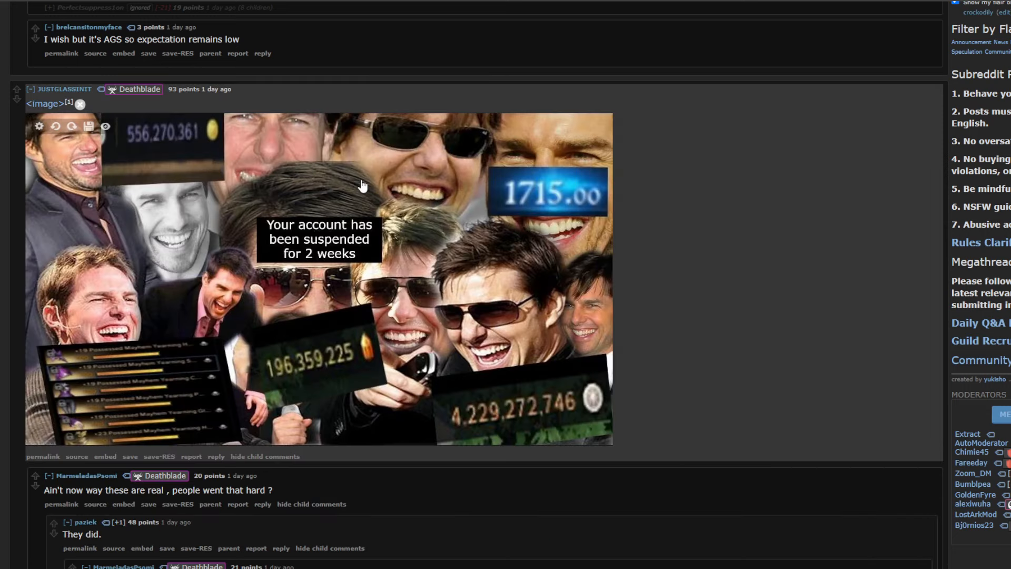
mouse_move(653, 169)
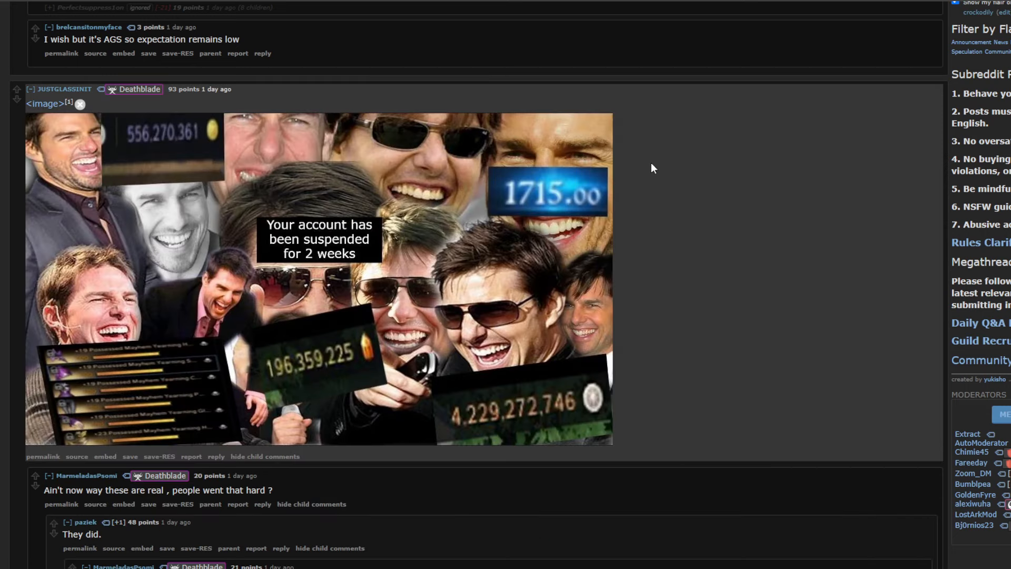
mouse_move(411, 223)
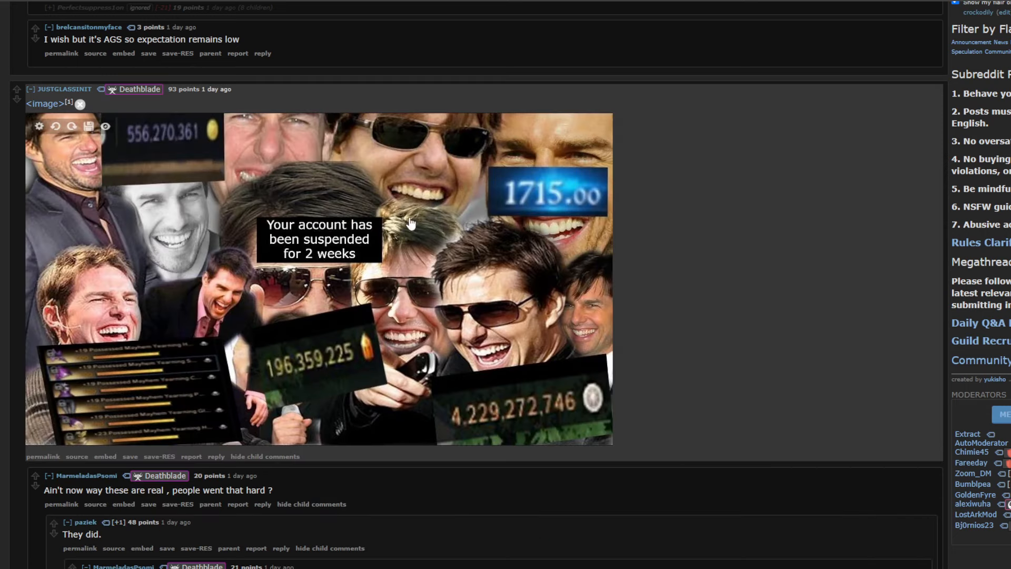
mouse_move(149, 264)
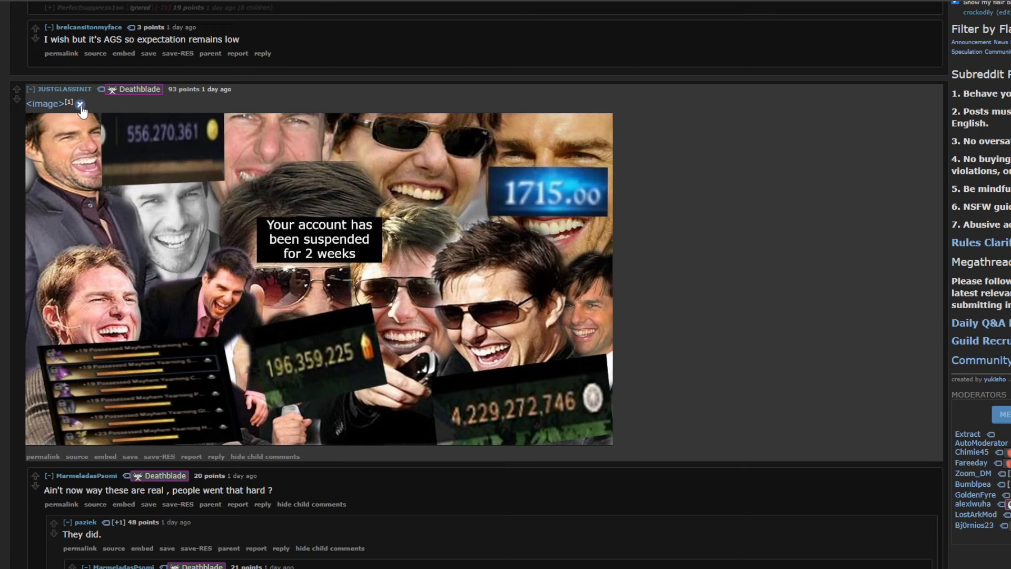
Clear the highlighted comment text around the meme reply chain
scroll(down, 3)
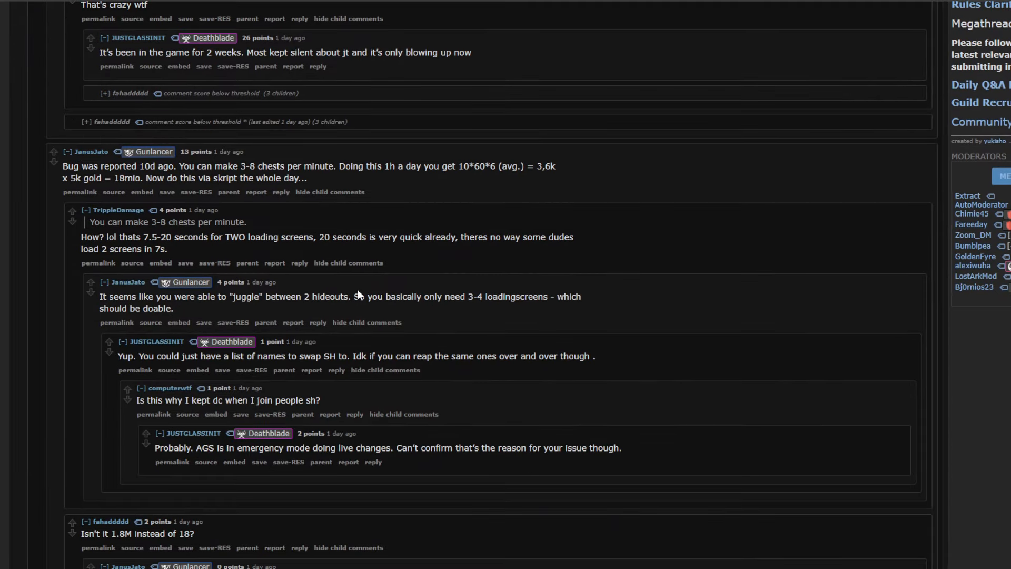
scroll(up, 3)
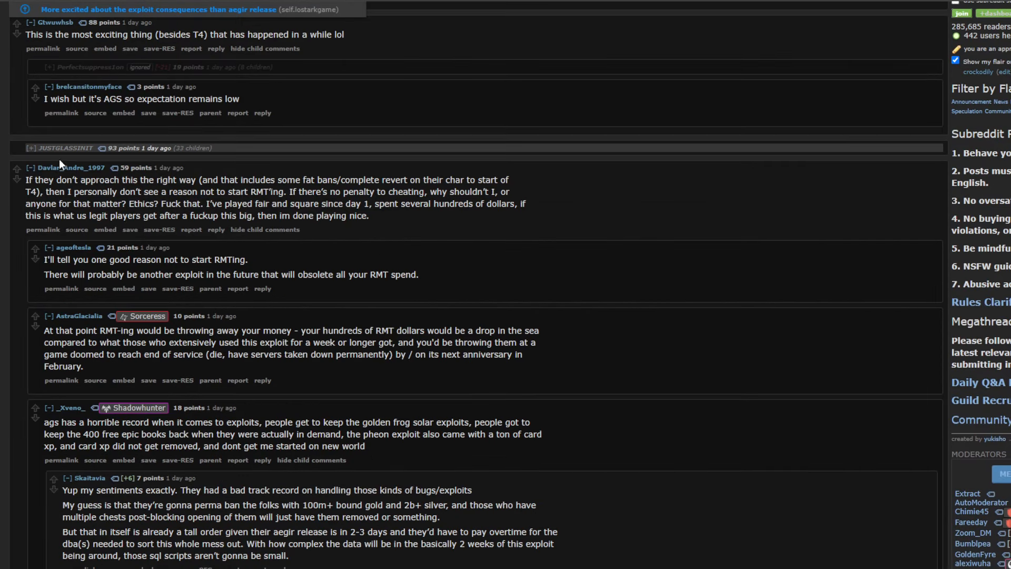
mouse_move(623, 255)
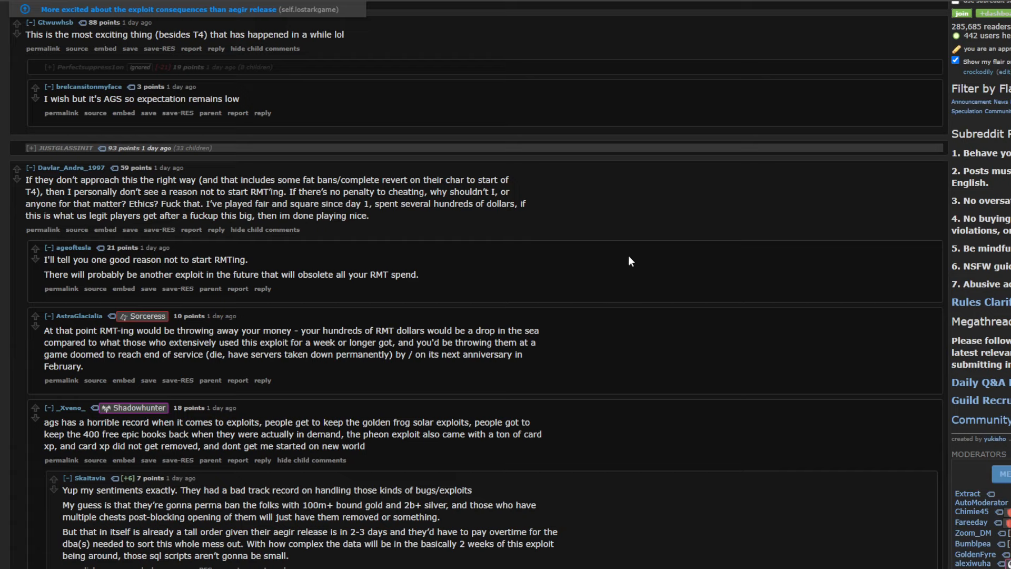
mouse_move(400, 222)
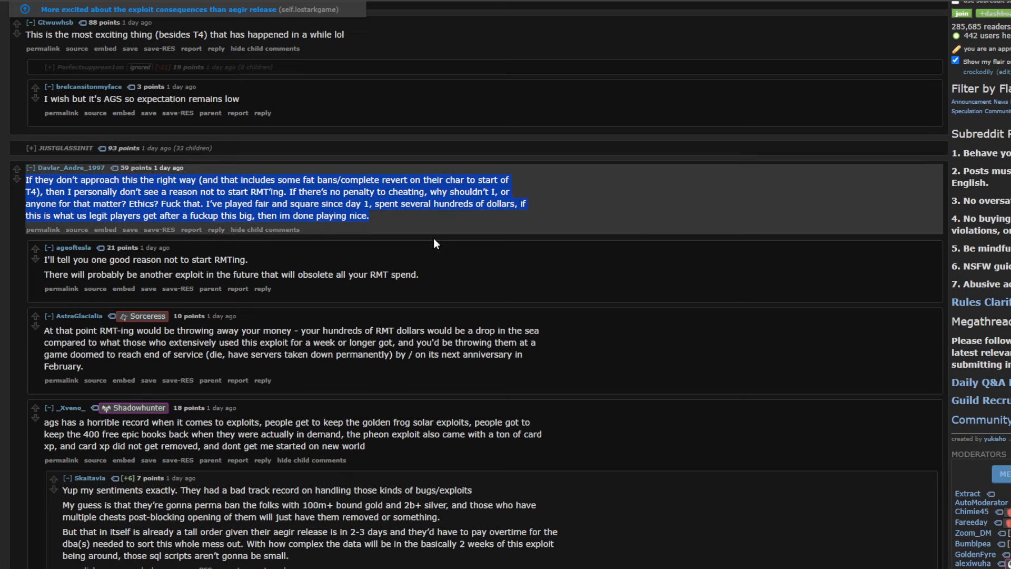
mouse_move(452, 238)
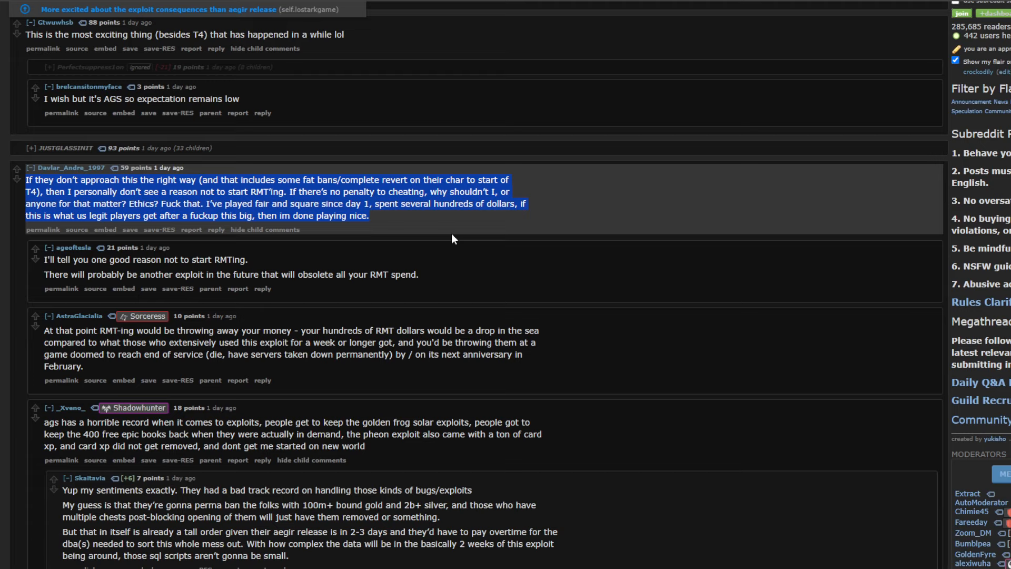
mouse_move(448, 241)
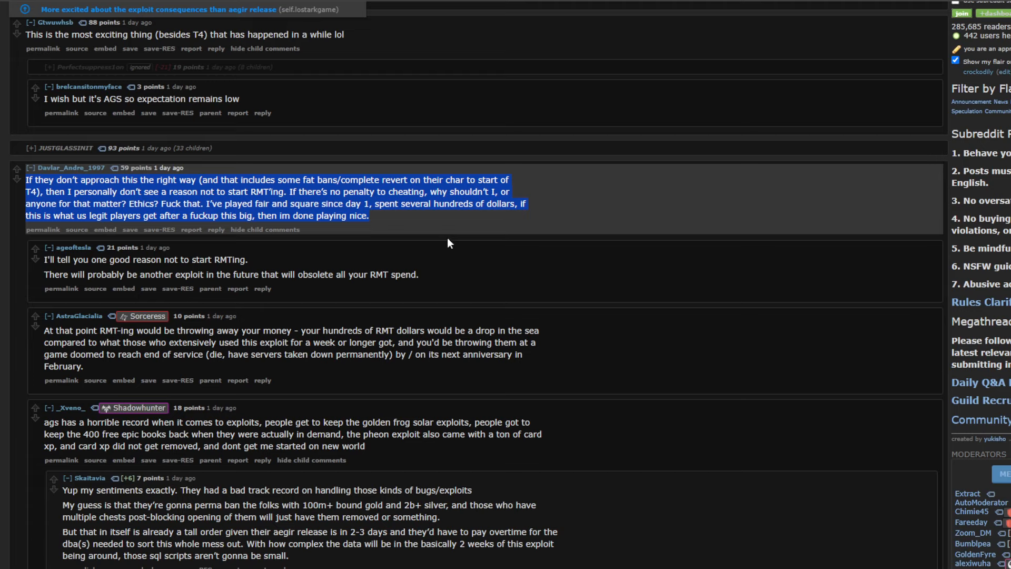
click(525, 225)
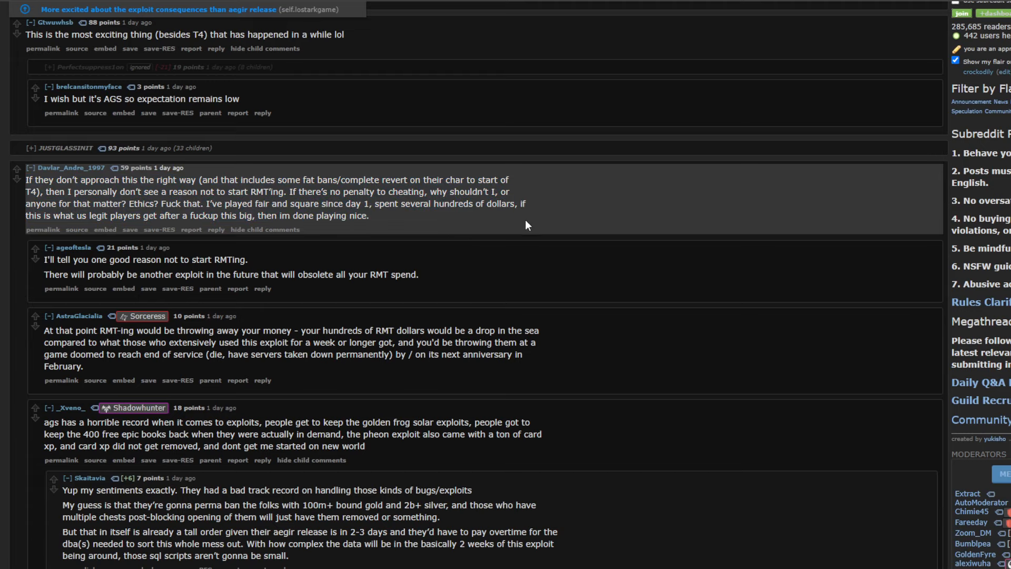
mouse_move(574, 241)
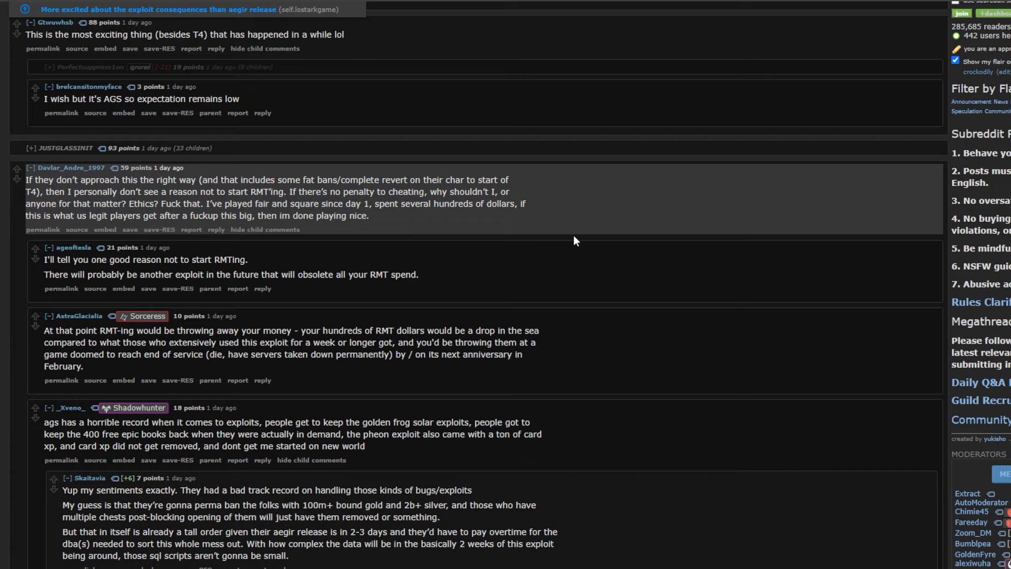
mouse_move(251, 187)
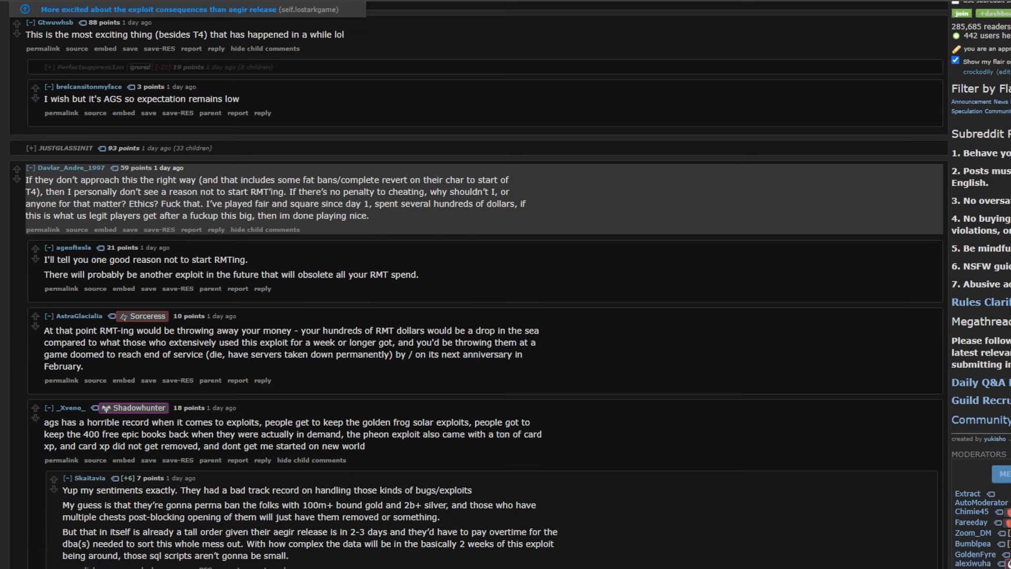
Deselect comment text and collapse the 94-point 'Fuck em up' thread with 18 replies
scroll(up, 3)
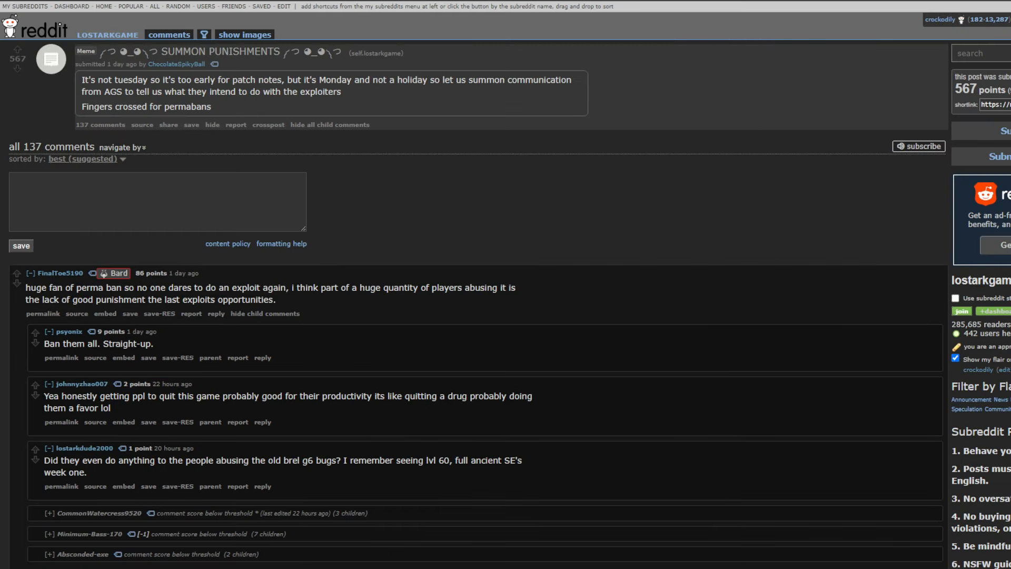
mouse_move(425, 187)
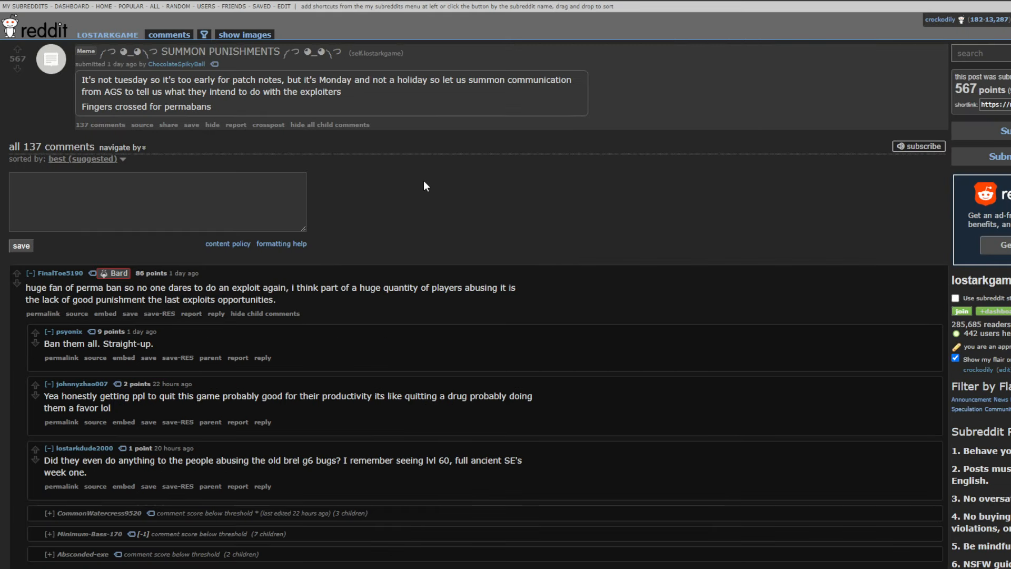
scroll(down, 3)
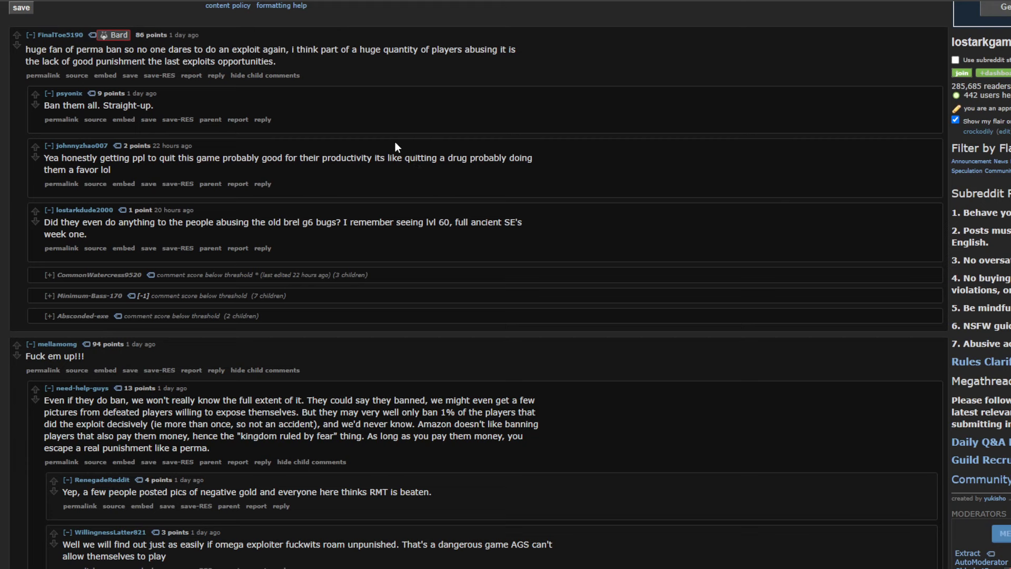
scroll(up, 3)
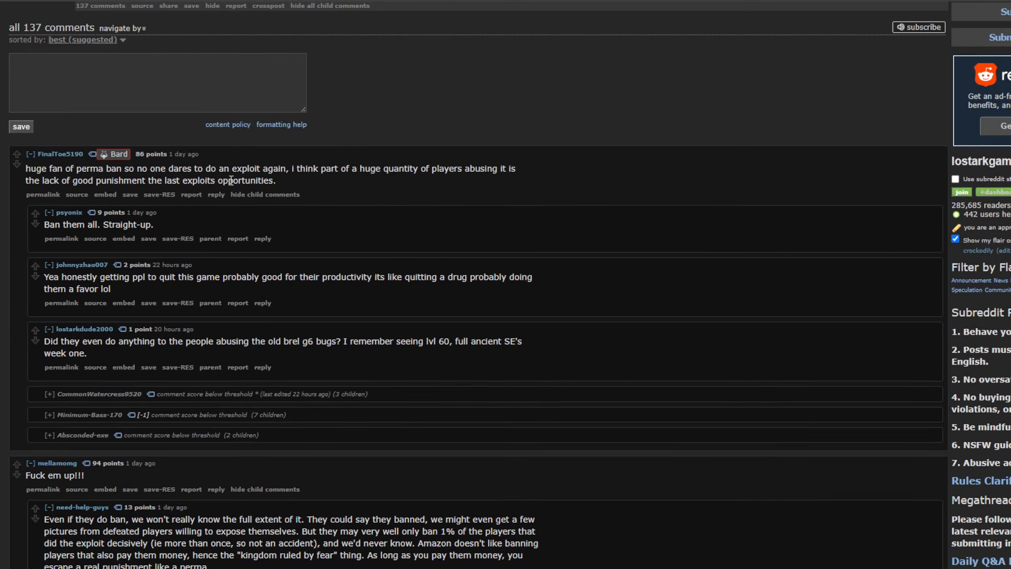
mouse_move(350, 186)
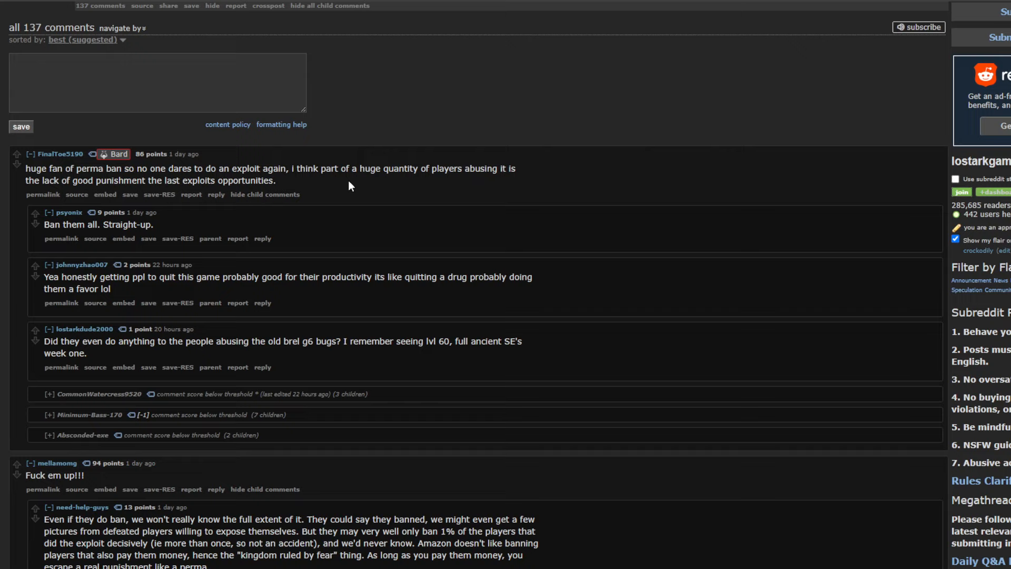
mouse_move(259, 190)
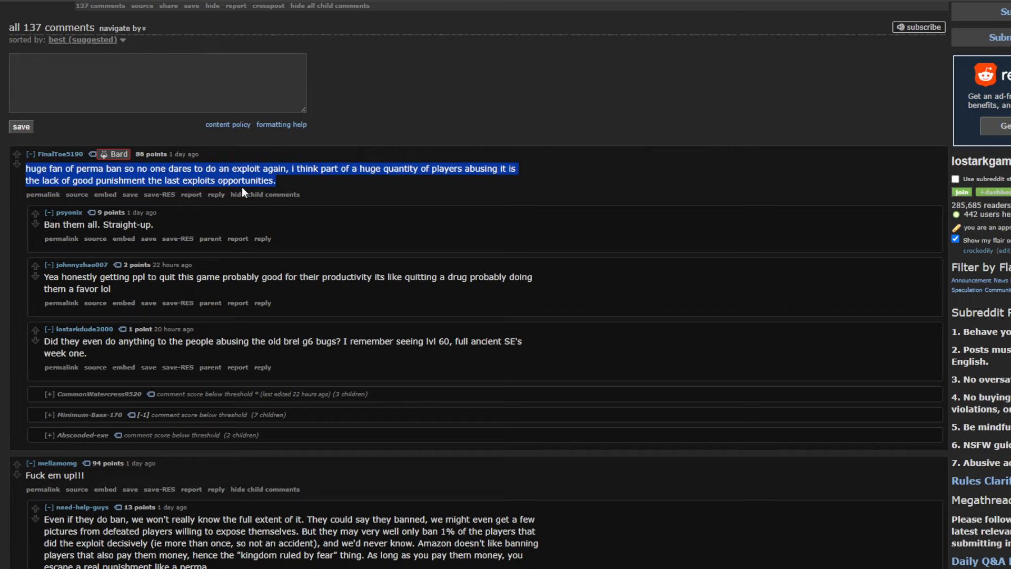
scroll(down, 3)
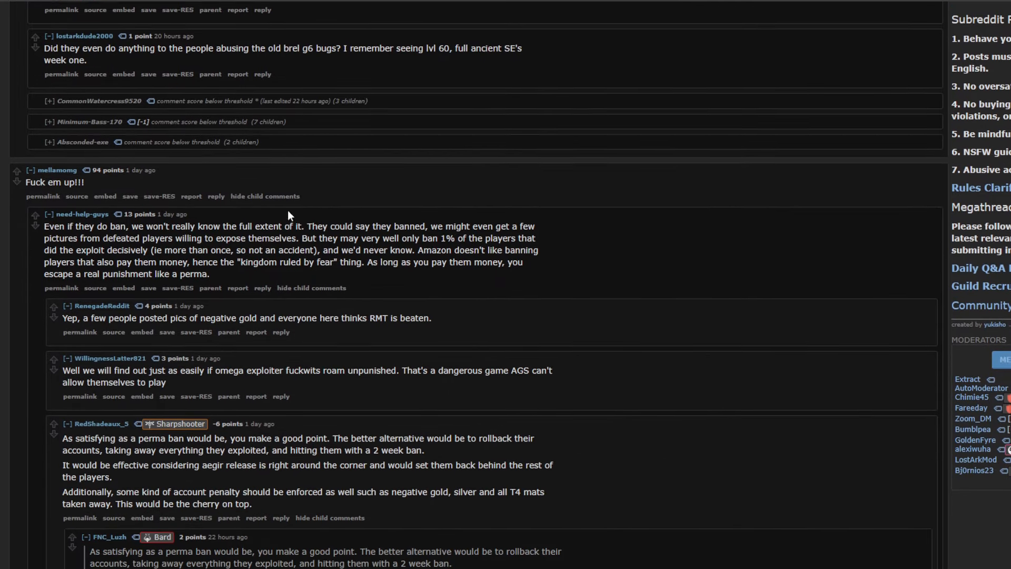
scroll(up, 3)
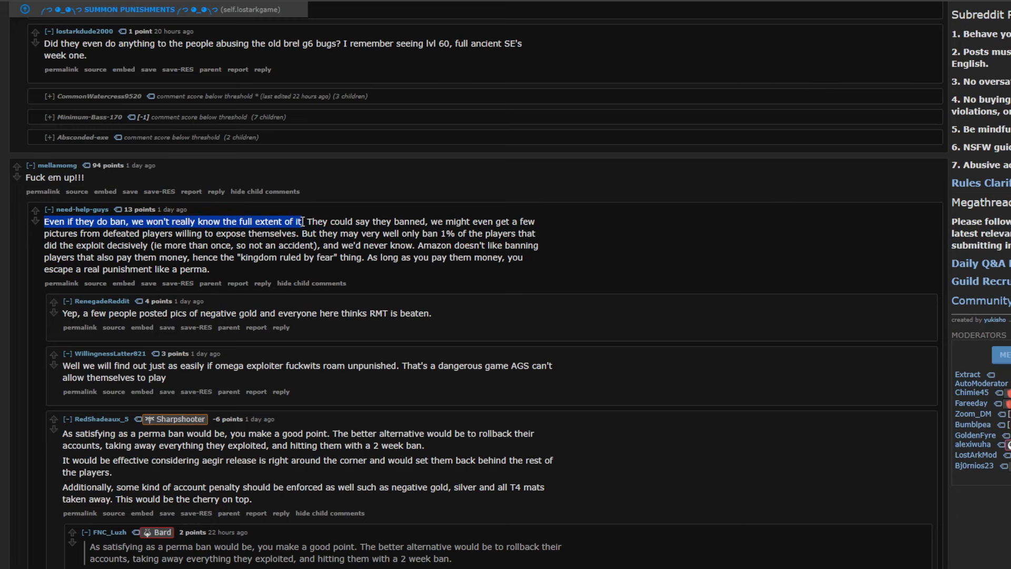
click(207, 245)
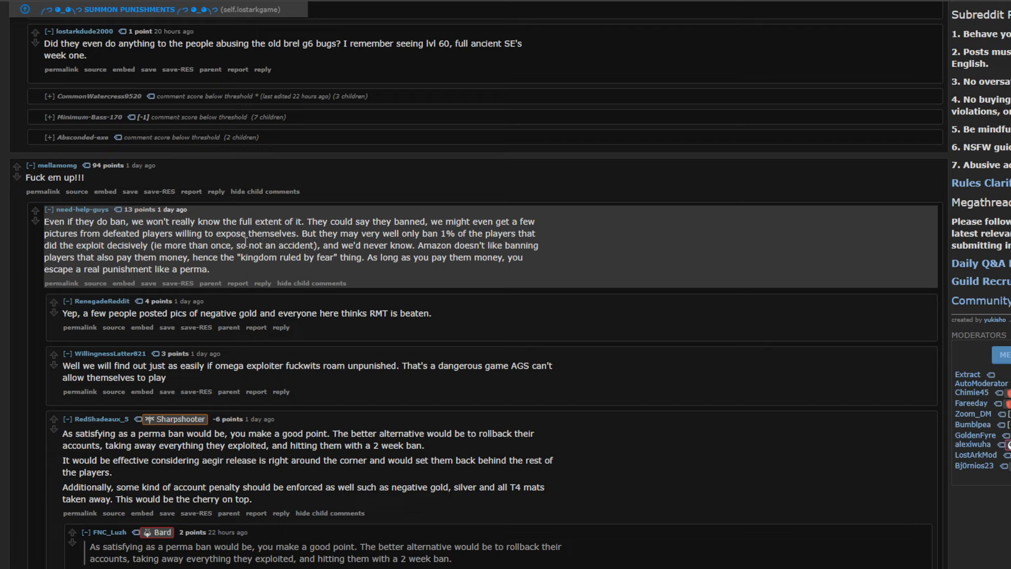
mouse_move(437, 247)
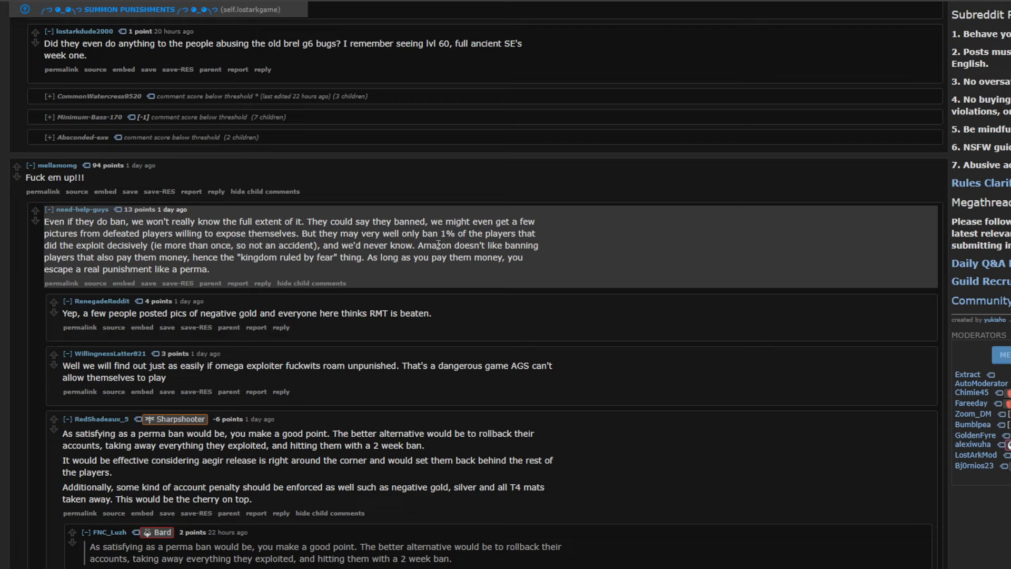
mouse_move(315, 258)
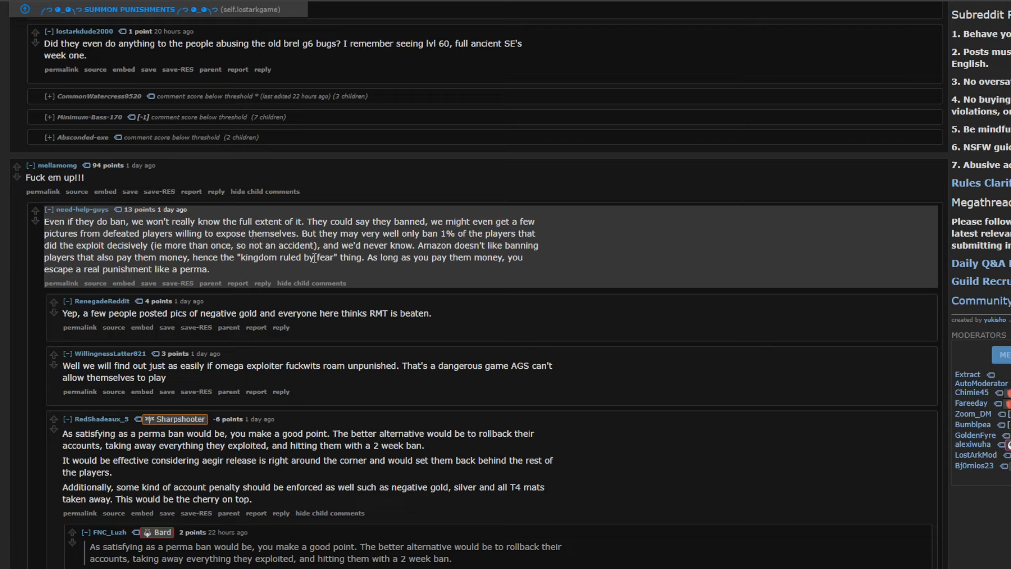
mouse_move(263, 259)
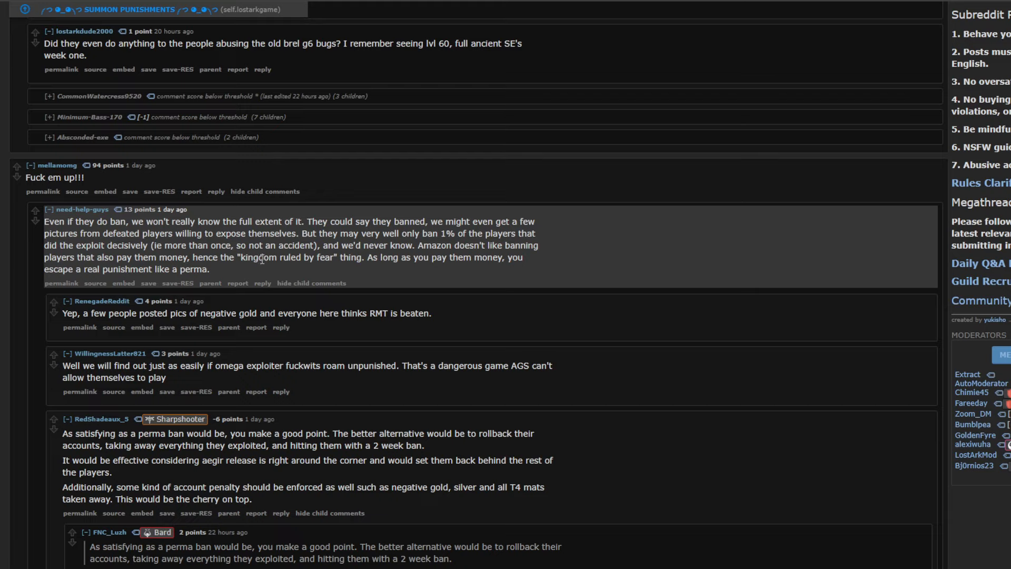
mouse_move(369, 278)
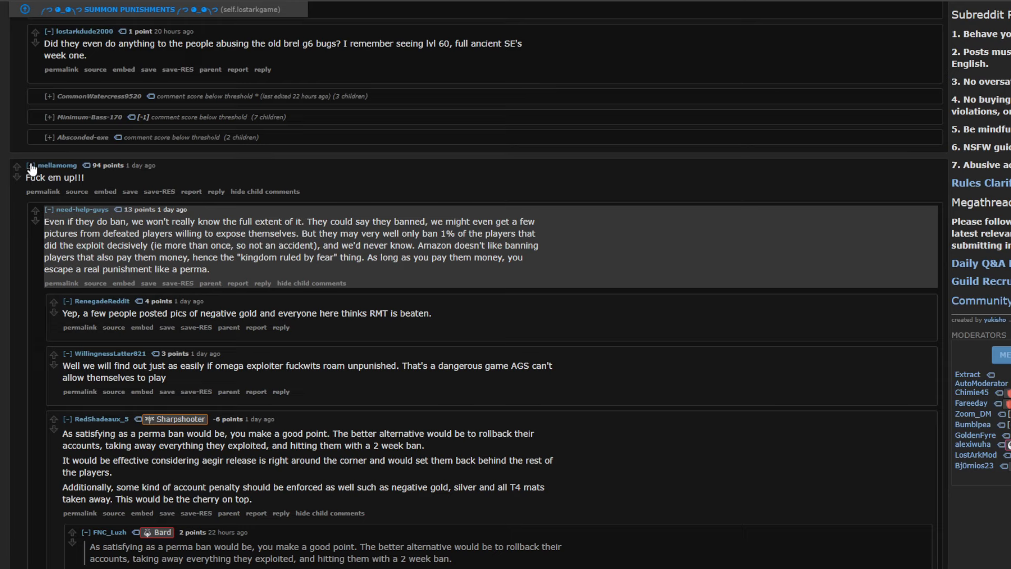
click(31, 164)
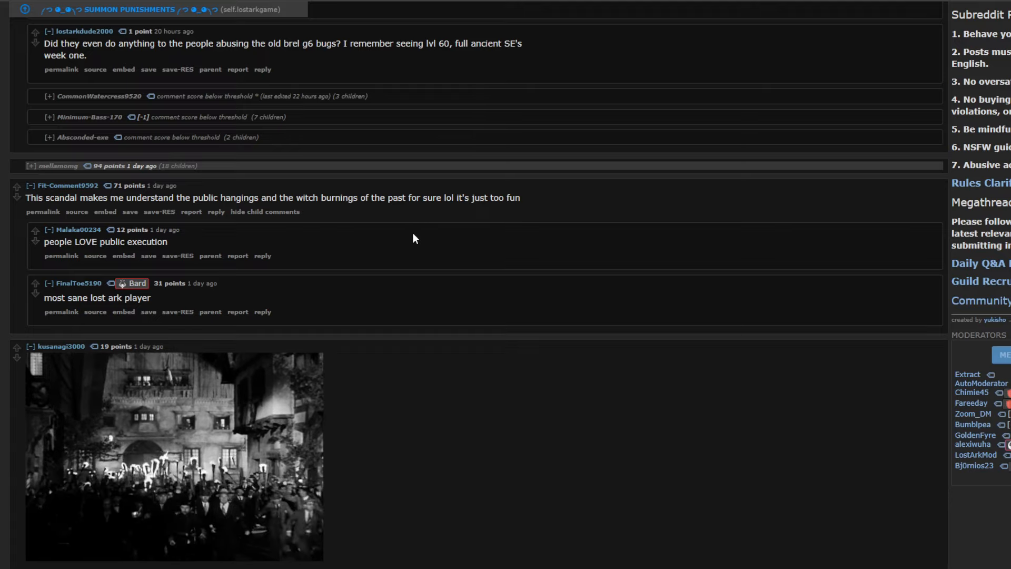
Scroll down to the reply describing Exploit 1 and Exploit 2 on the Ignite servers
scroll(down, 3)
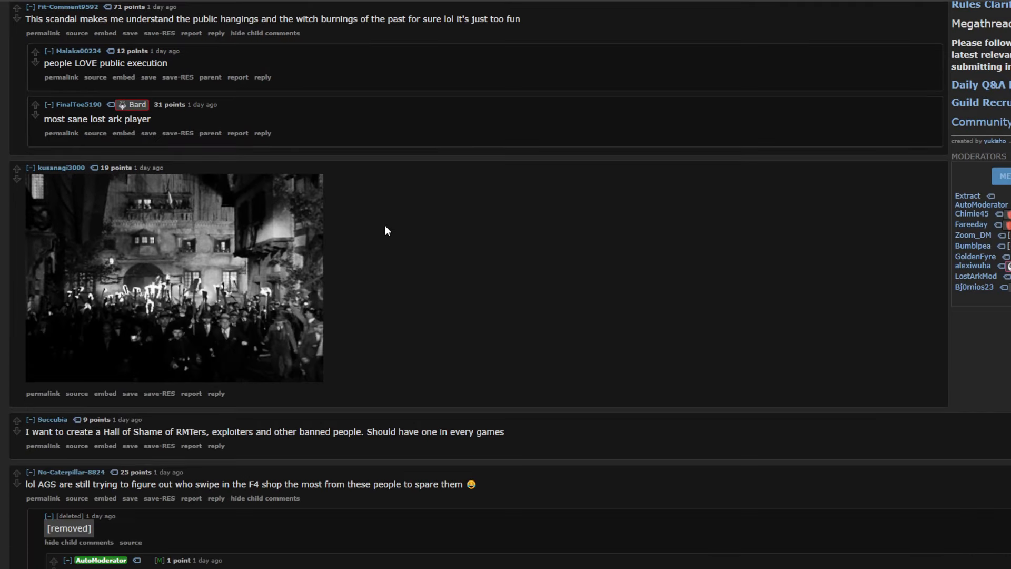
scroll(down, 3)
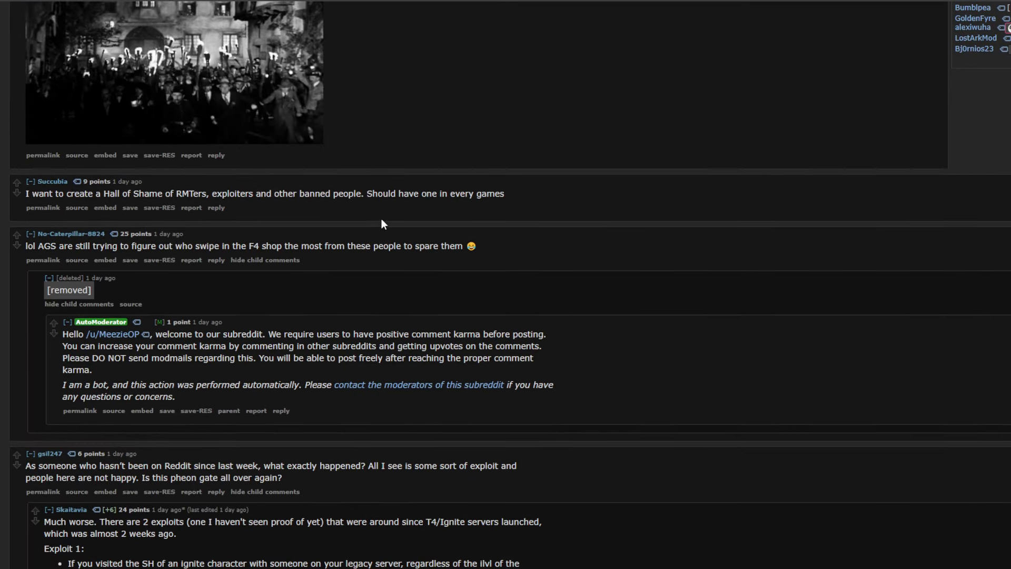
scroll(down, 3)
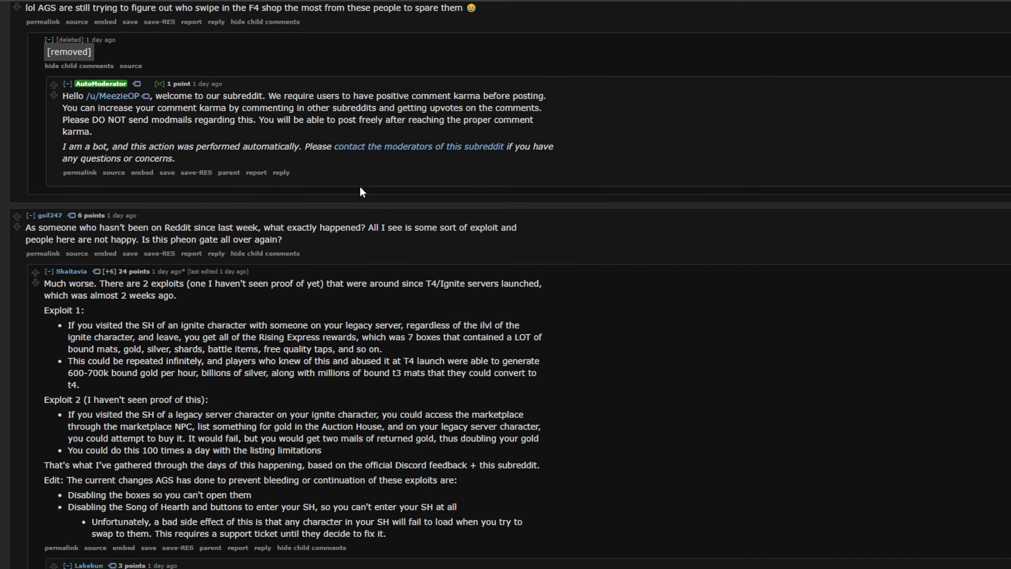
scroll(down, 3)
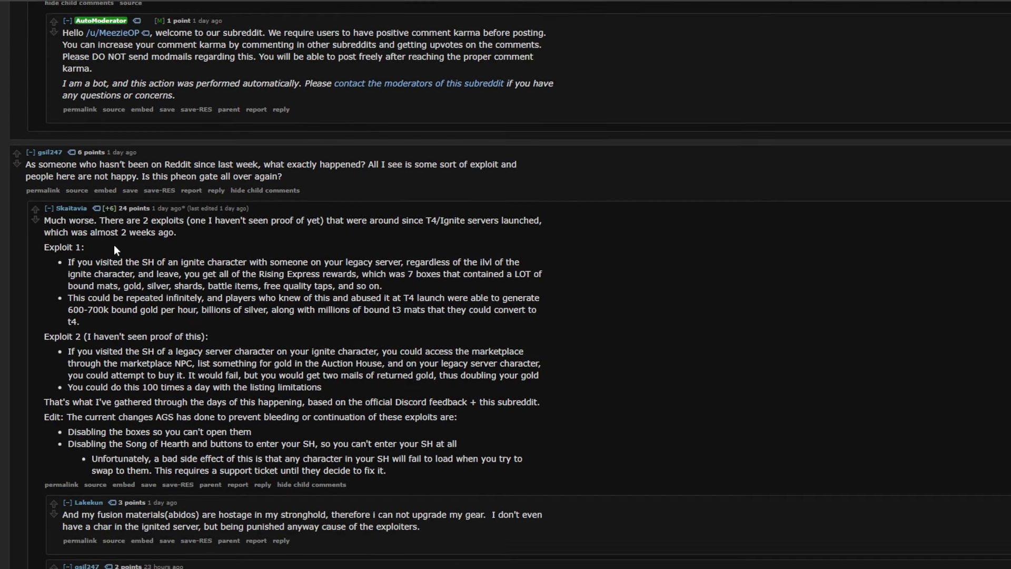
scroll(down, 3)
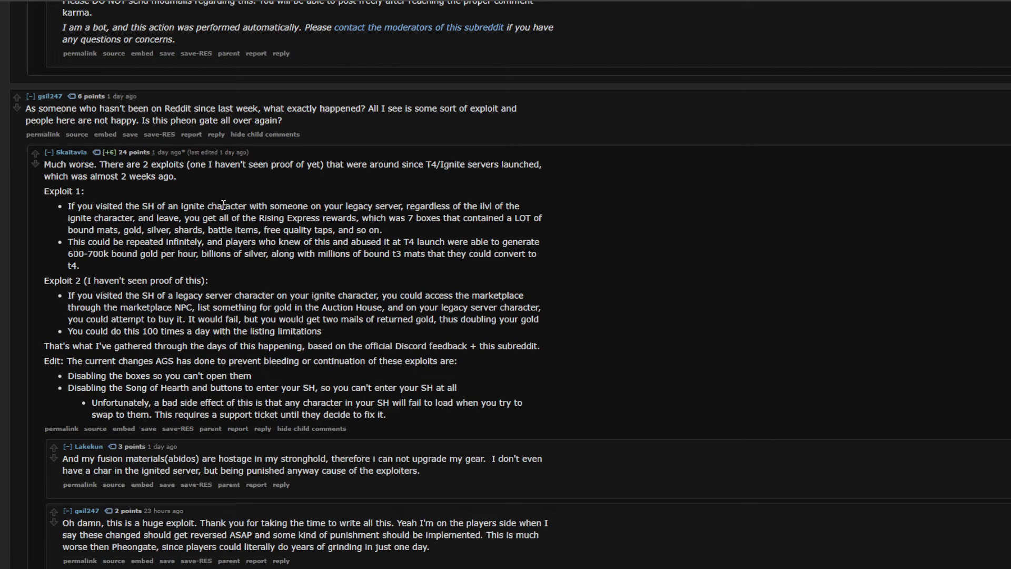
mouse_move(242, 290)
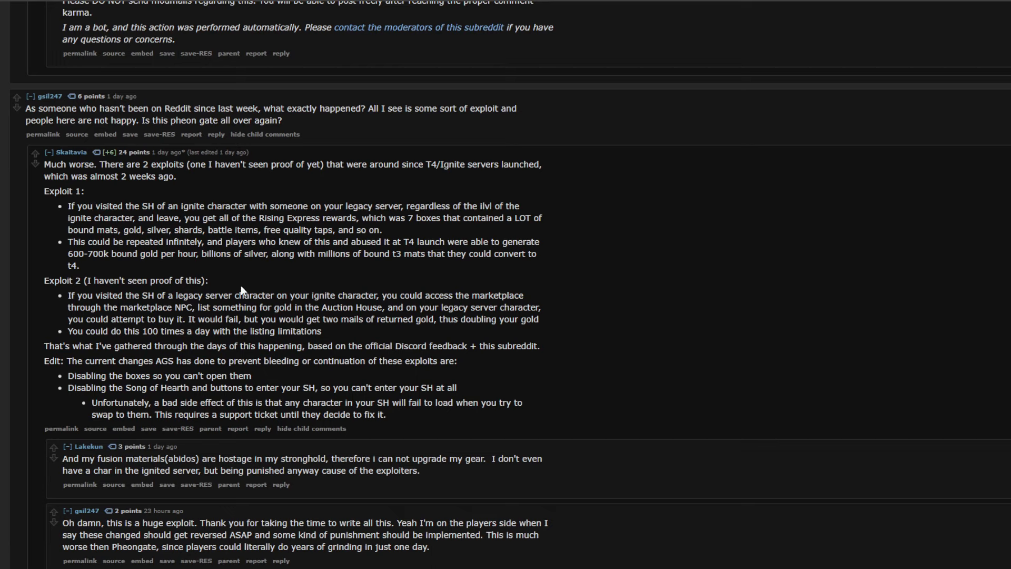
mouse_move(225, 307)
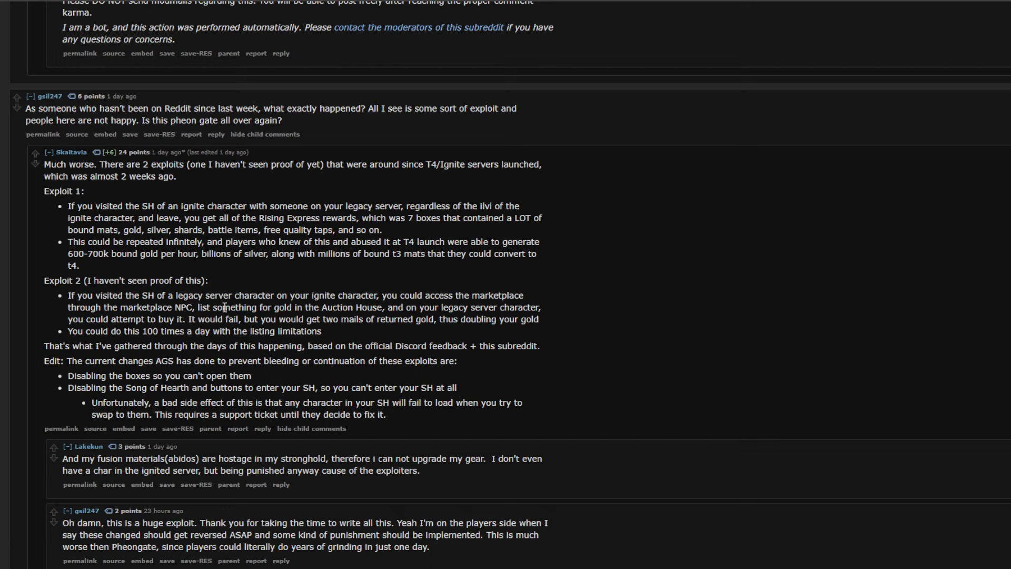
mouse_move(127, 192)
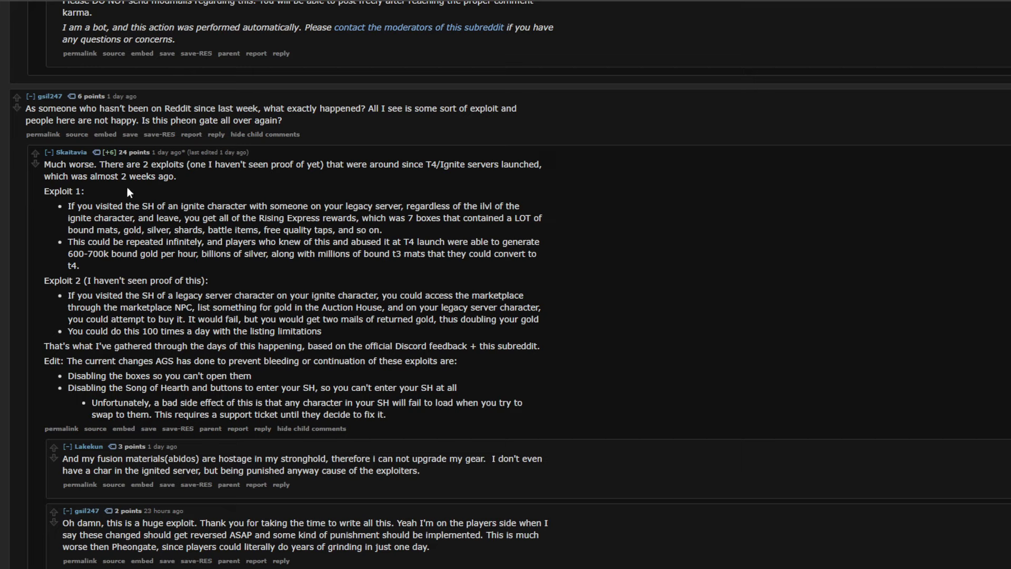
mouse_move(236, 210)
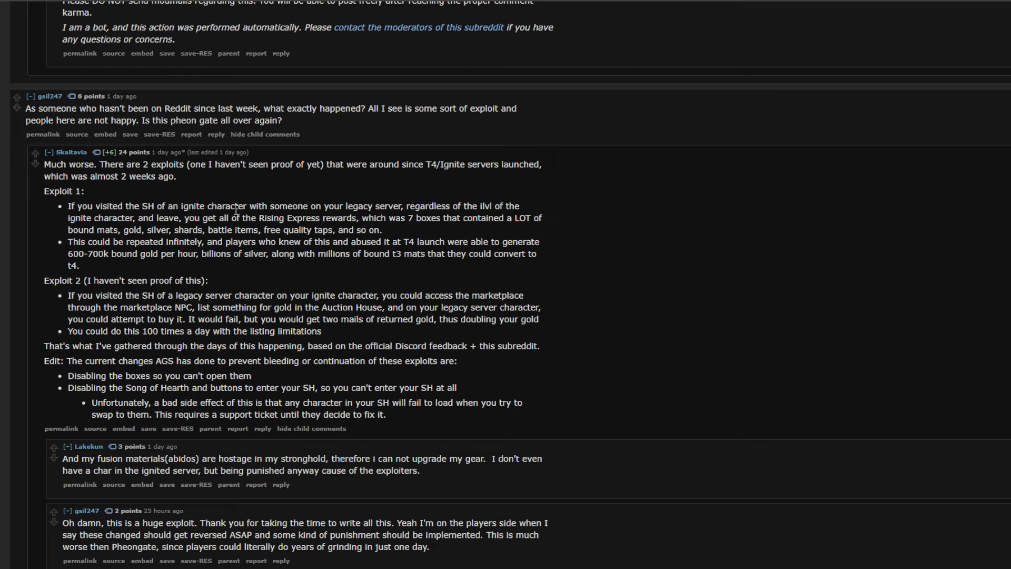
mouse_move(72, 153)
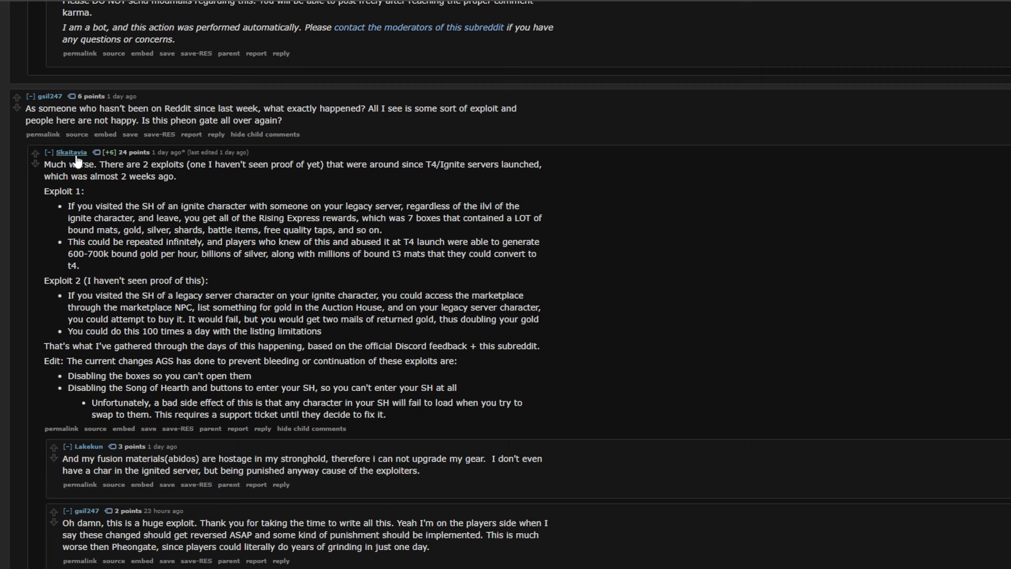
mouse_move(286, 270)
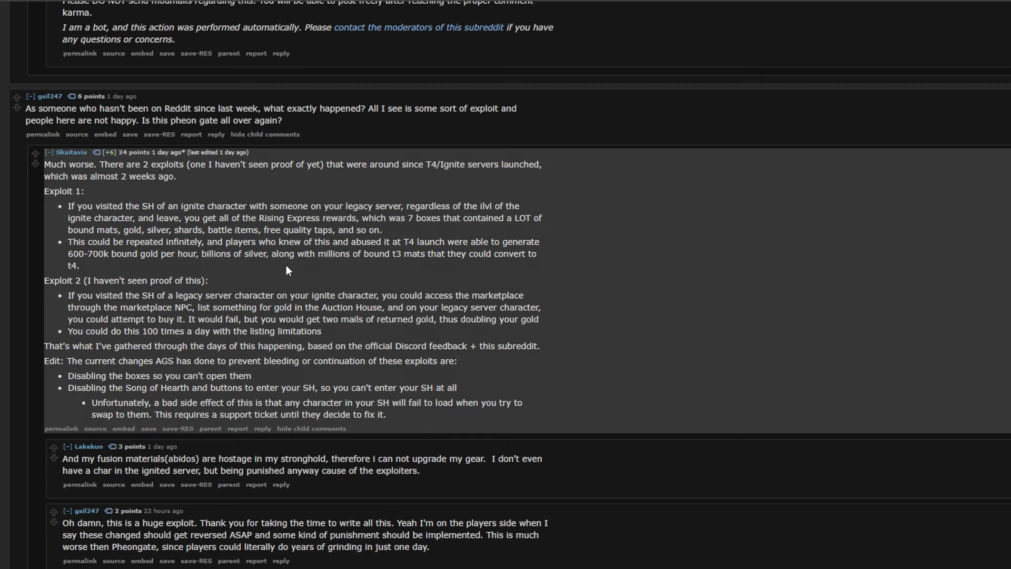
mouse_move(72, 216)
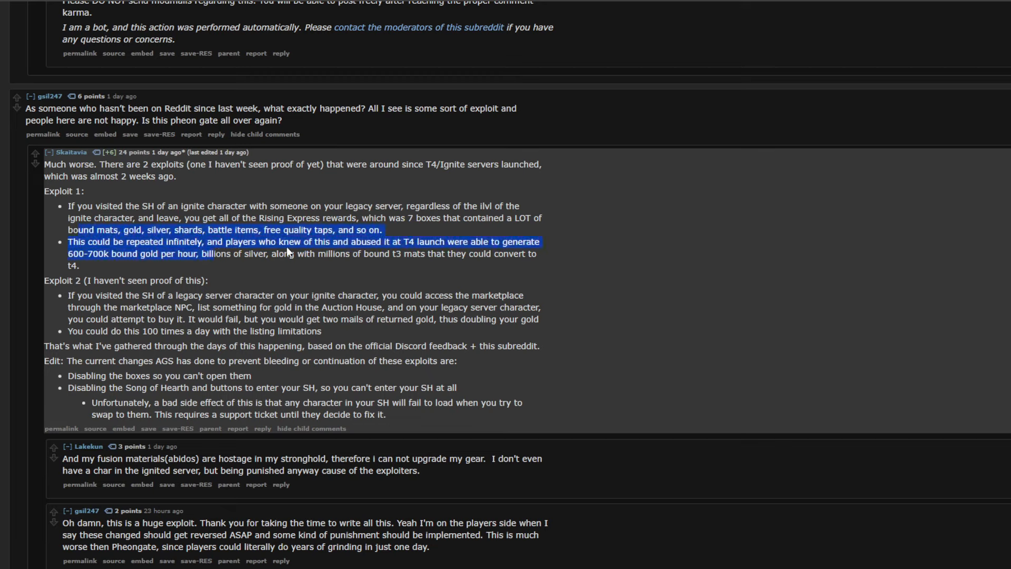
click(155, 274)
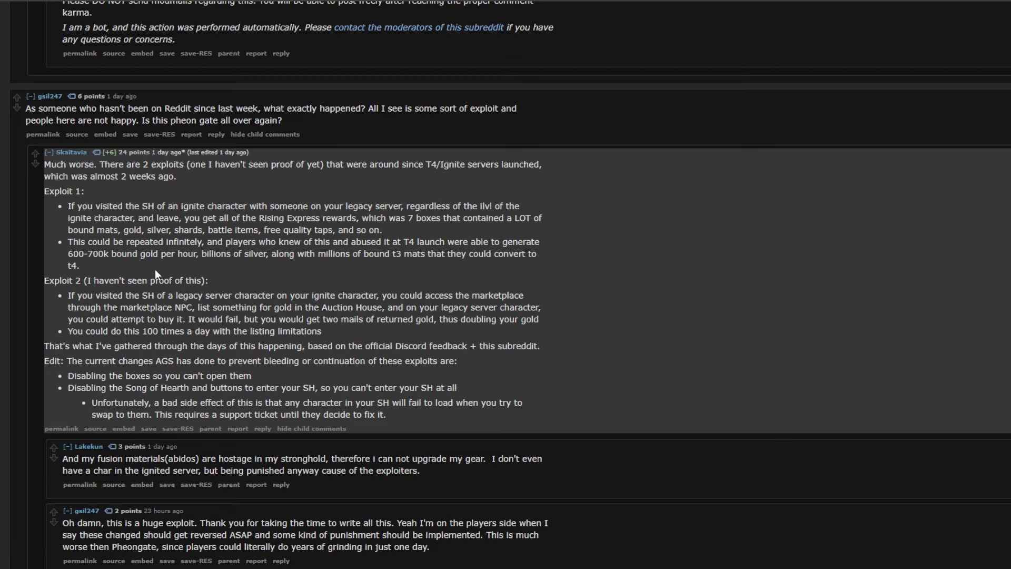
mouse_move(133, 258)
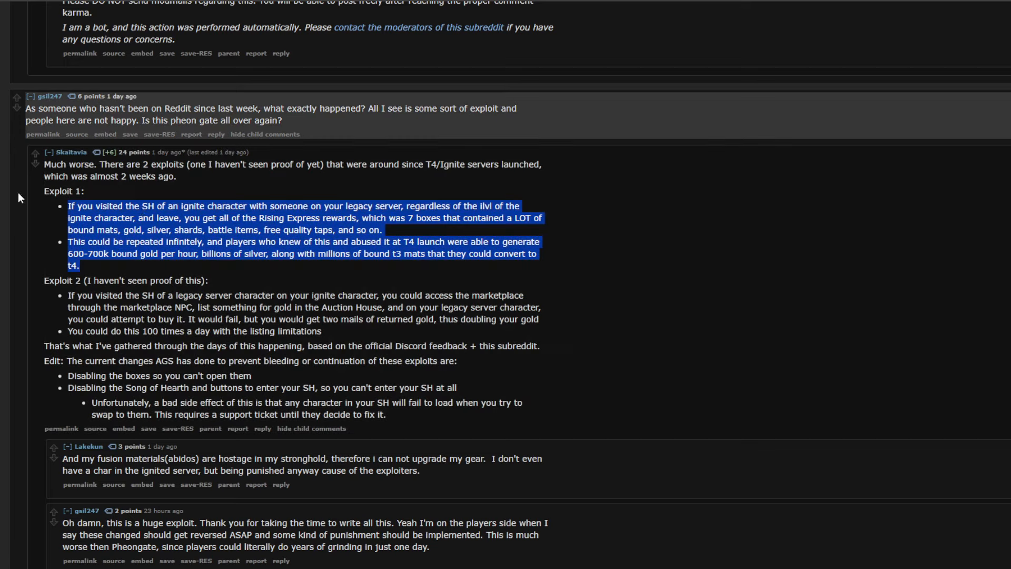
click(105, 291)
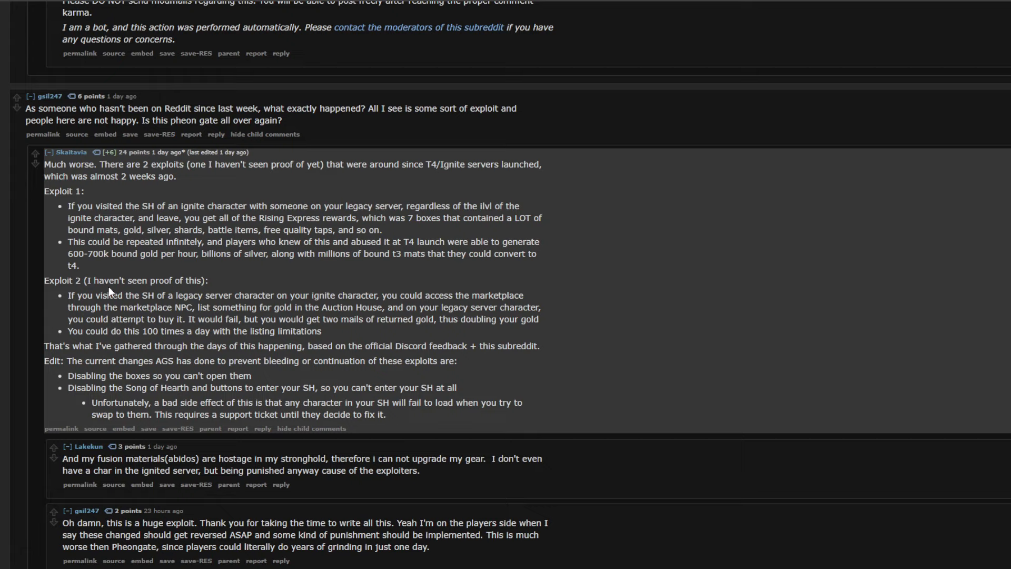
mouse_move(159, 355)
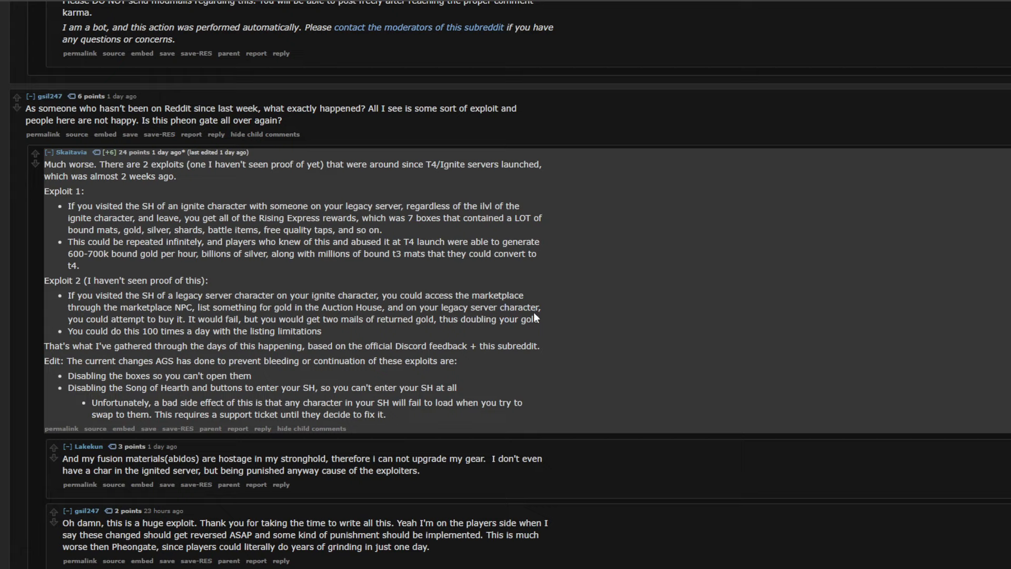
mouse_move(532, 304)
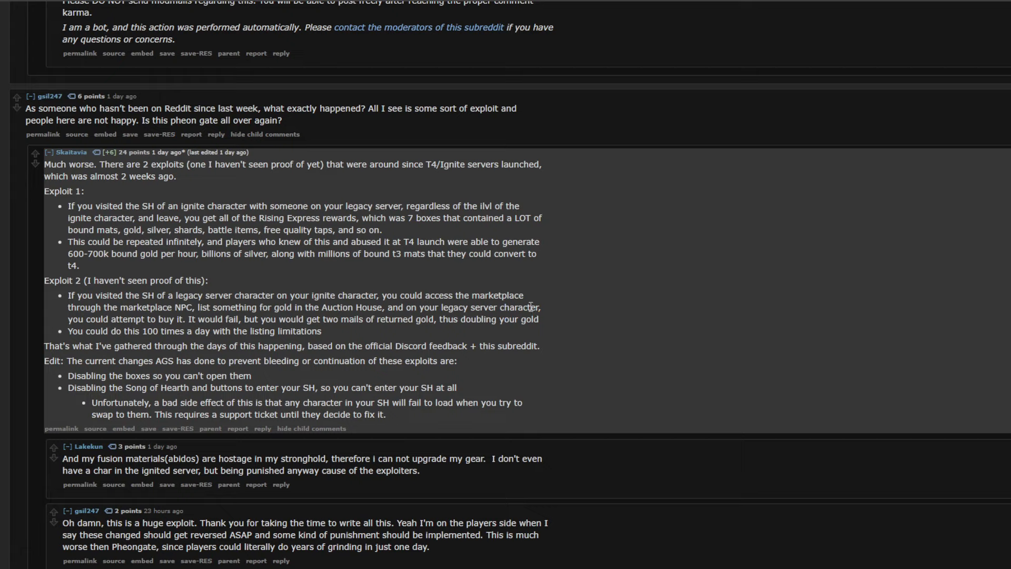
mouse_move(660, 294)
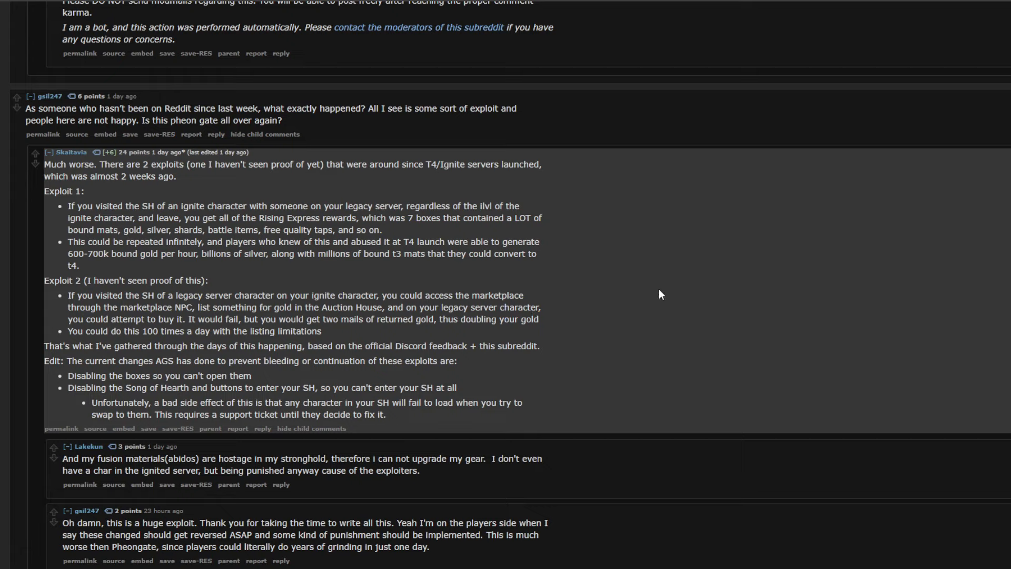
mouse_move(656, 294)
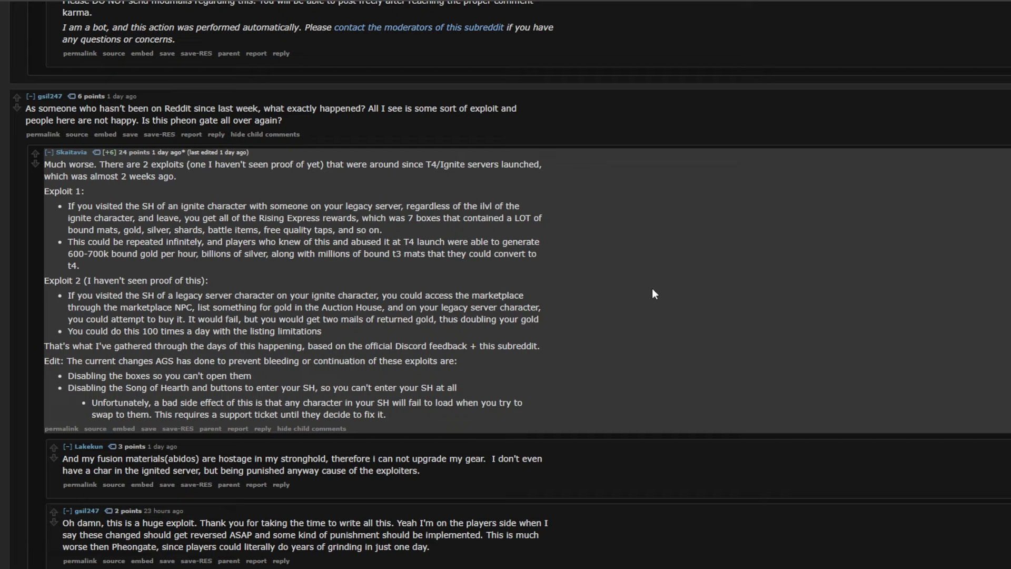
mouse_move(360, 357)
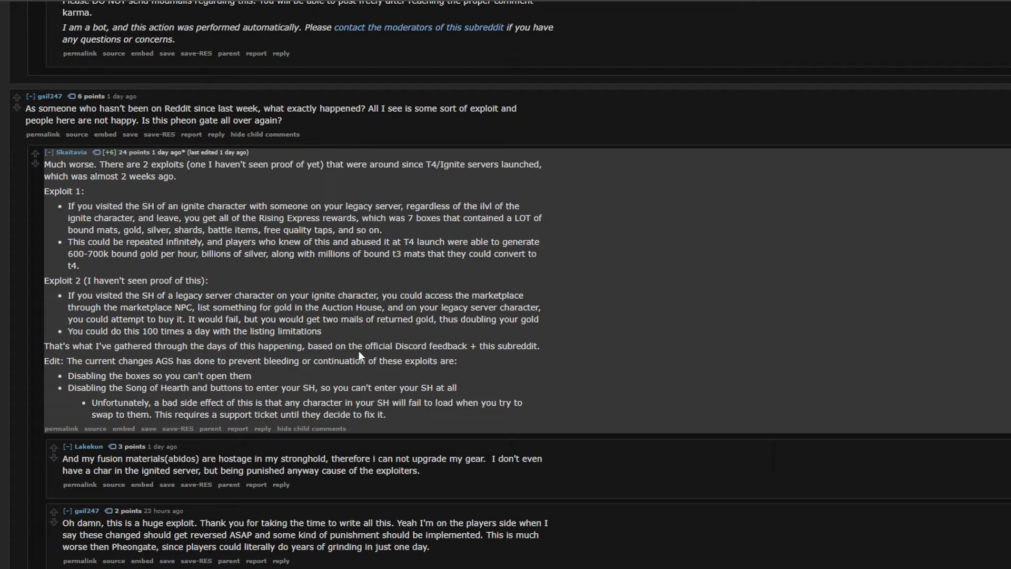
mouse_move(468, 346)
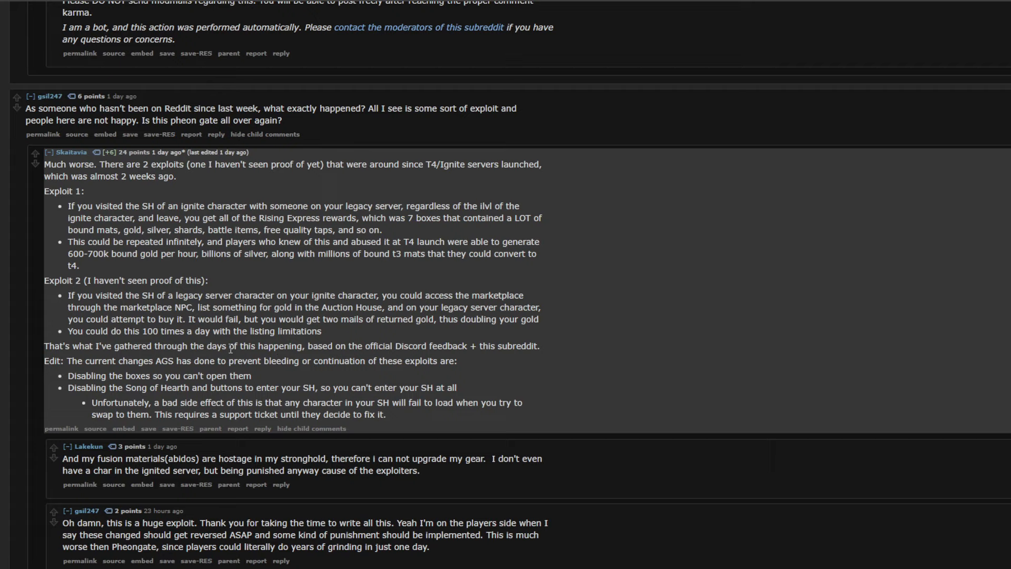
mouse_move(210, 361)
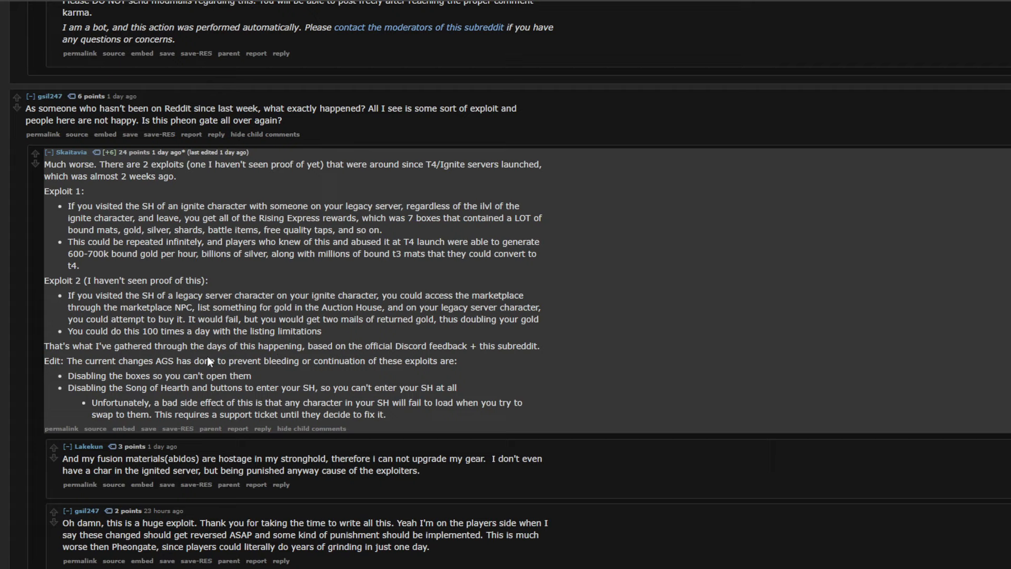
mouse_move(174, 374)
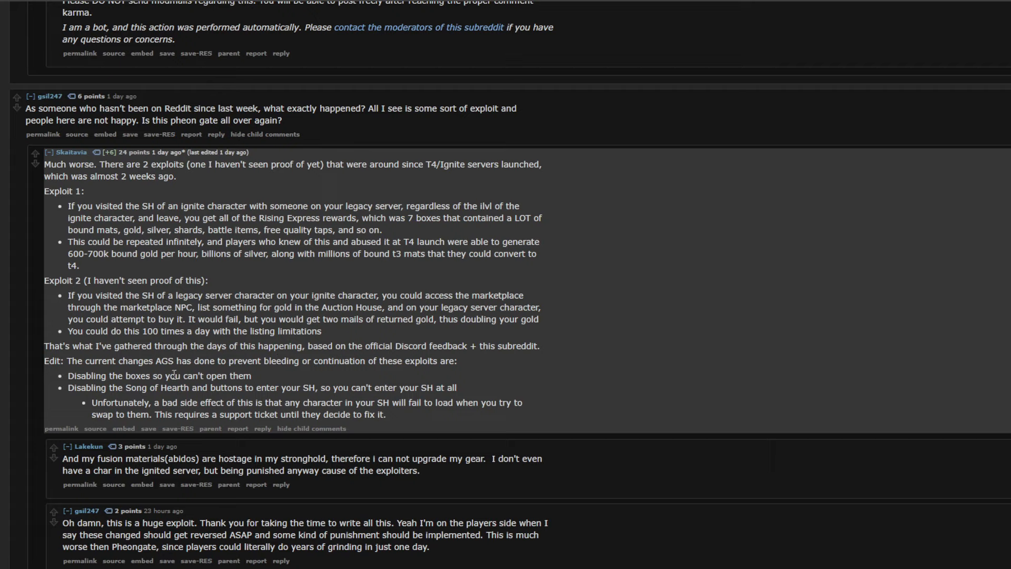
mouse_move(127, 388)
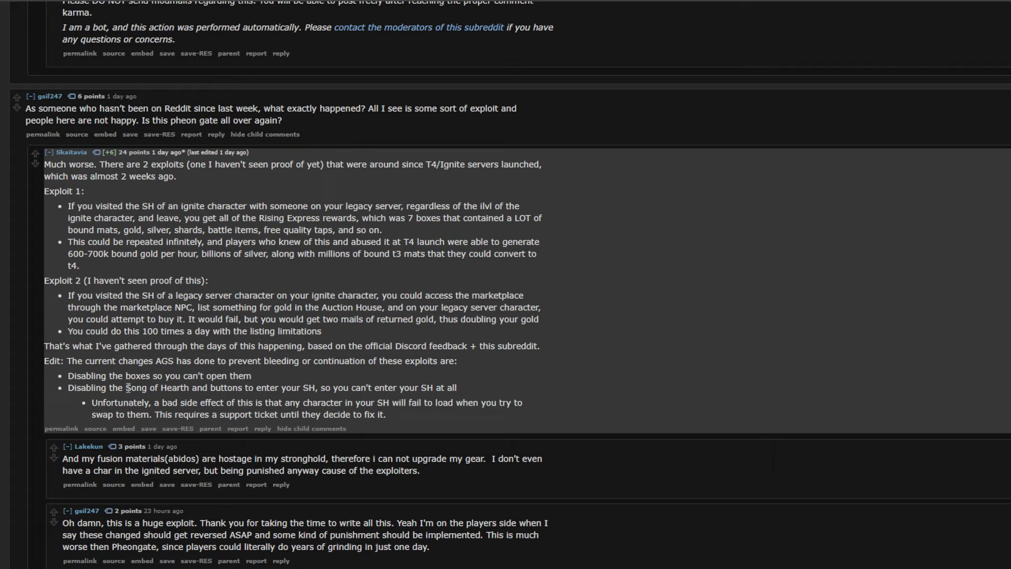
mouse_move(427, 406)
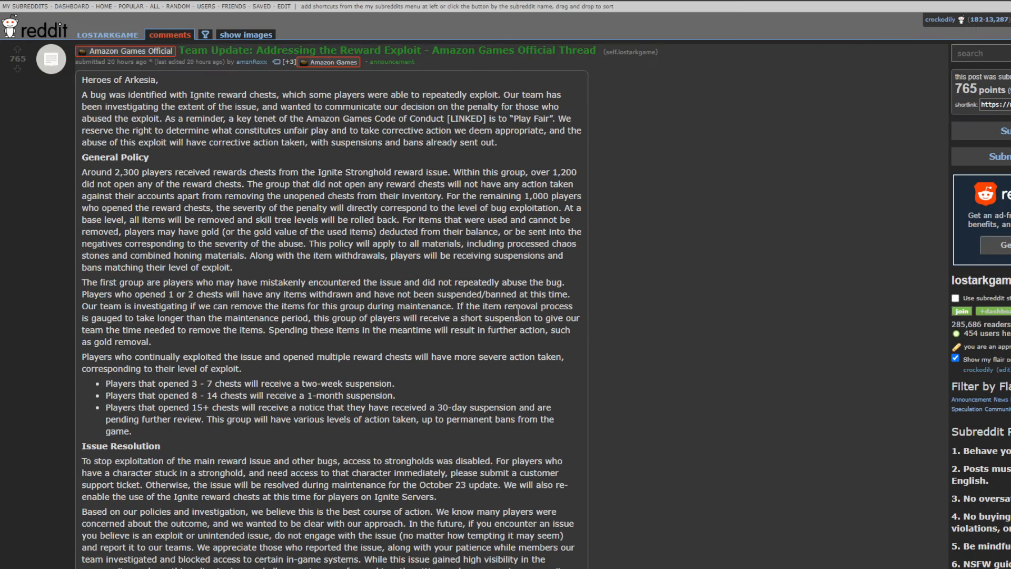
mouse_move(715, 278)
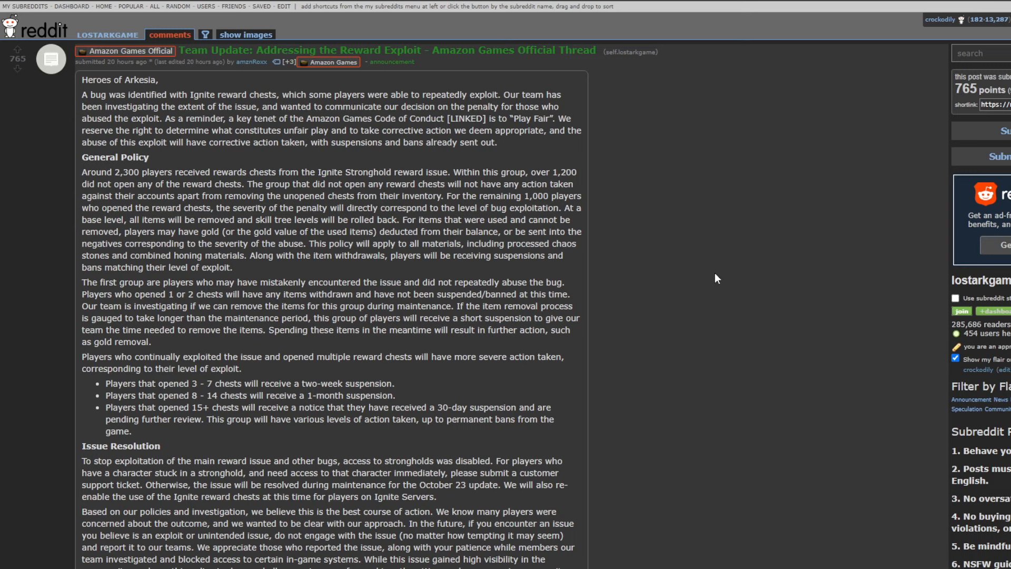
mouse_move(585, 225)
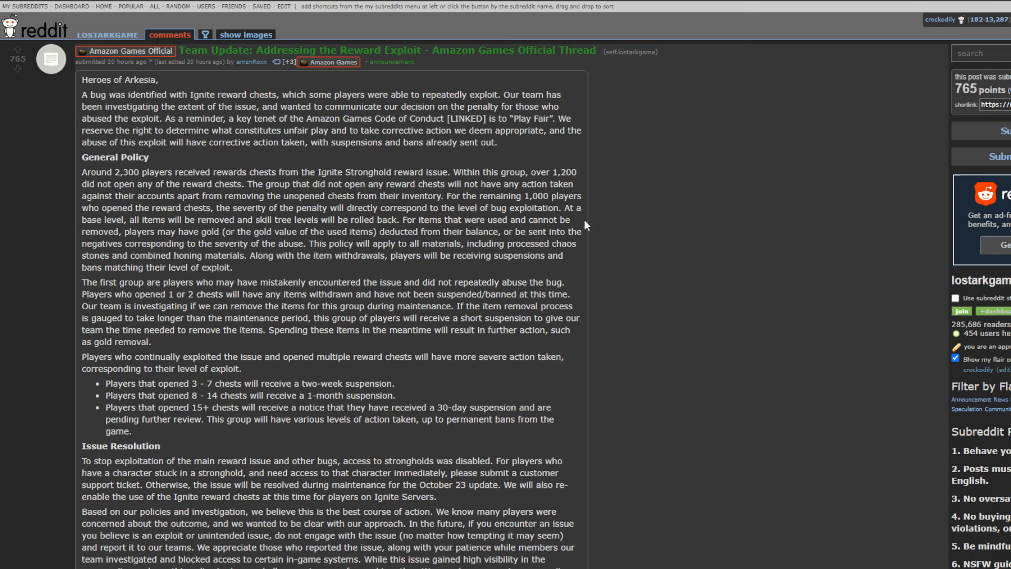
mouse_move(420, 120)
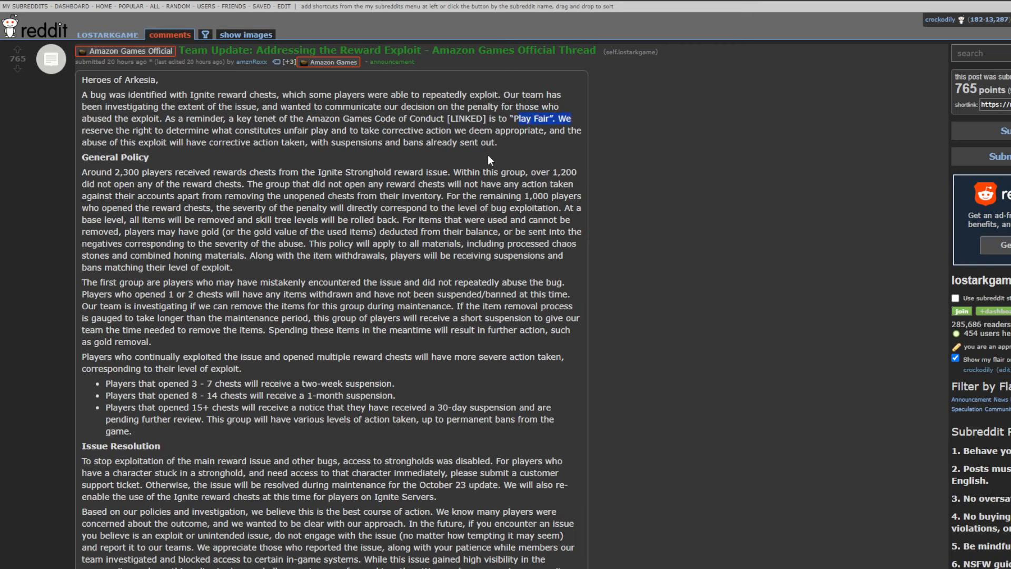
mouse_move(529, 169)
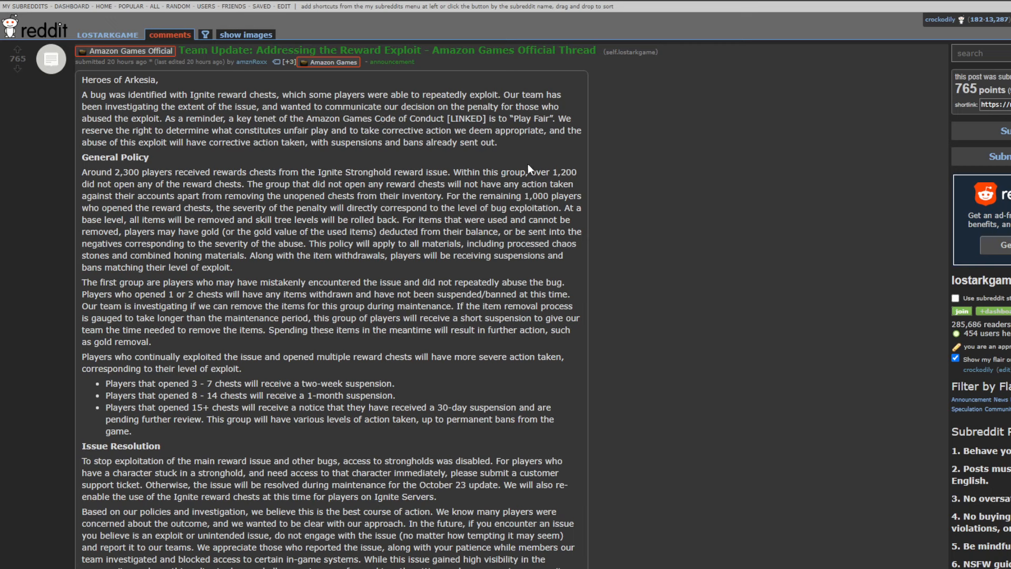
mouse_move(454, 129)
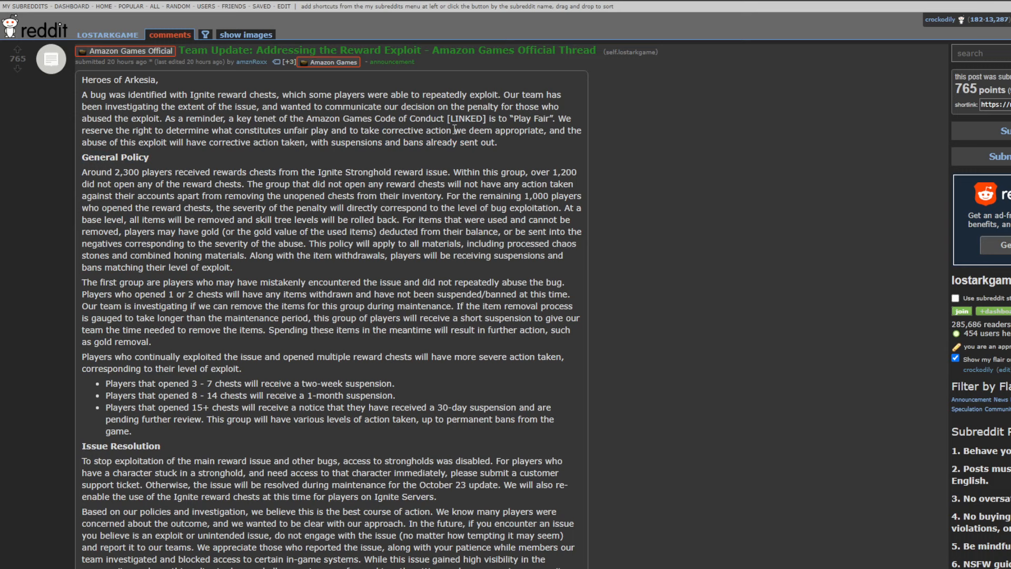
mouse_move(286, 160)
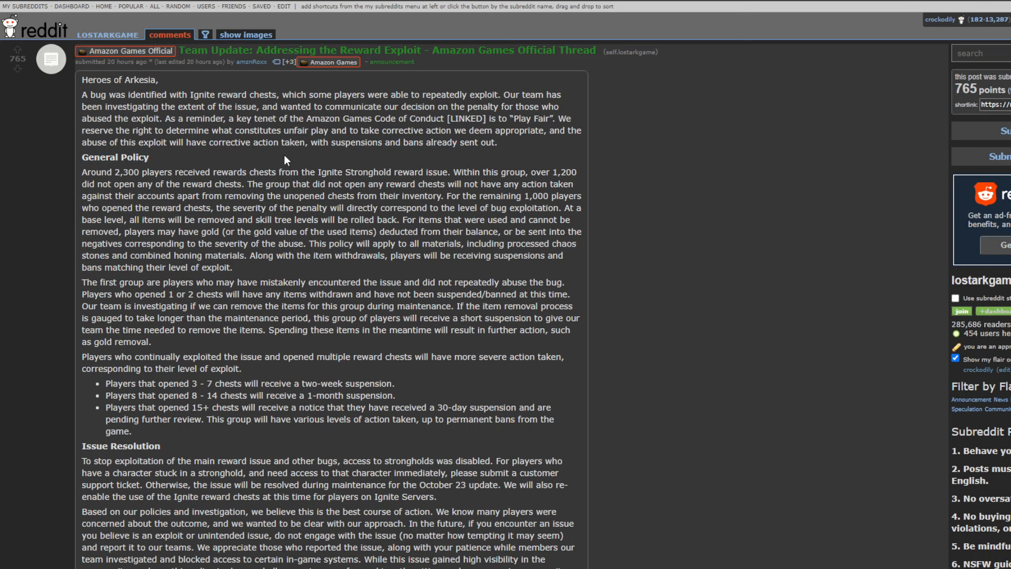
mouse_move(118, 154)
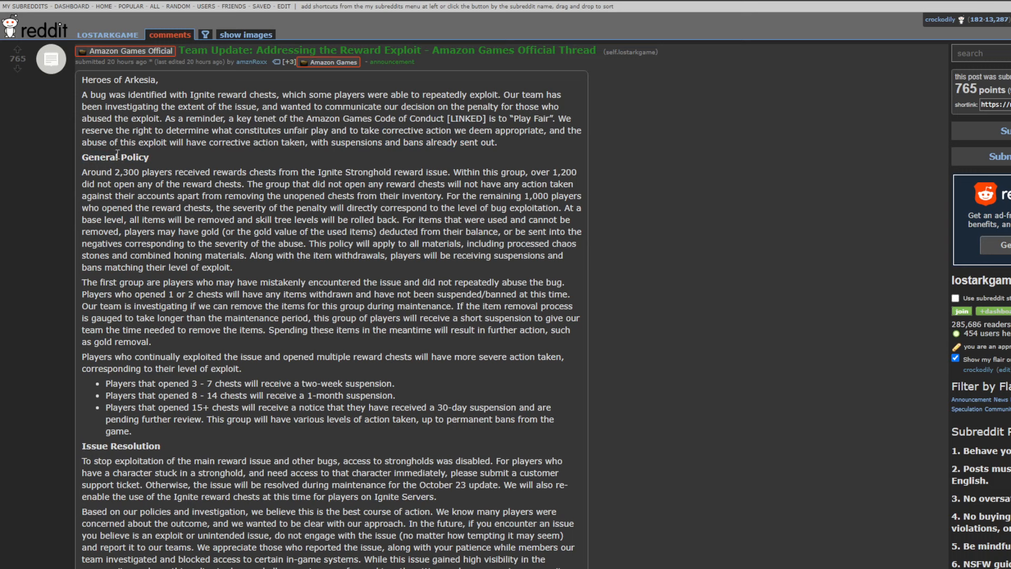
mouse_move(510, 169)
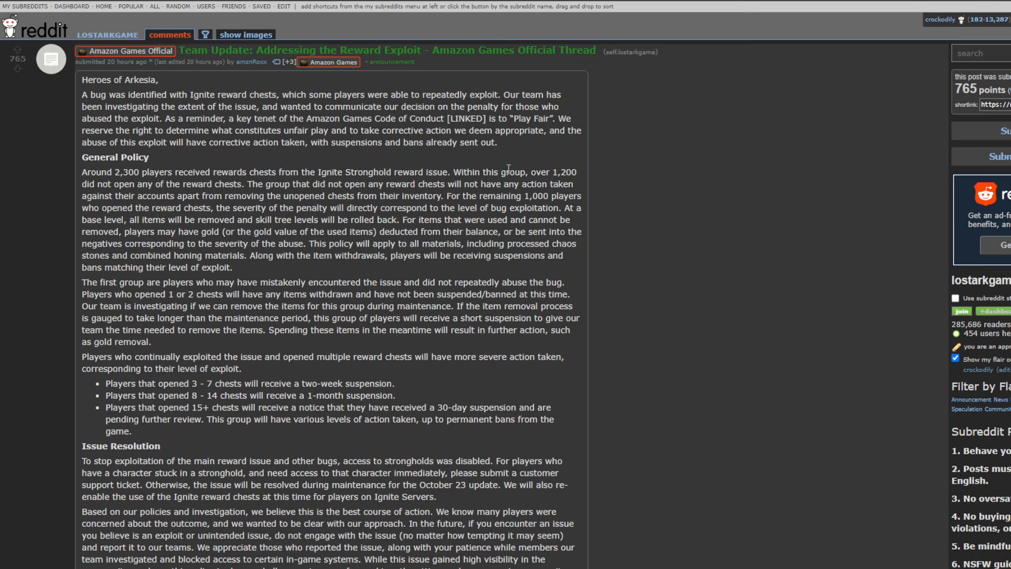
mouse_move(244, 183)
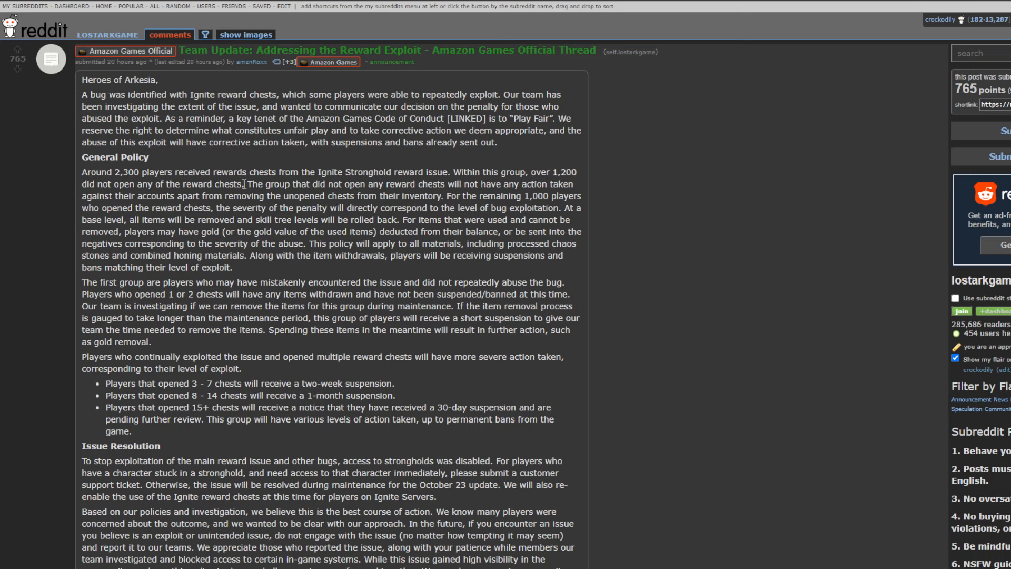
mouse_move(265, 211)
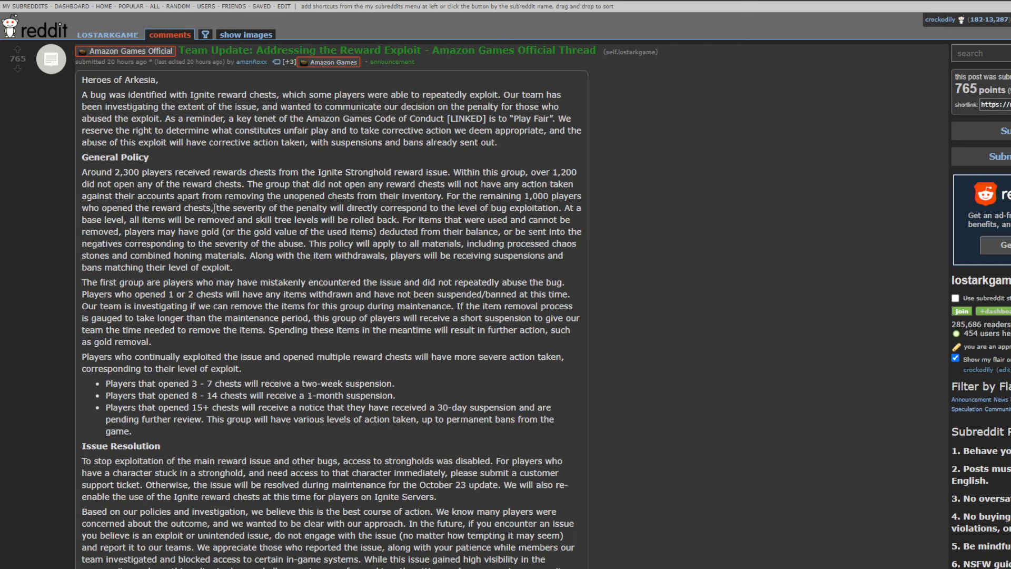
mouse_move(407, 216)
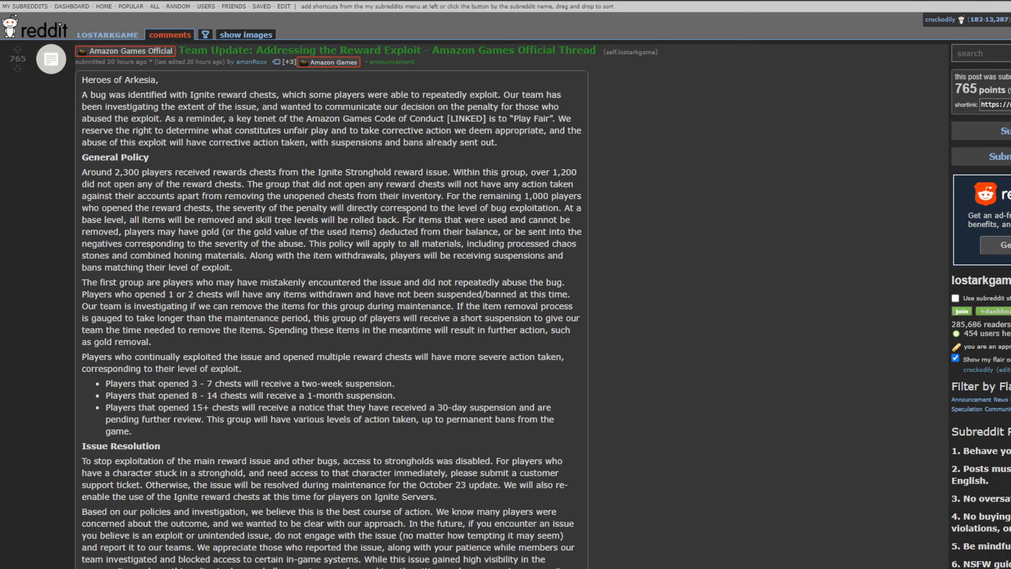
mouse_move(659, 245)
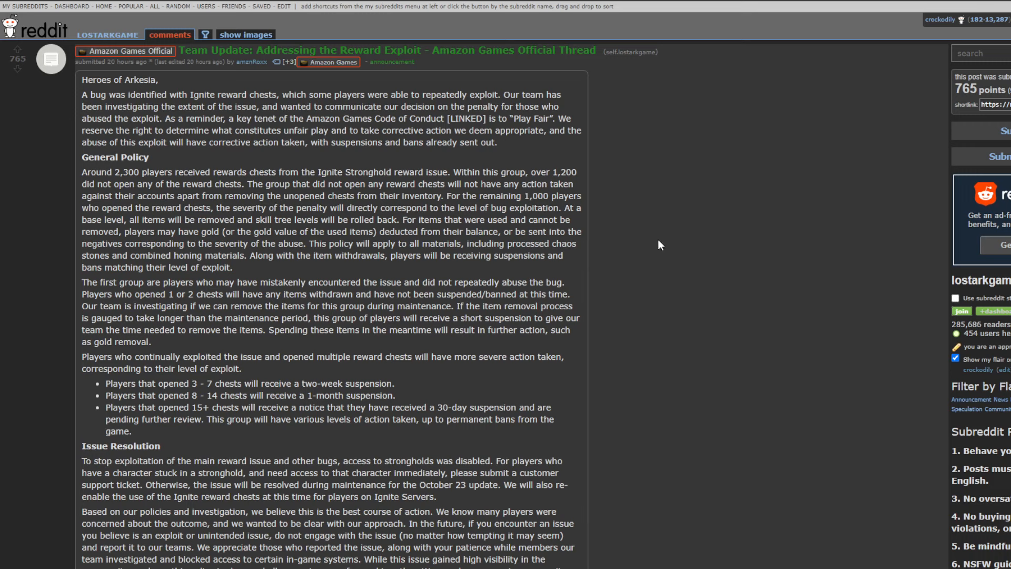
mouse_move(451, 219)
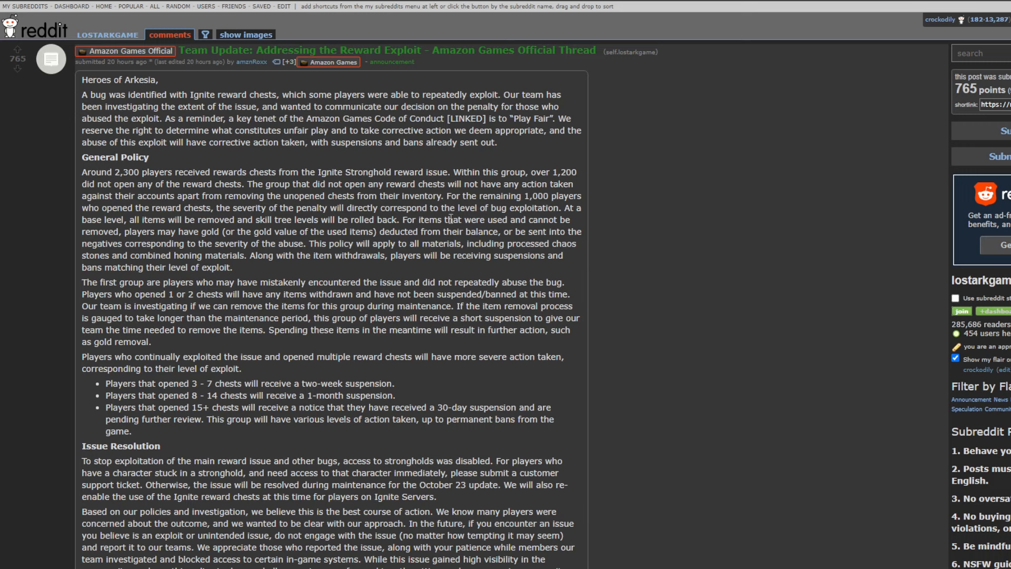
mouse_move(584, 278)
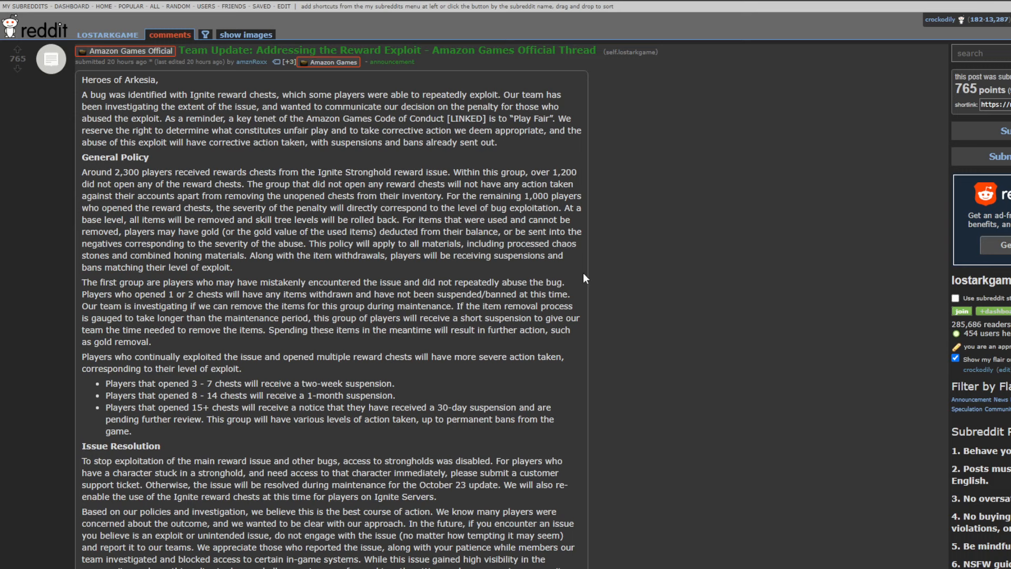
mouse_move(578, 274)
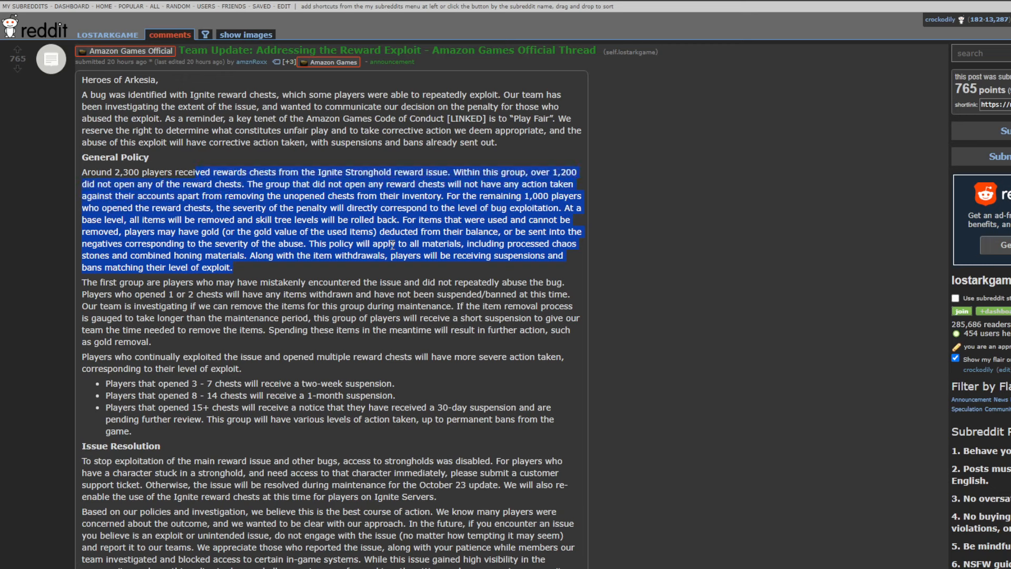
mouse_move(577, 225)
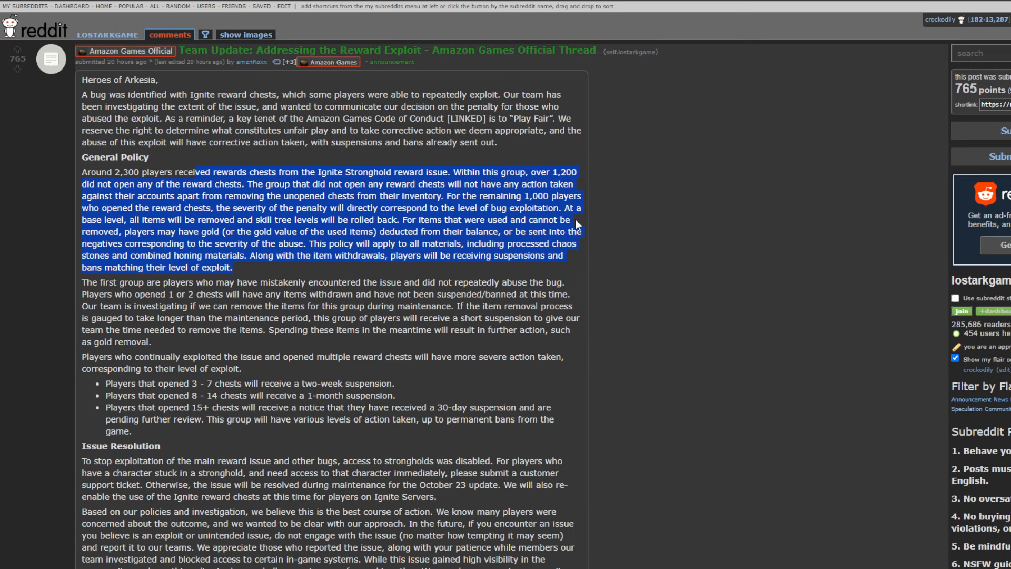
mouse_move(365, 233)
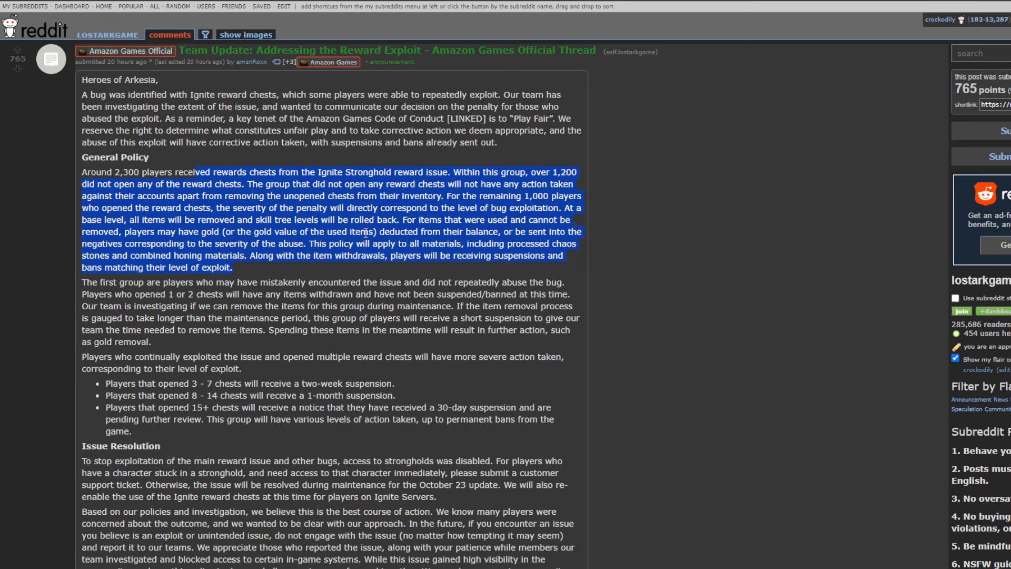
Deselect the General Policy paragraph and the suspension-tier bullet points
click(205, 288)
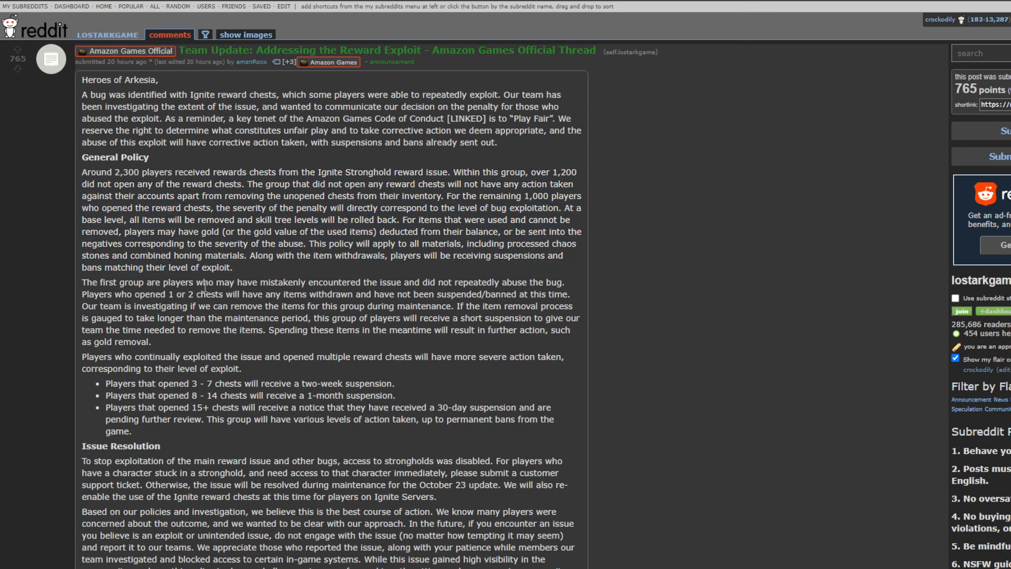
mouse_move(326, 280)
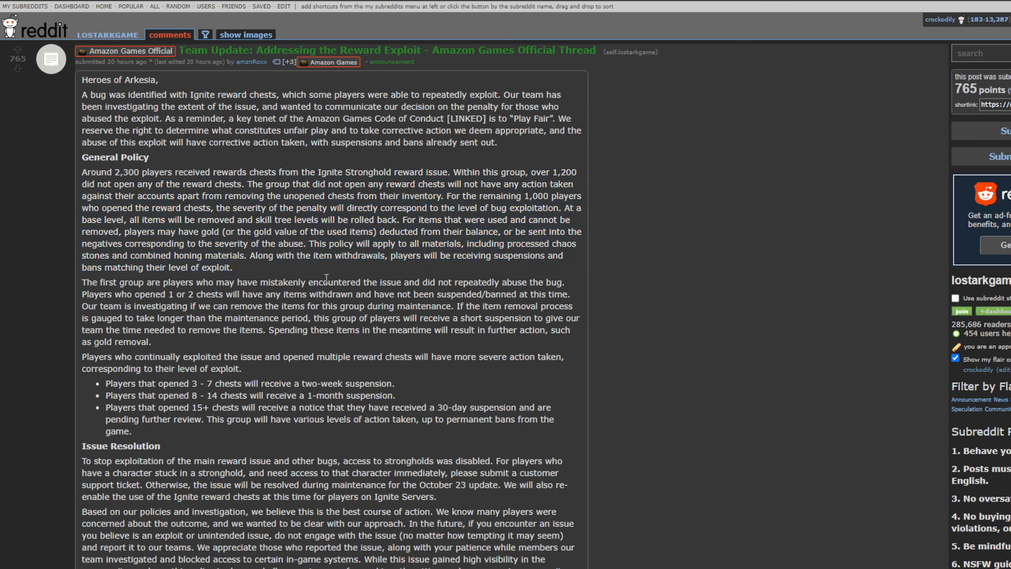
mouse_move(329, 274)
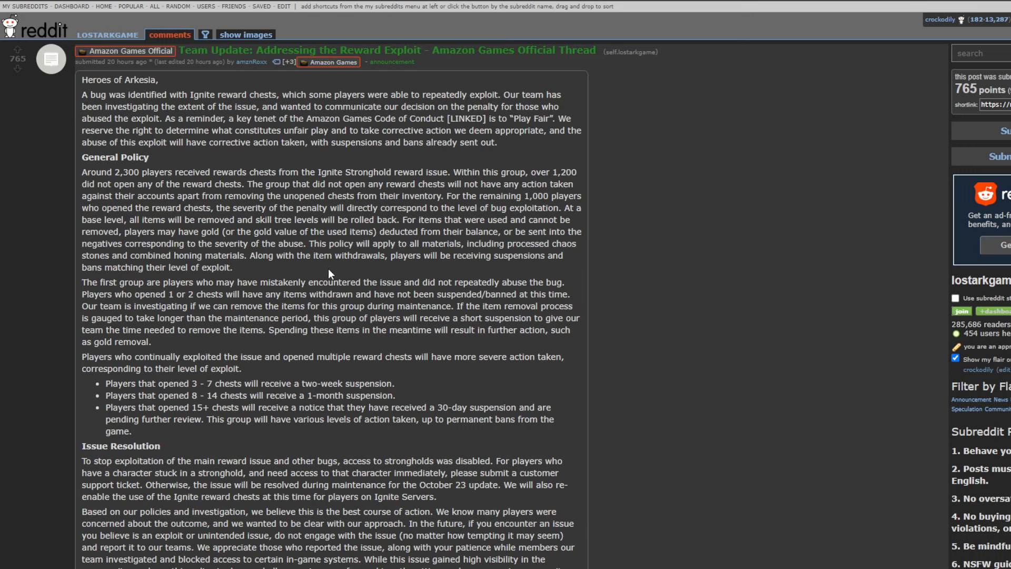
mouse_move(463, 259)
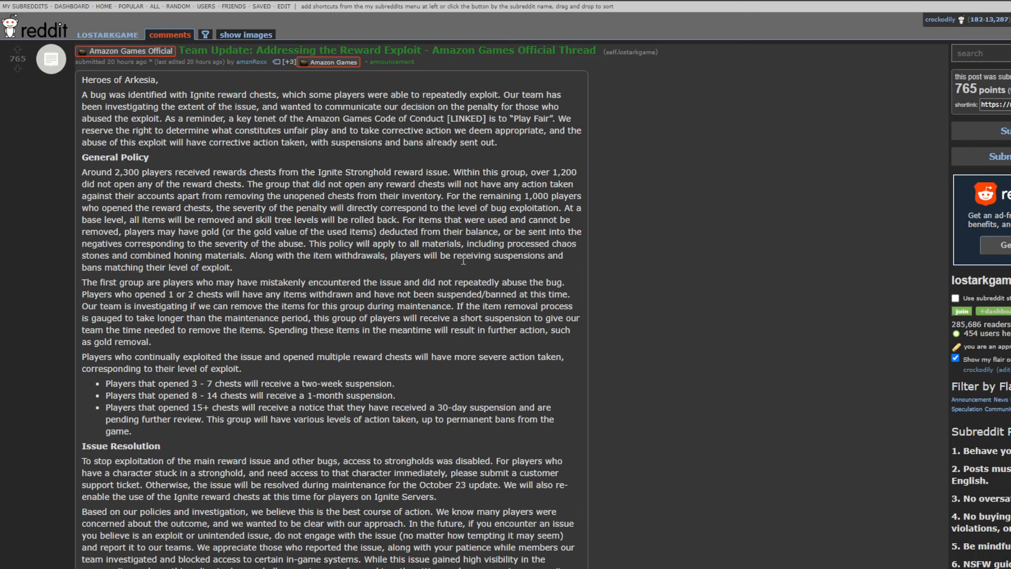
mouse_move(580, 249)
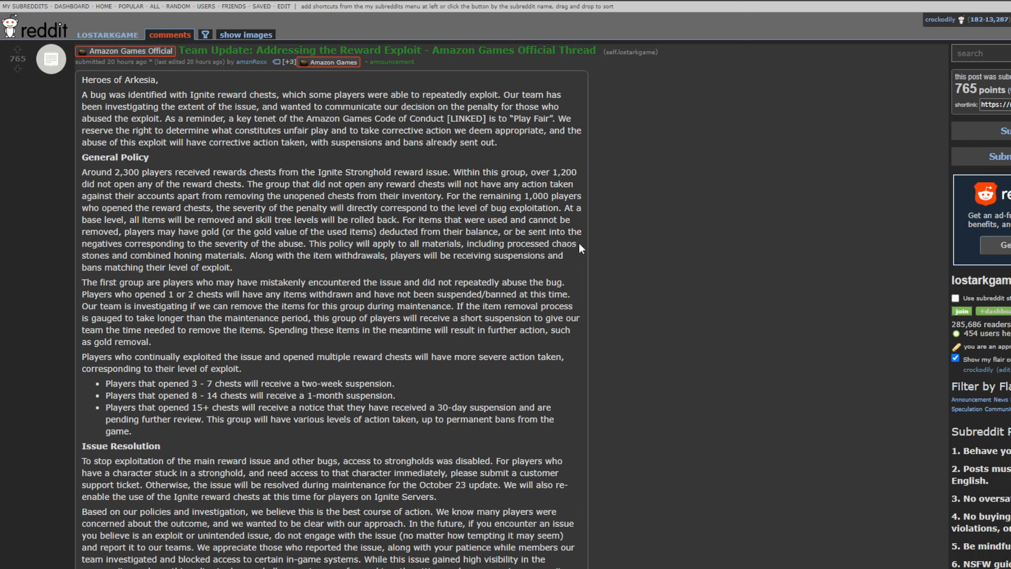
mouse_move(320, 273)
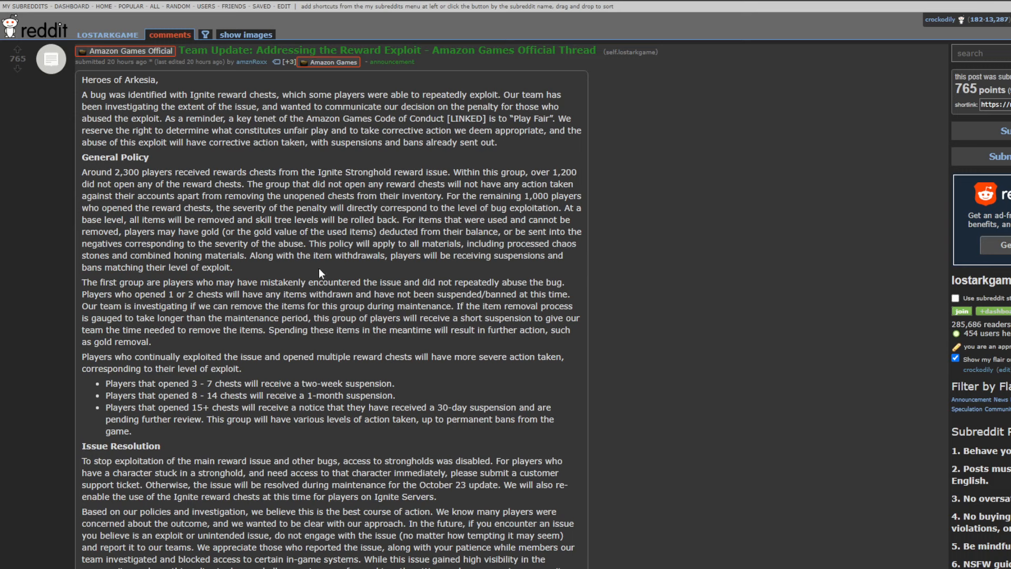
mouse_move(631, 273)
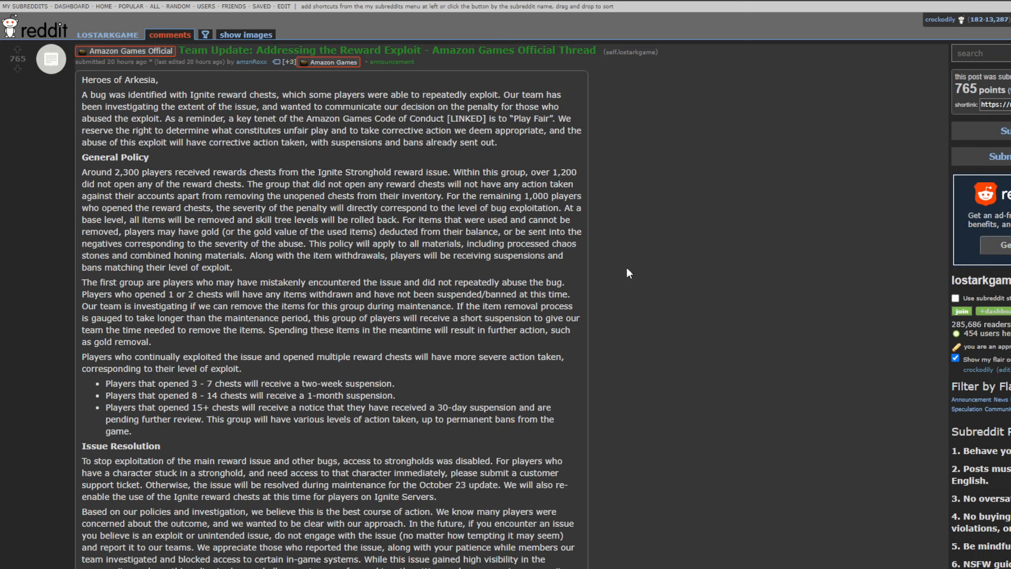
mouse_move(618, 271)
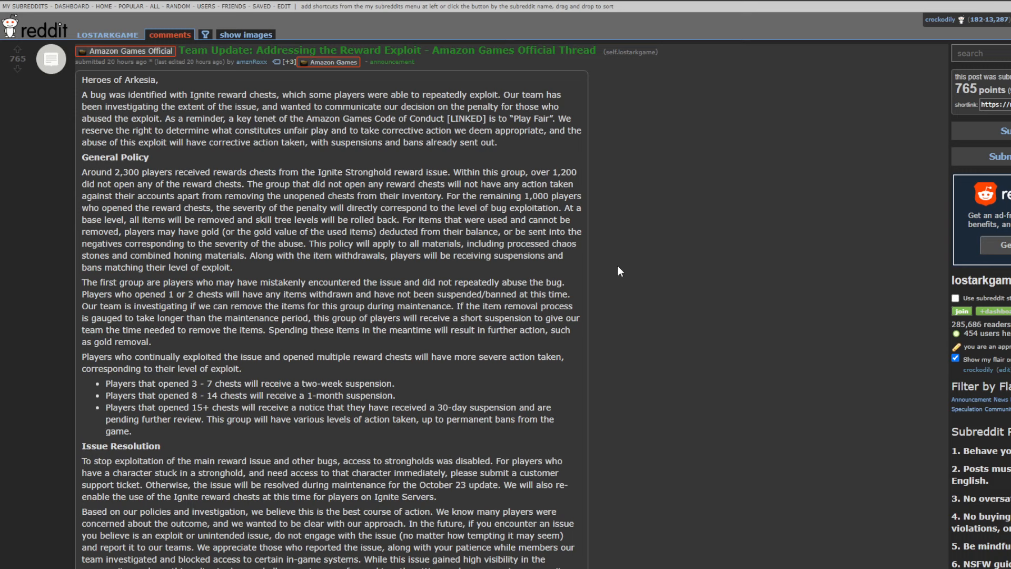
mouse_move(177, 305)
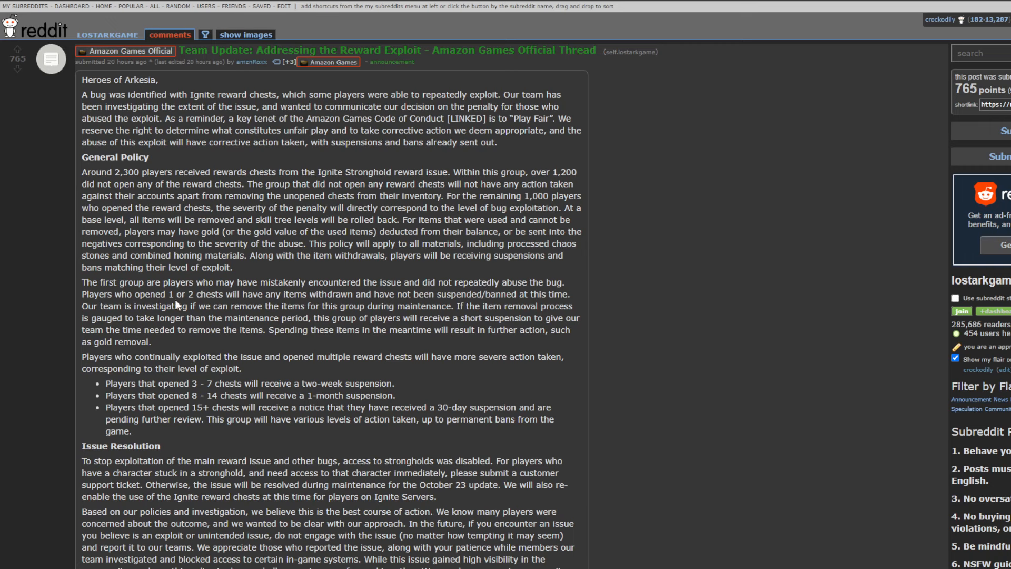
mouse_move(652, 329)
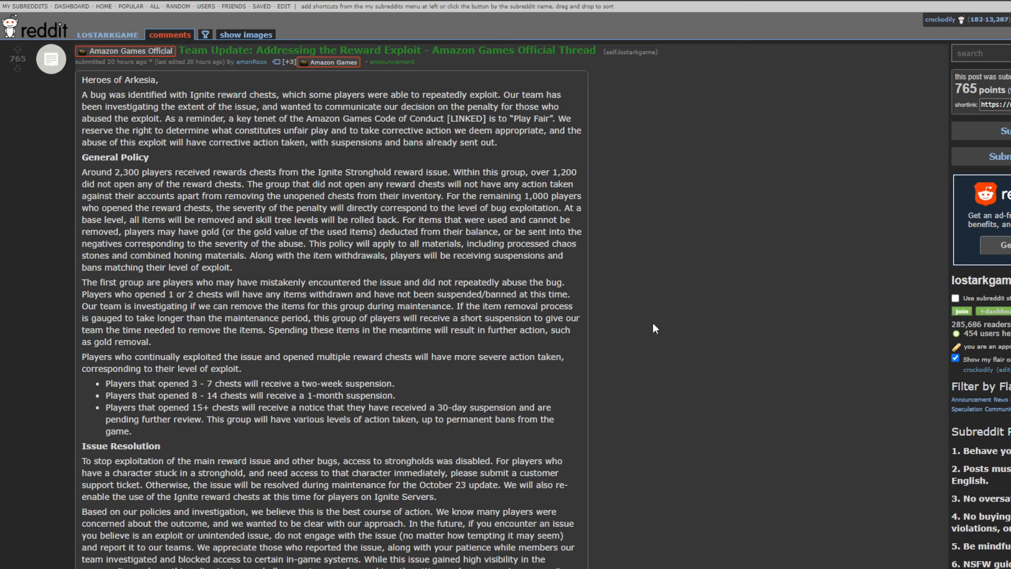
mouse_move(308, 380)
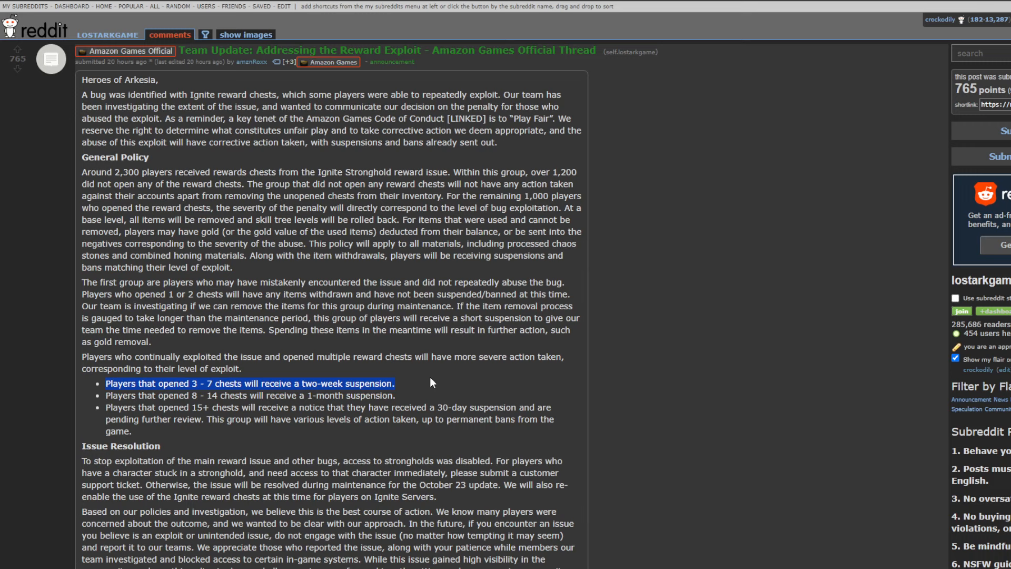
mouse_move(425, 374)
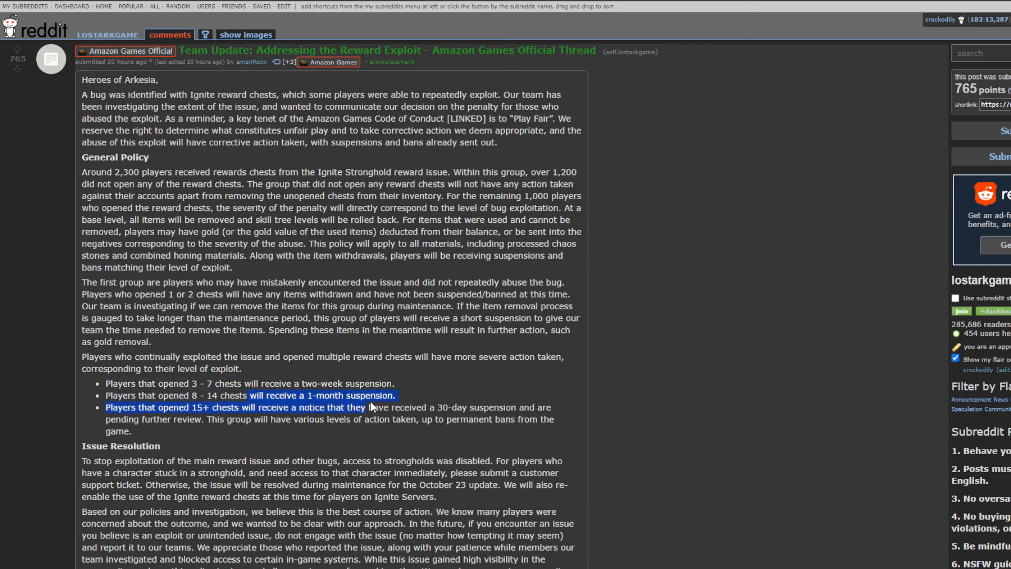
click(120, 384)
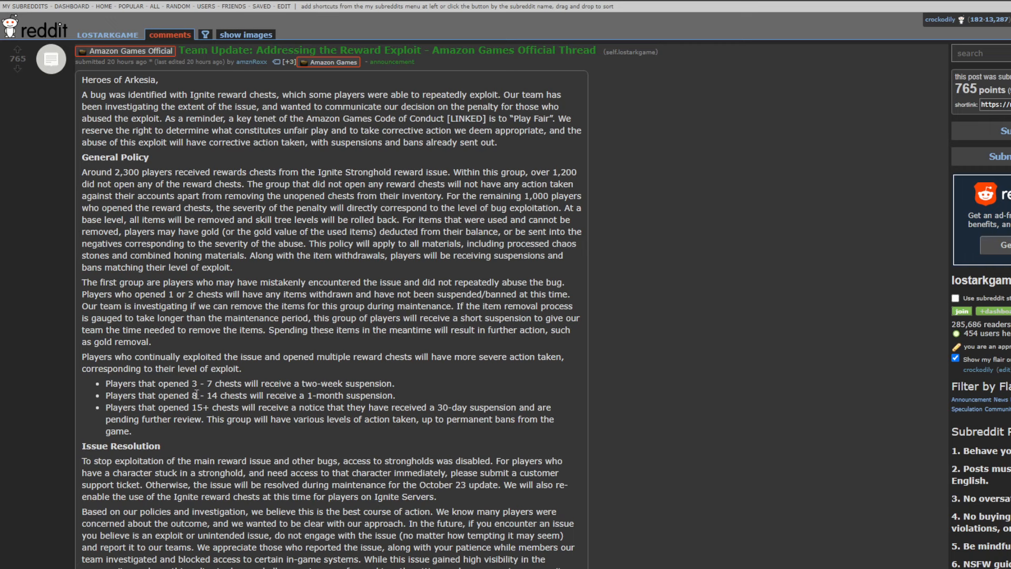
mouse_move(490, 376)
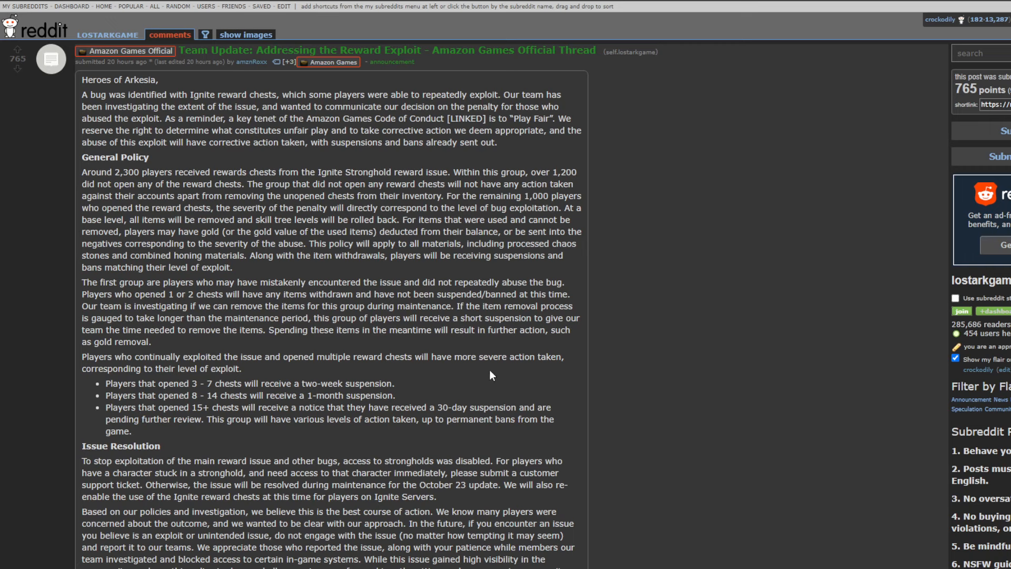
mouse_move(505, 368)
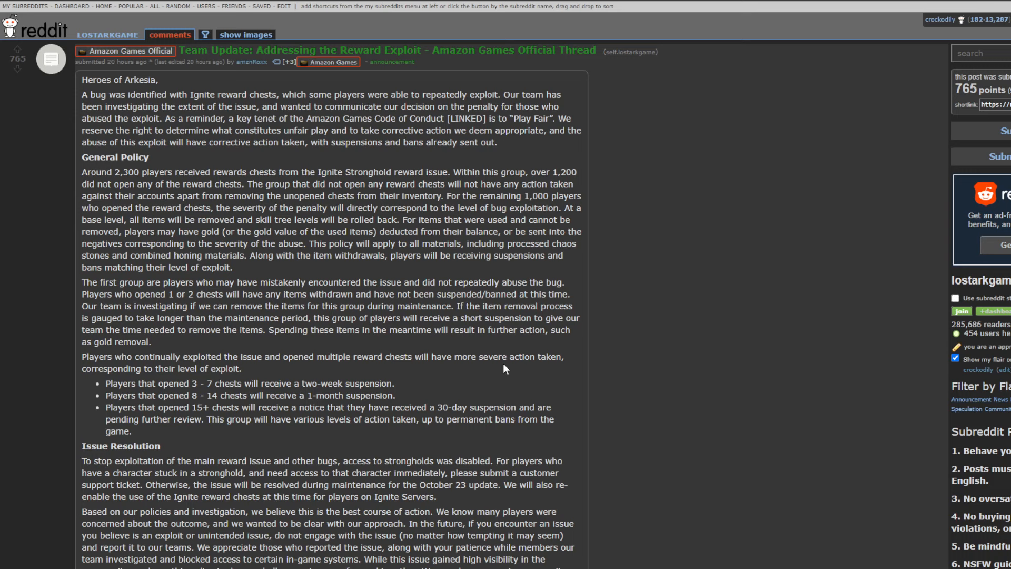
mouse_move(532, 354)
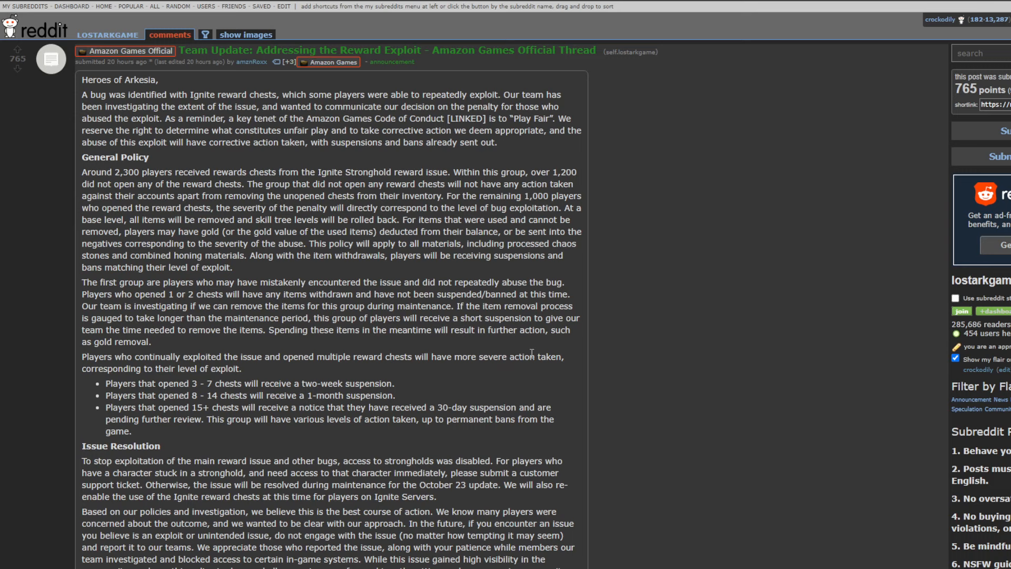
mouse_move(606, 356)
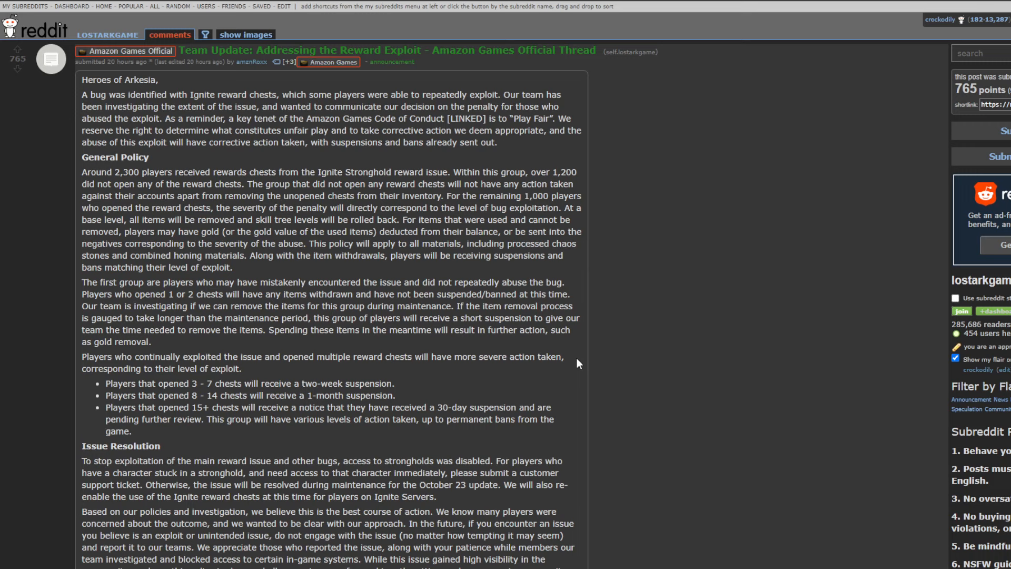
scroll(down, 3)
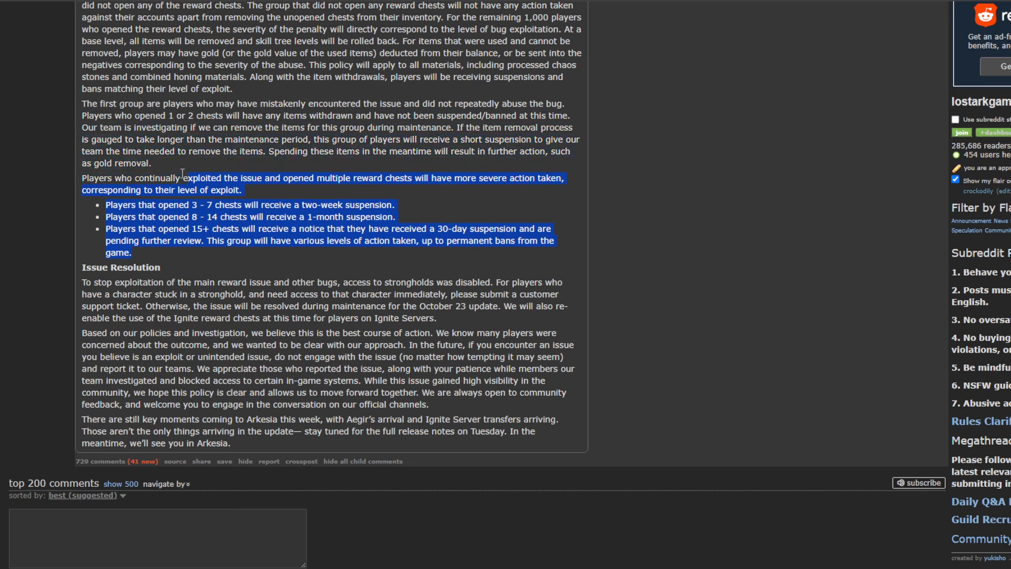
click(294, 172)
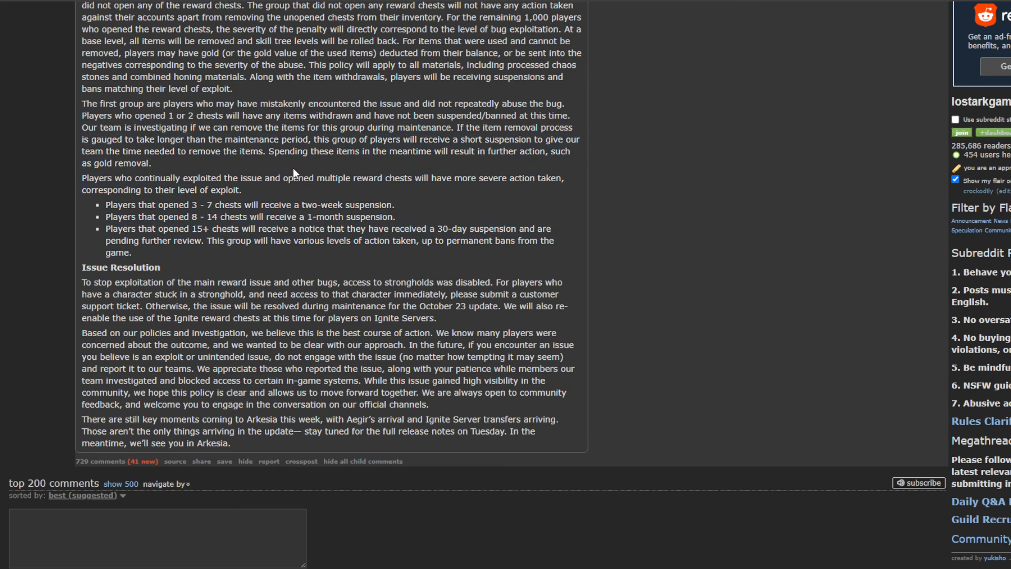
scroll(up, 3)
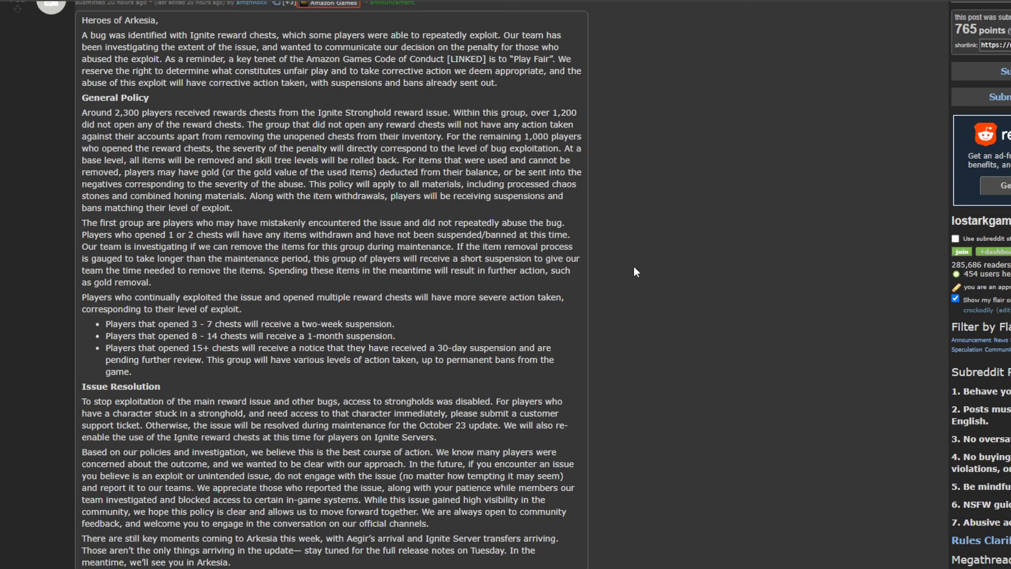
mouse_move(385, 322)
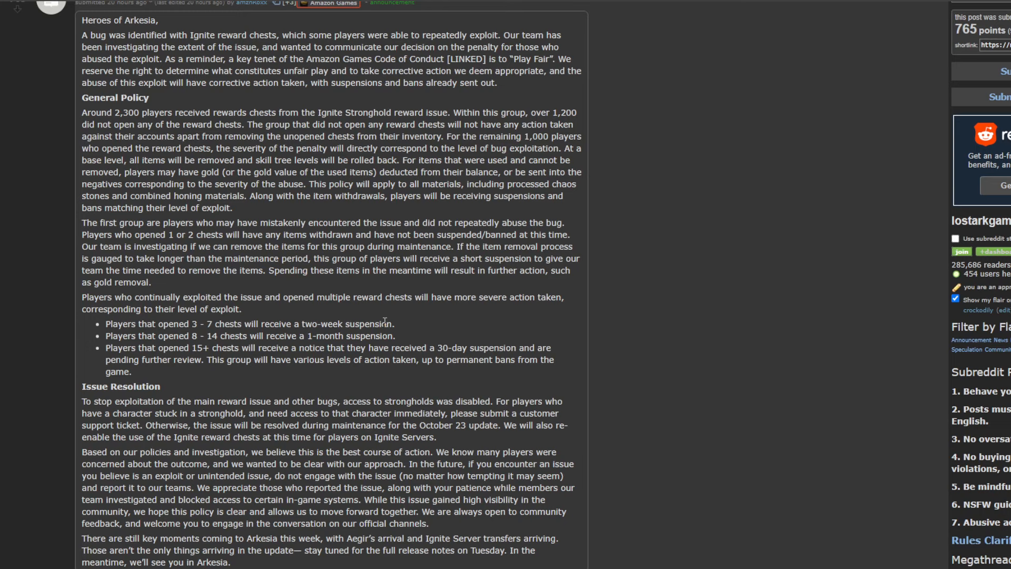
mouse_move(254, 291)
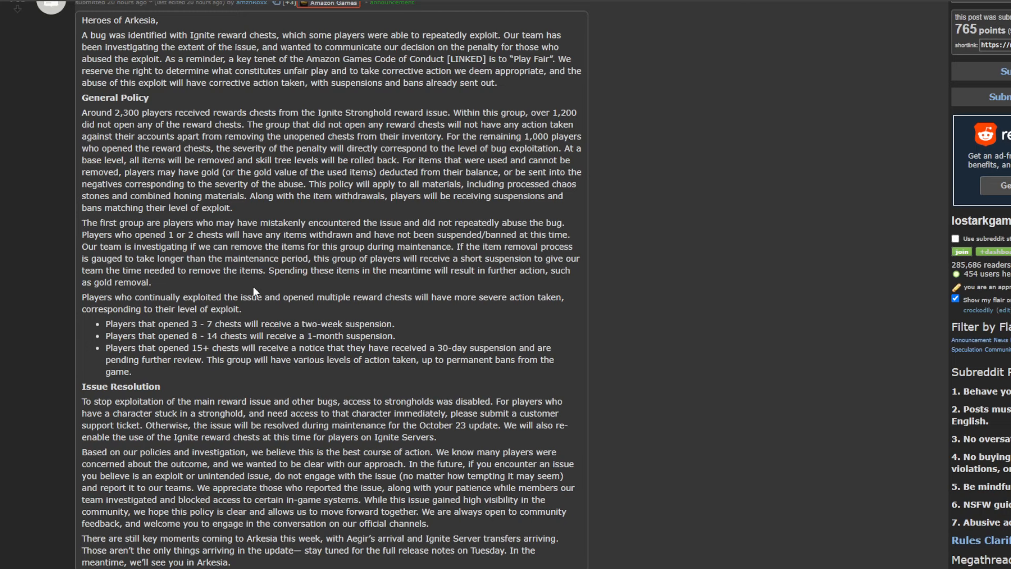
Skim the penalty thread's developer replies, then return to Lost Ark's character select
scroll(down, 3)
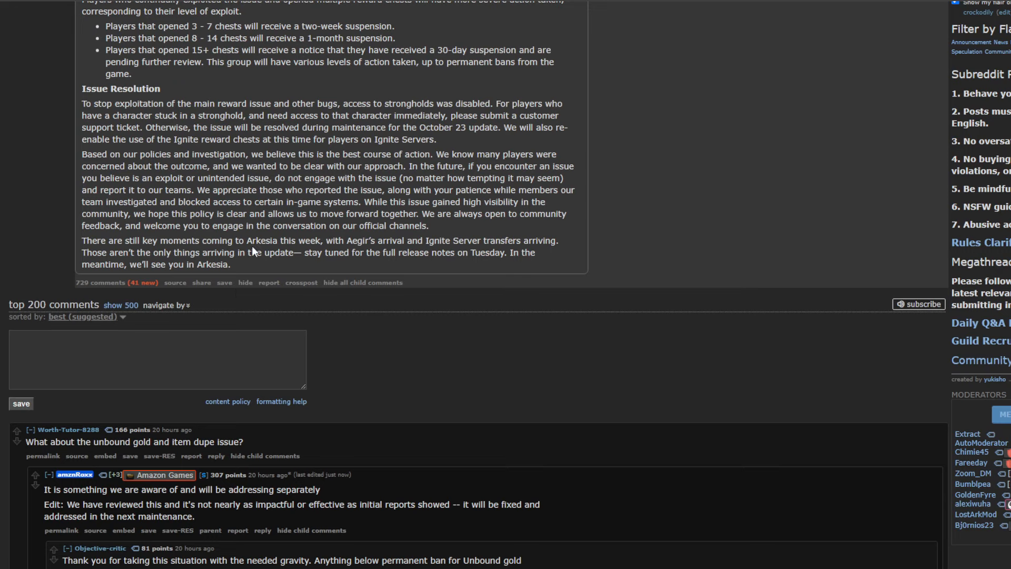
mouse_move(307, 243)
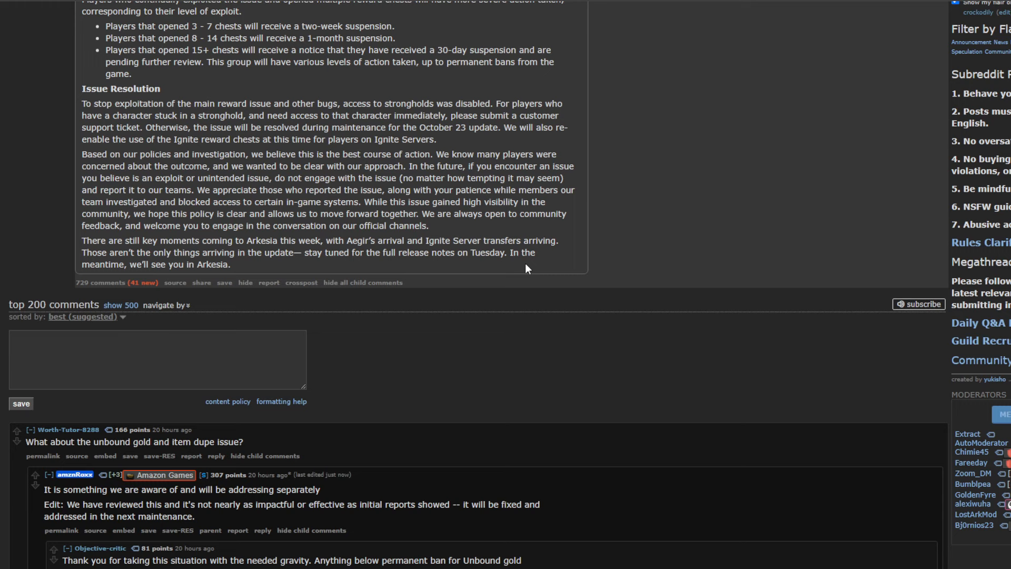
scroll(down, 3)
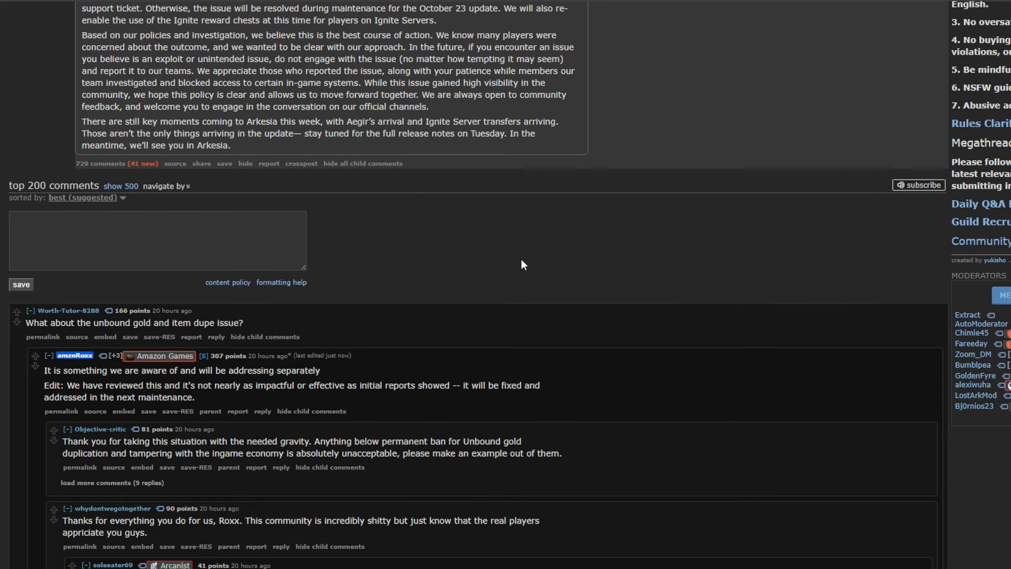
mouse_move(137, 338)
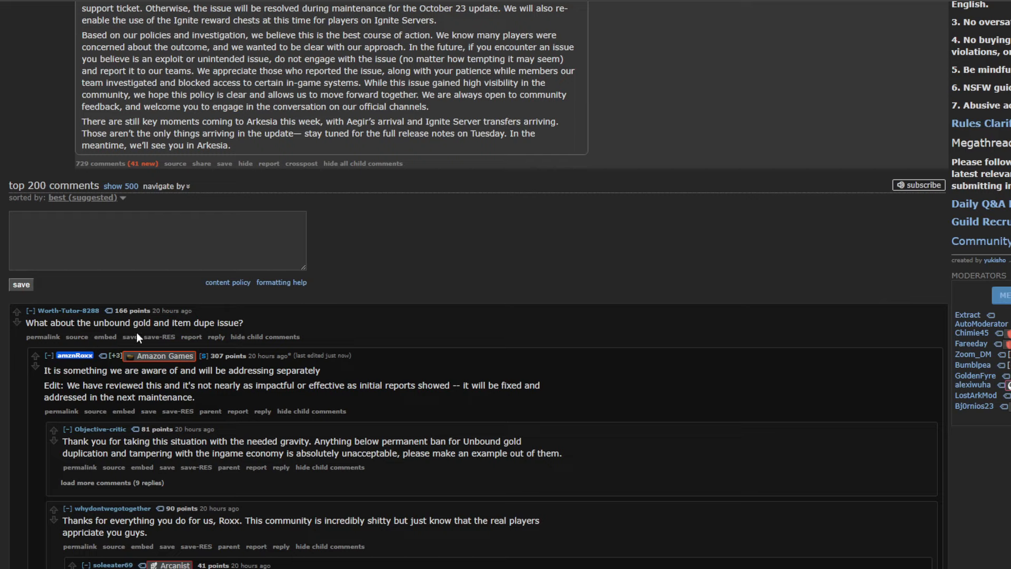
mouse_move(200, 323)
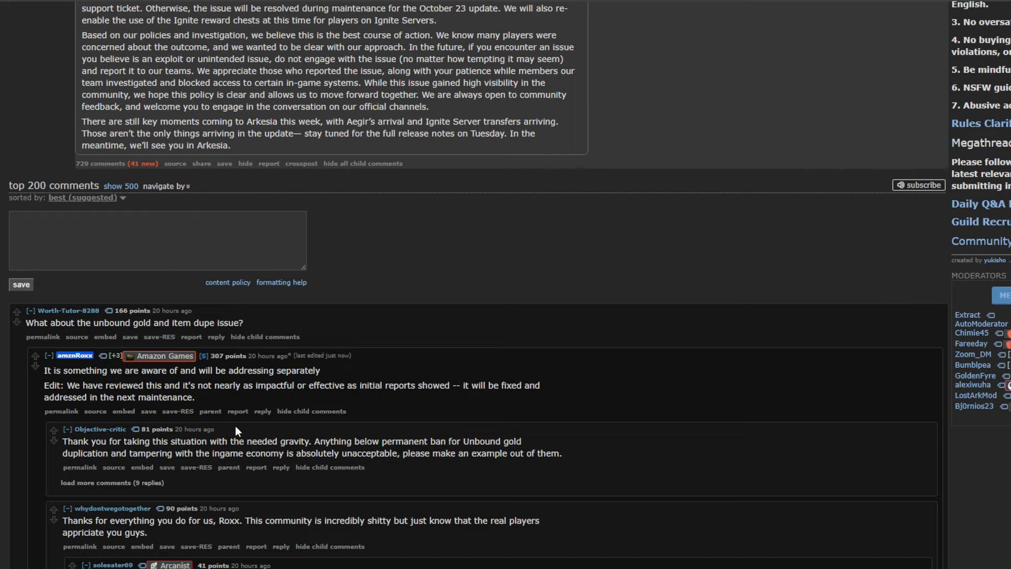
mouse_move(275, 383)
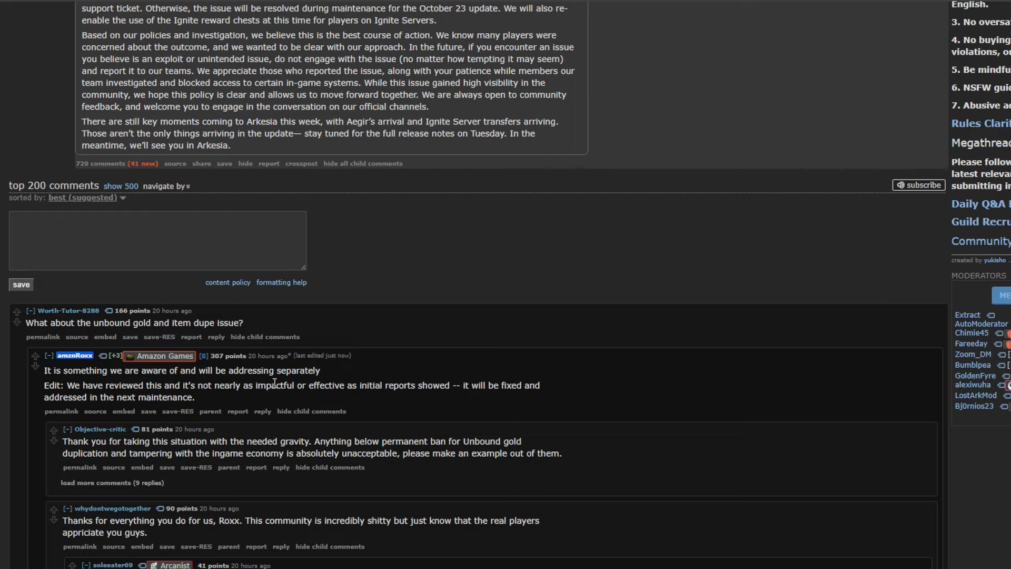
mouse_move(436, 388)
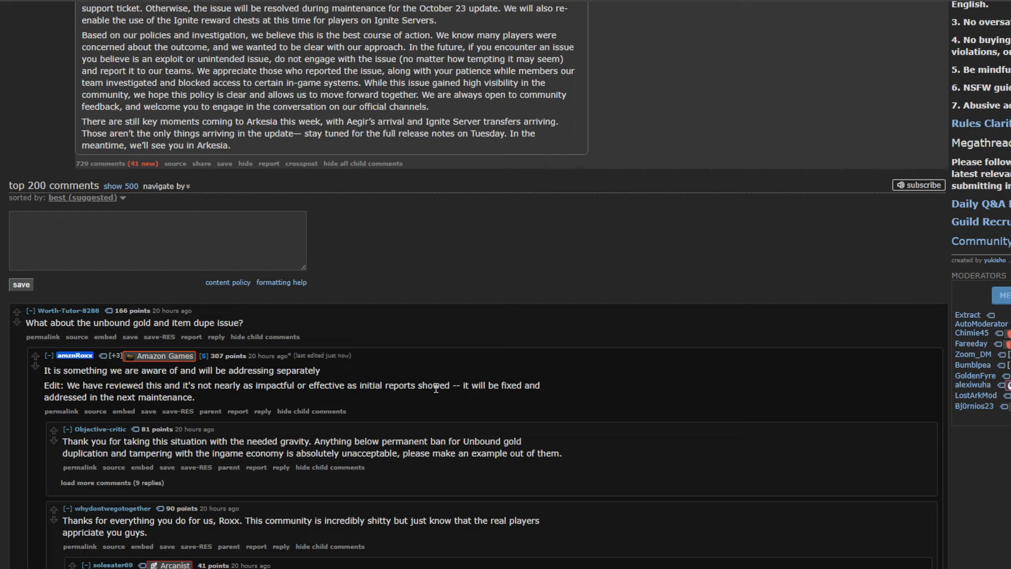
mouse_move(205, 400)
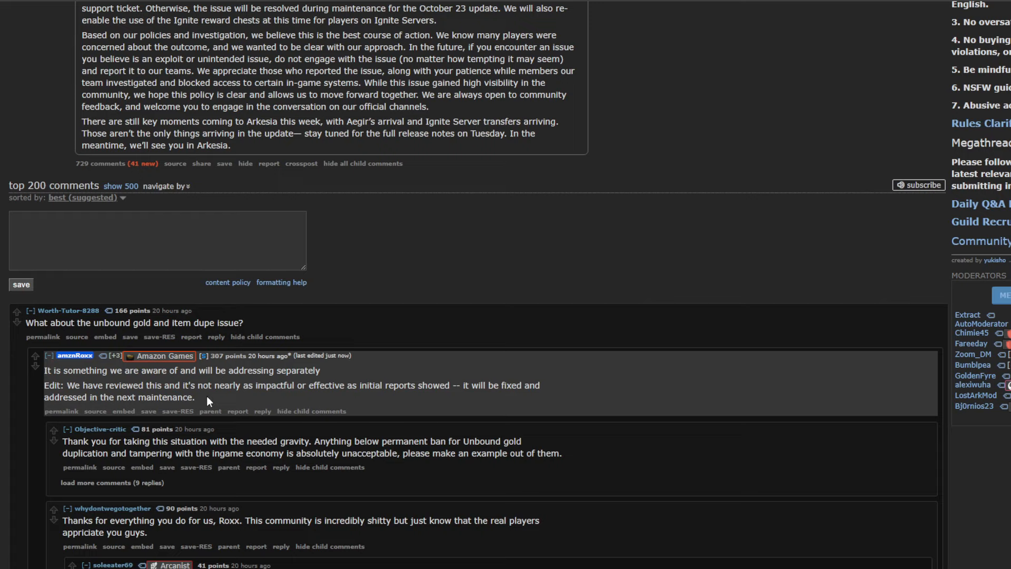
mouse_move(198, 400)
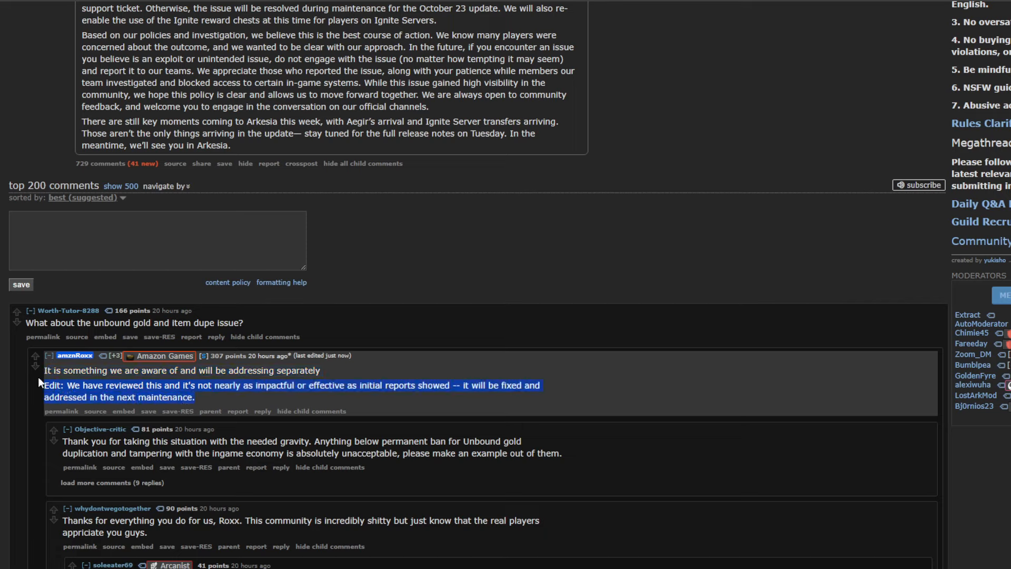
mouse_move(182, 410)
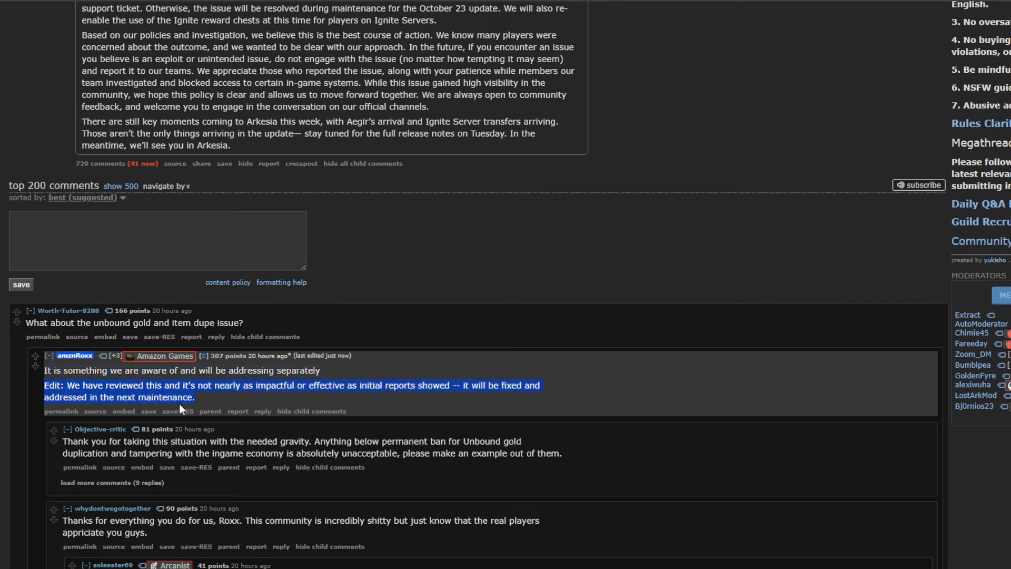
click(193, 370)
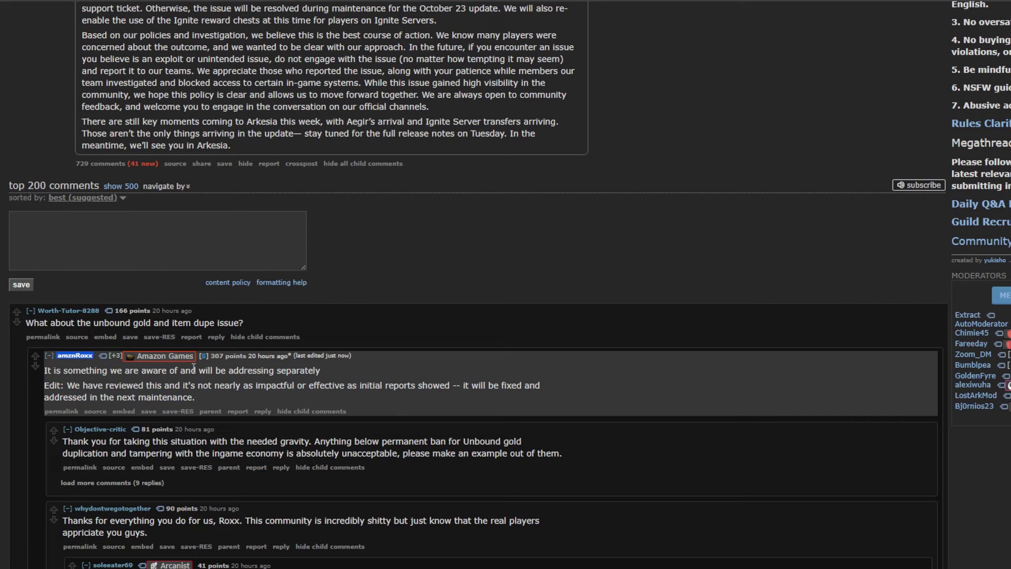
mouse_move(175, 368)
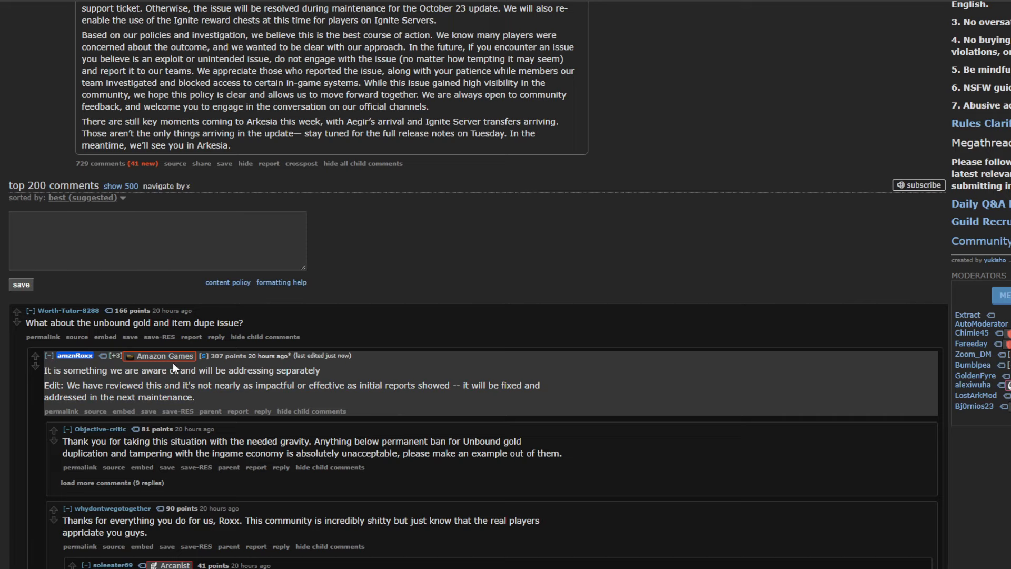
scroll(up, 3)
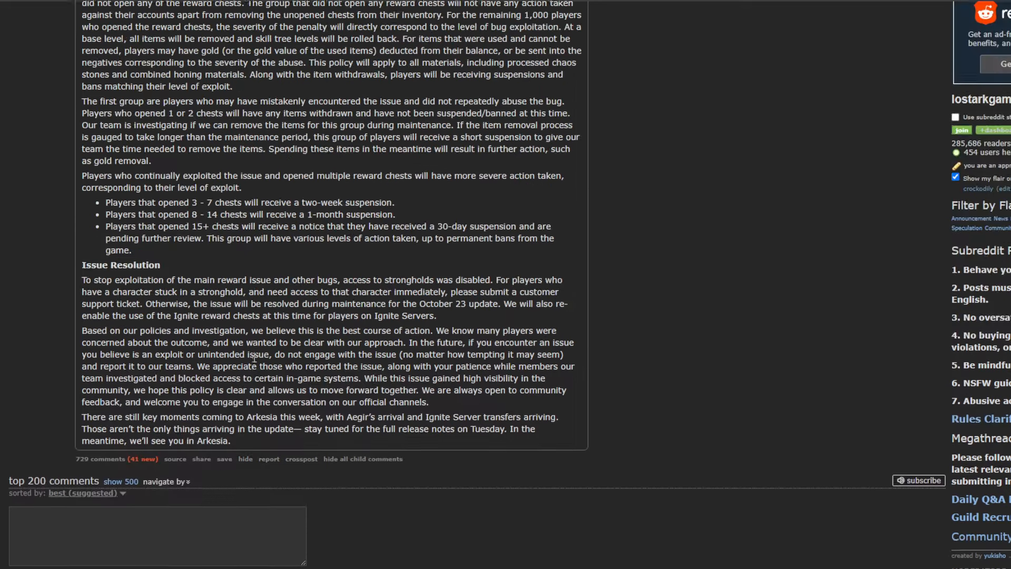
scroll(down, 3)
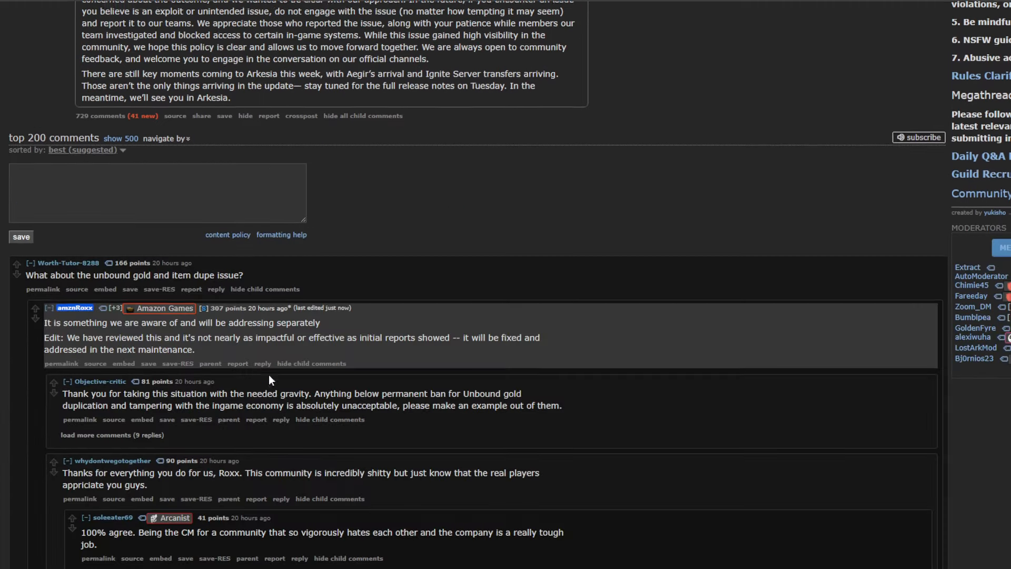
scroll(up, 3)
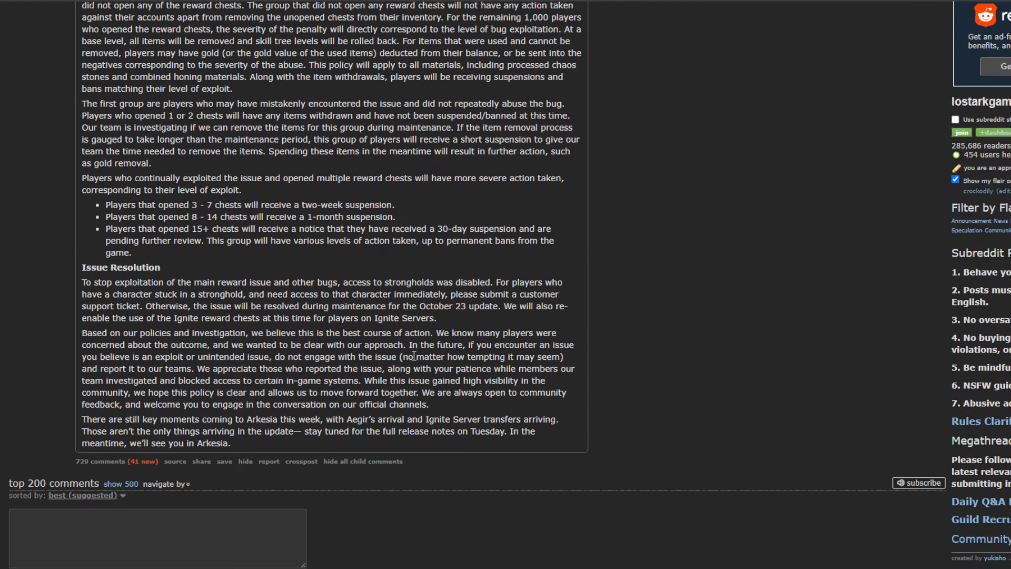
mouse_move(461, 353)
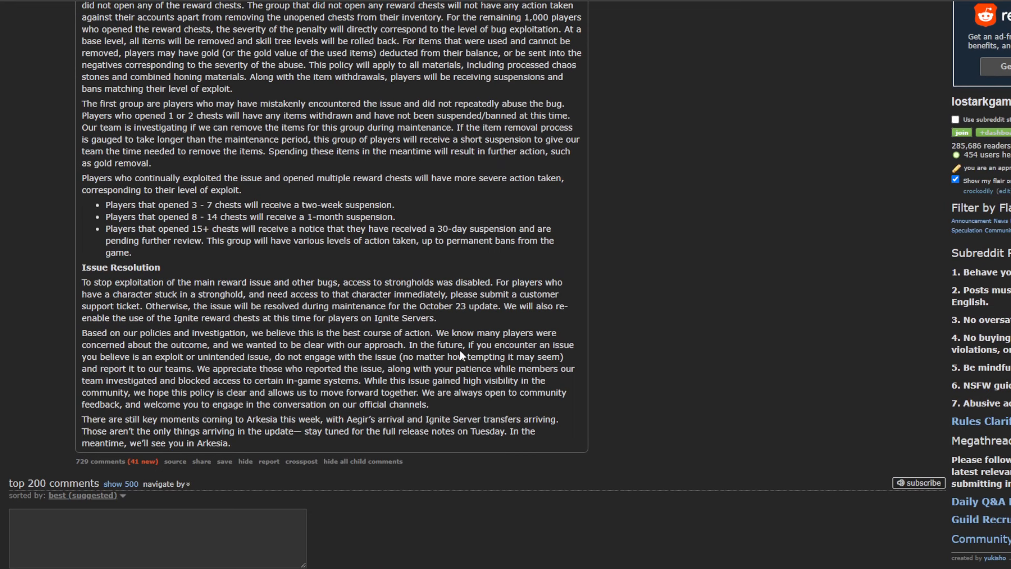
mouse_move(565, 395)
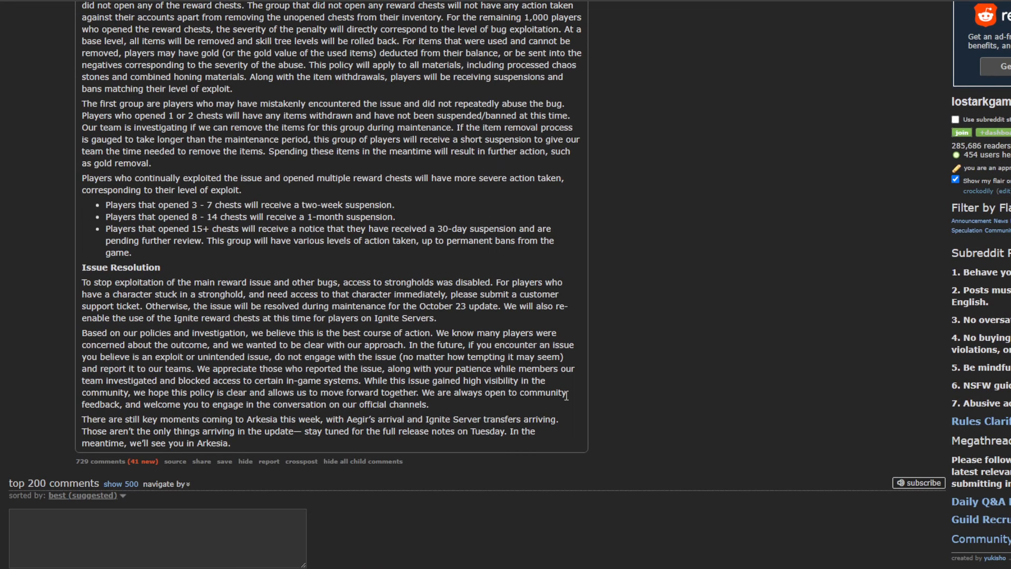
scroll(up, 3)
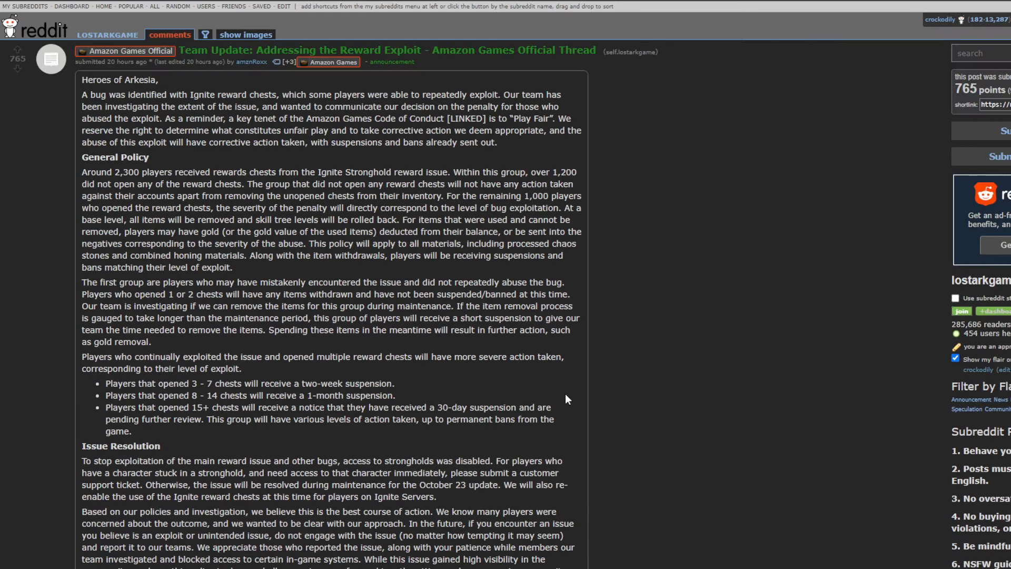
scroll(down, 3)
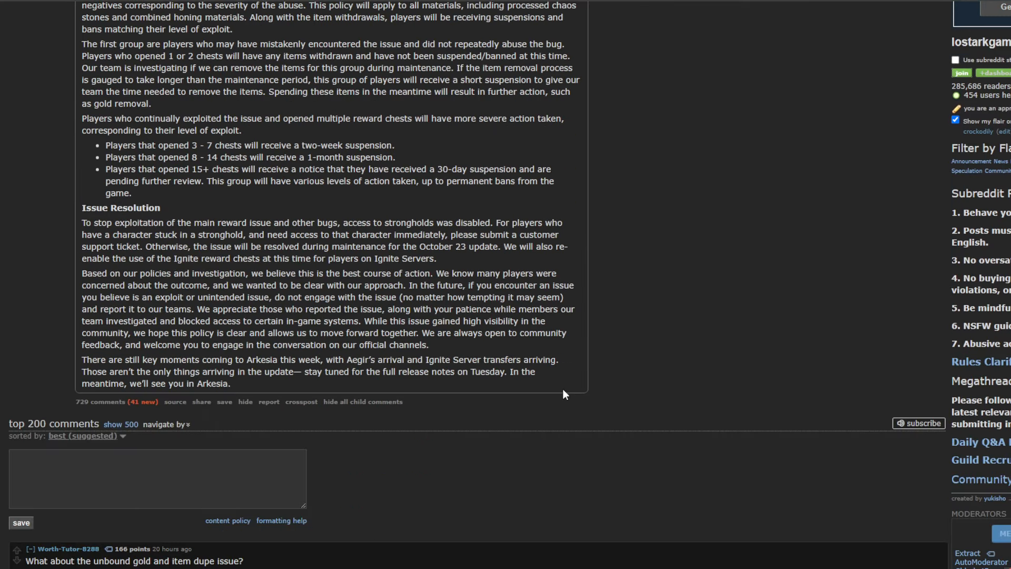
scroll(up, 3)
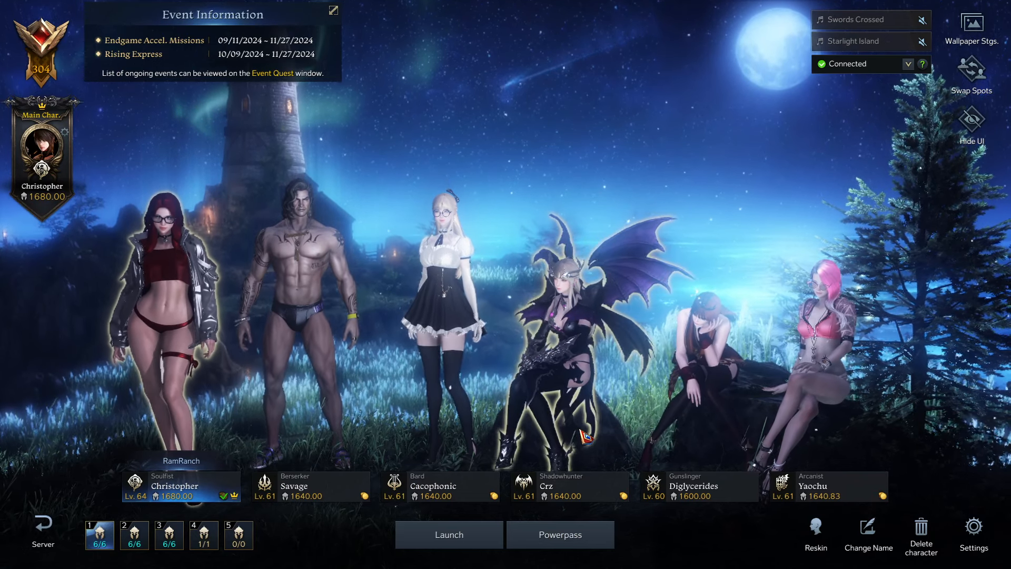
Launch the Berserker Savage into Hope Island and close the Login Event window
click(322, 485)
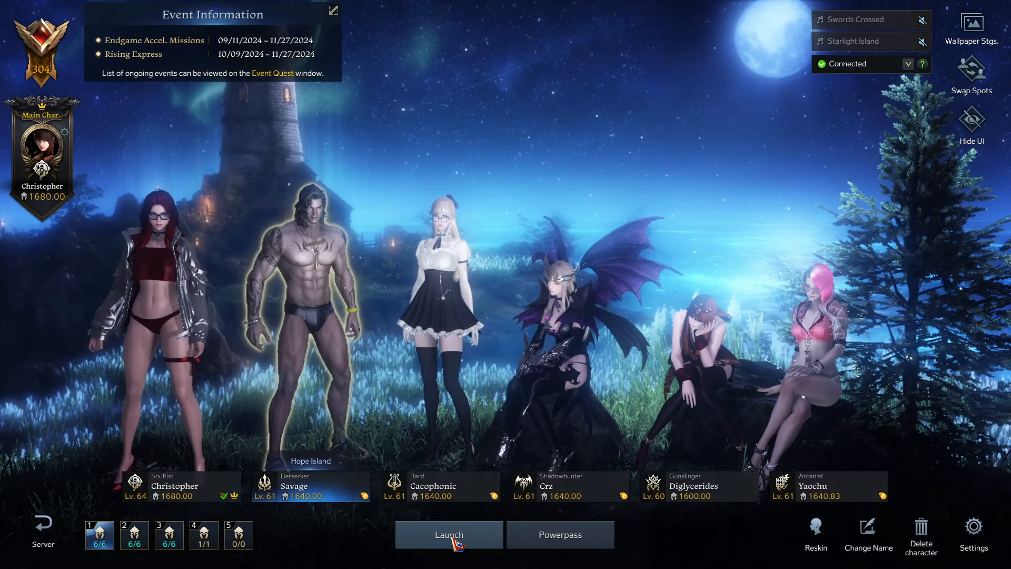
click(448, 534)
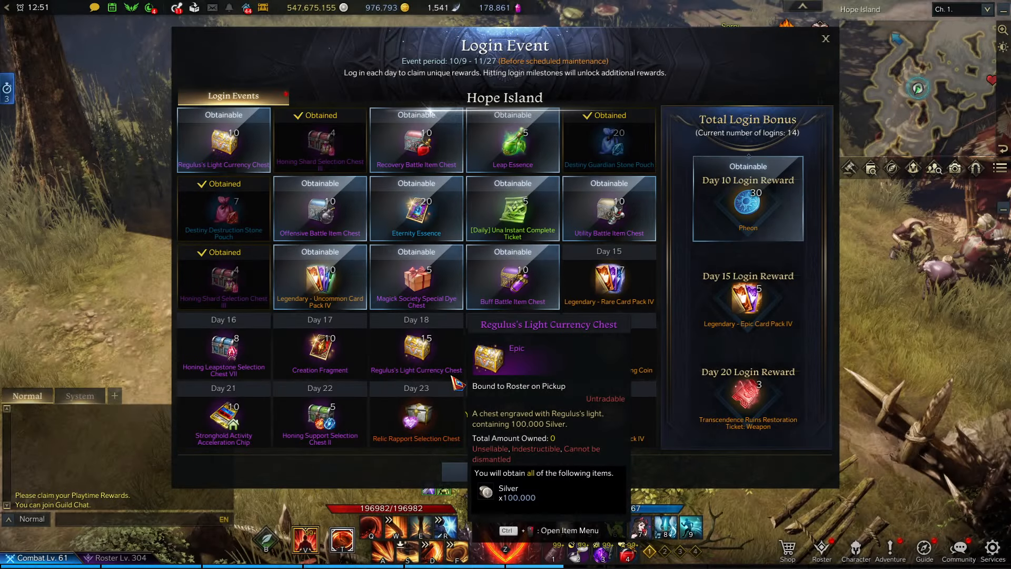
click(825, 40)
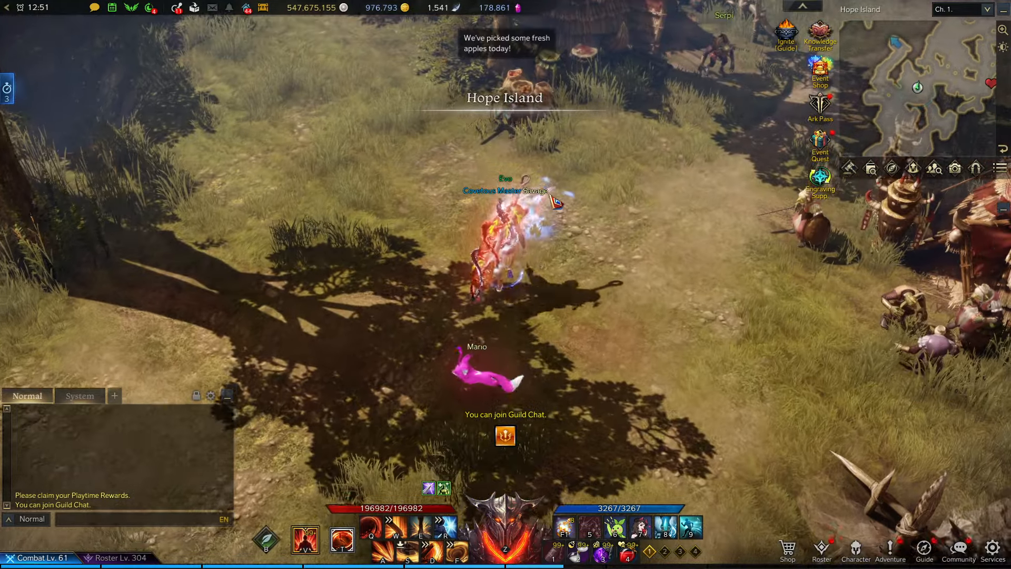